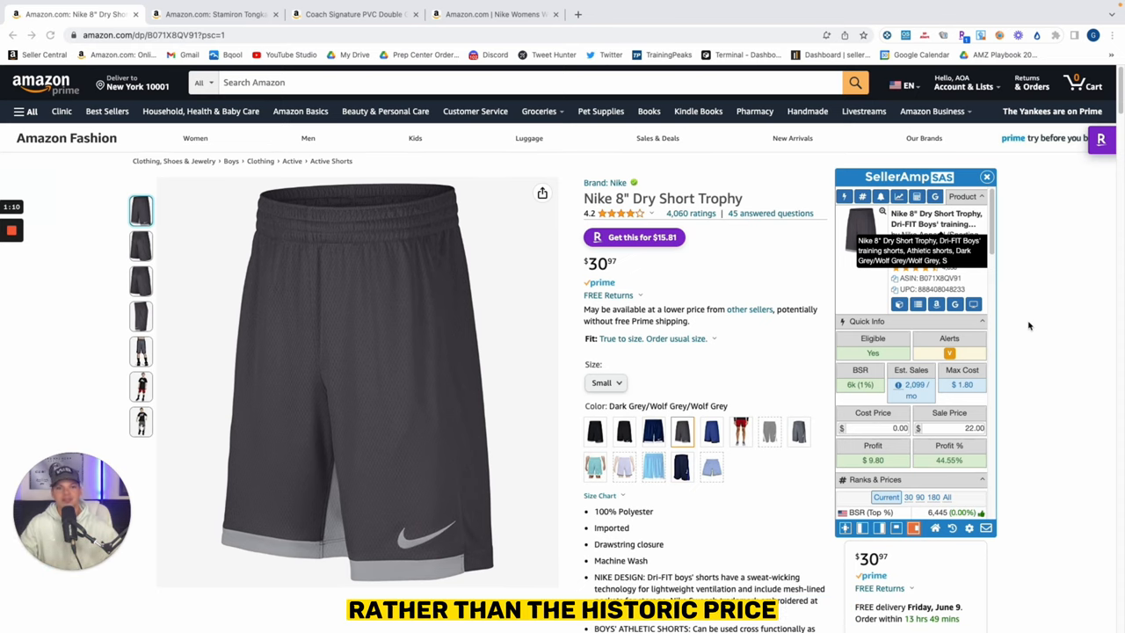
Scroll the Nike 8" Dry Short Trophy page down to Keepa's price history and sales rank charts
scroll(down, 3)
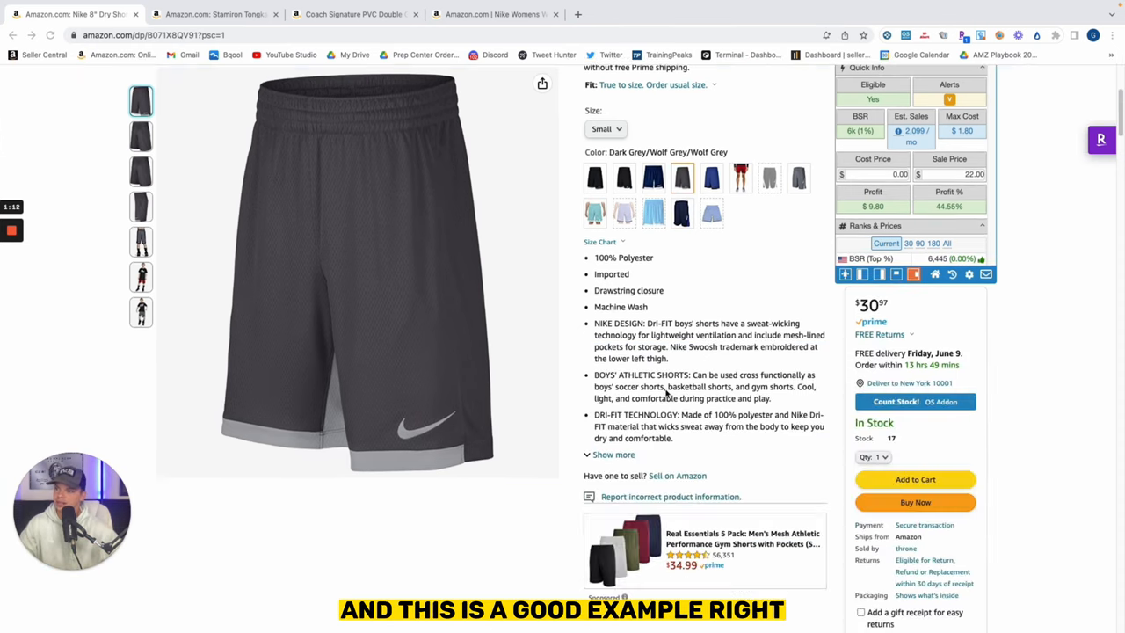
scroll(down, 3)
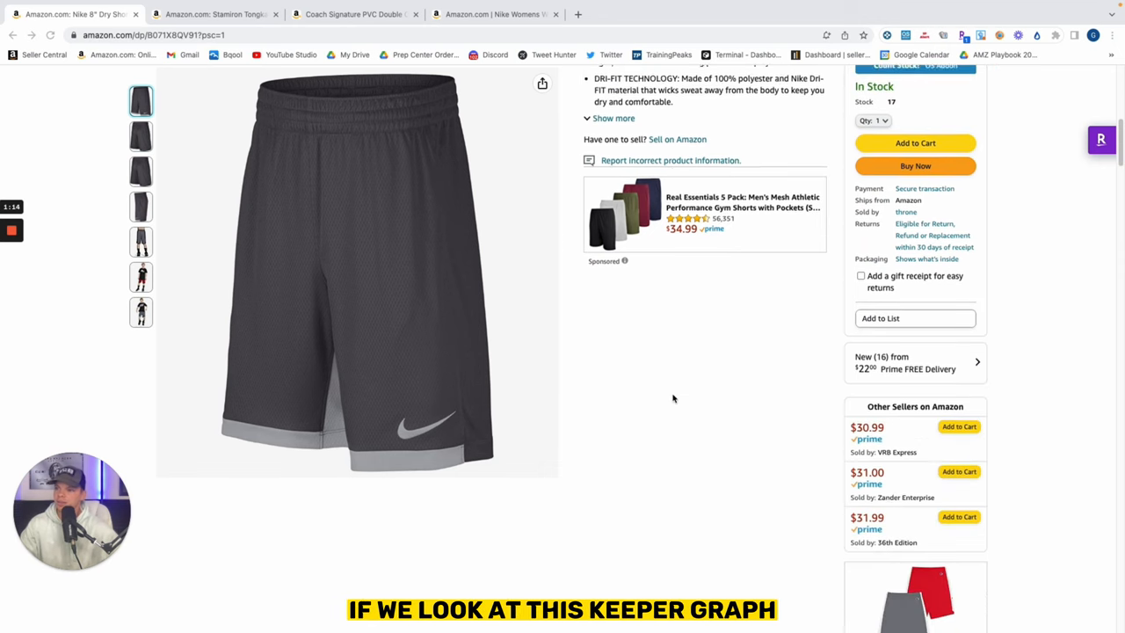
scroll(down, 3)
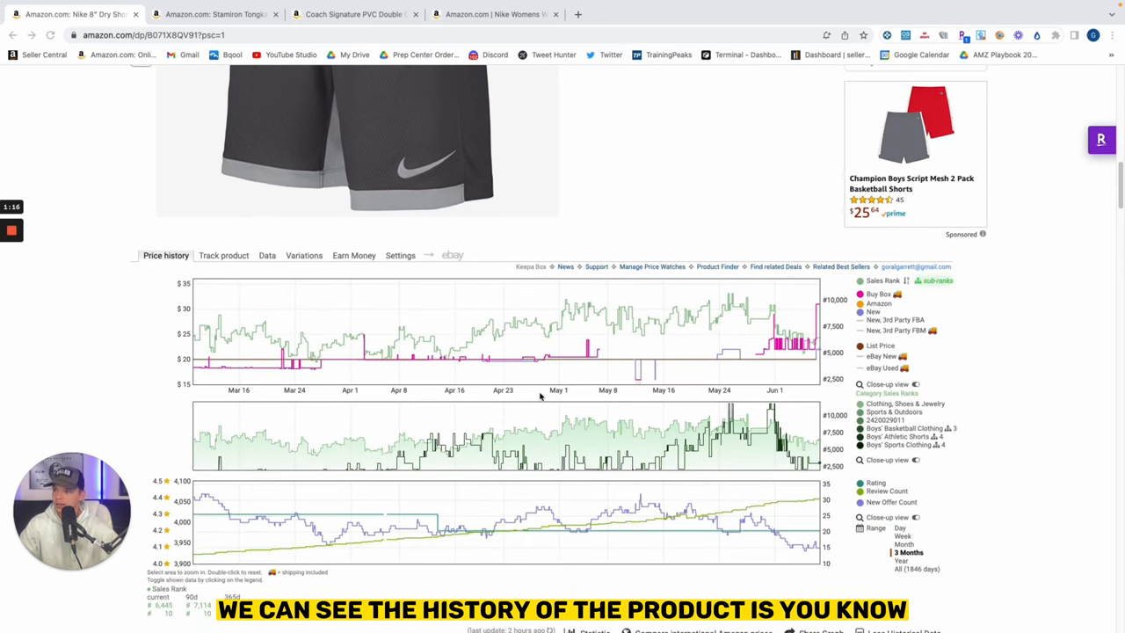
mouse_move(297, 360)
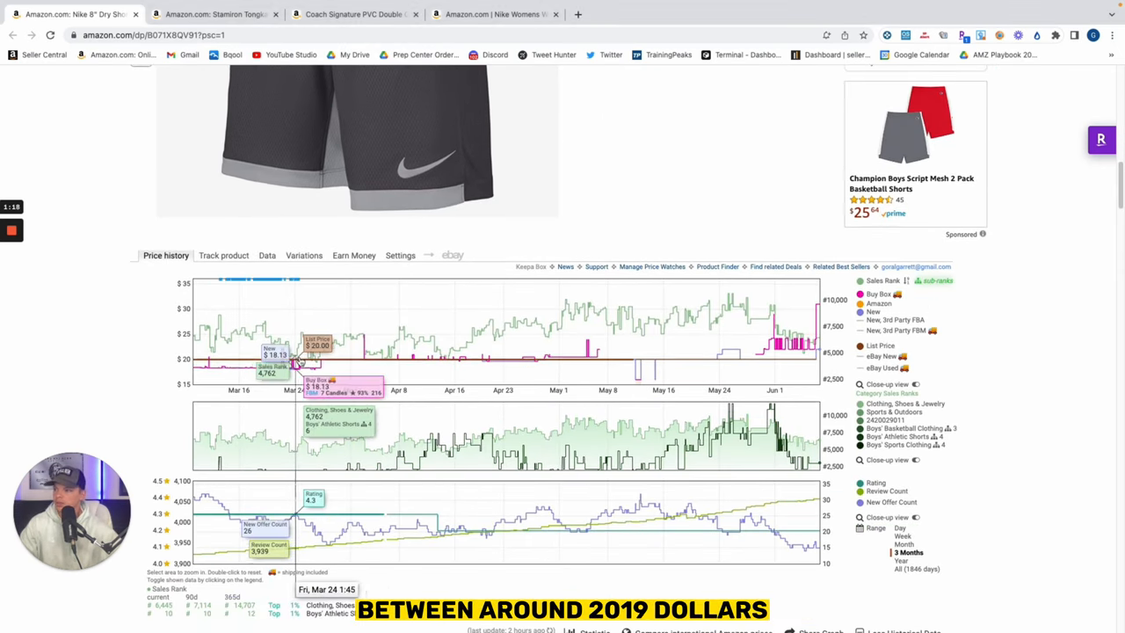
mouse_move(659, 363)
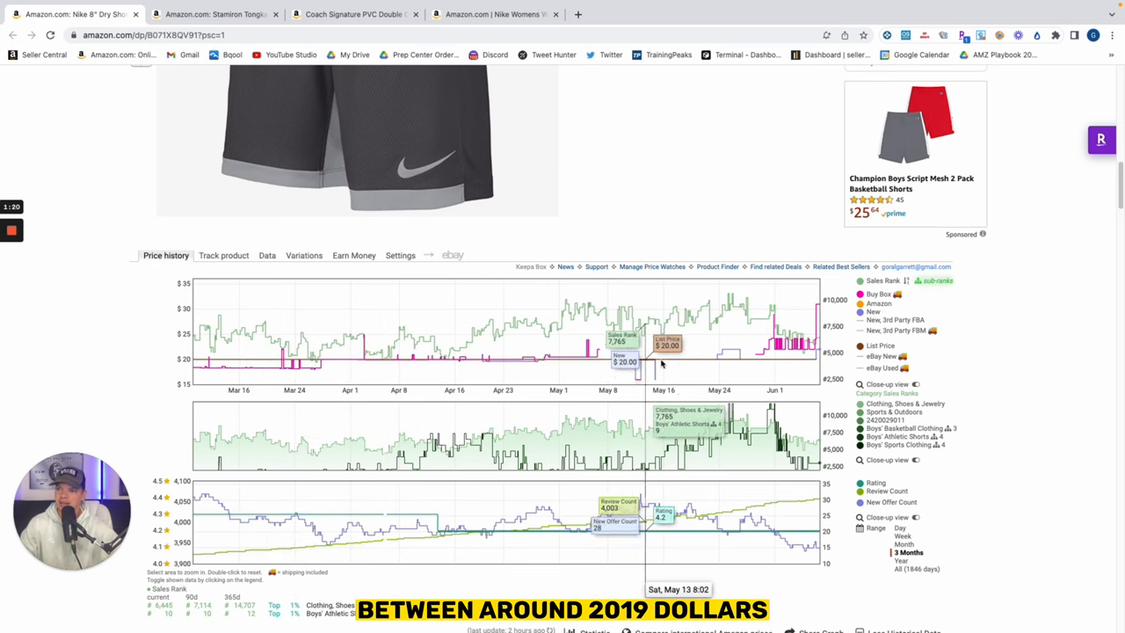
mouse_move(791, 356)
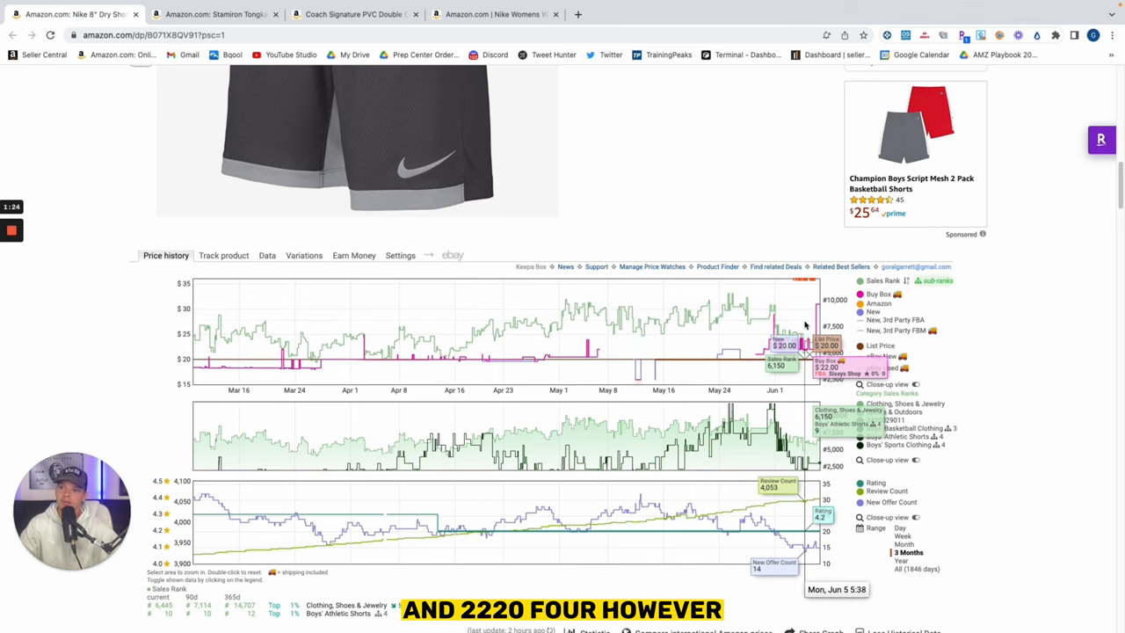
mouse_move(826, 299)
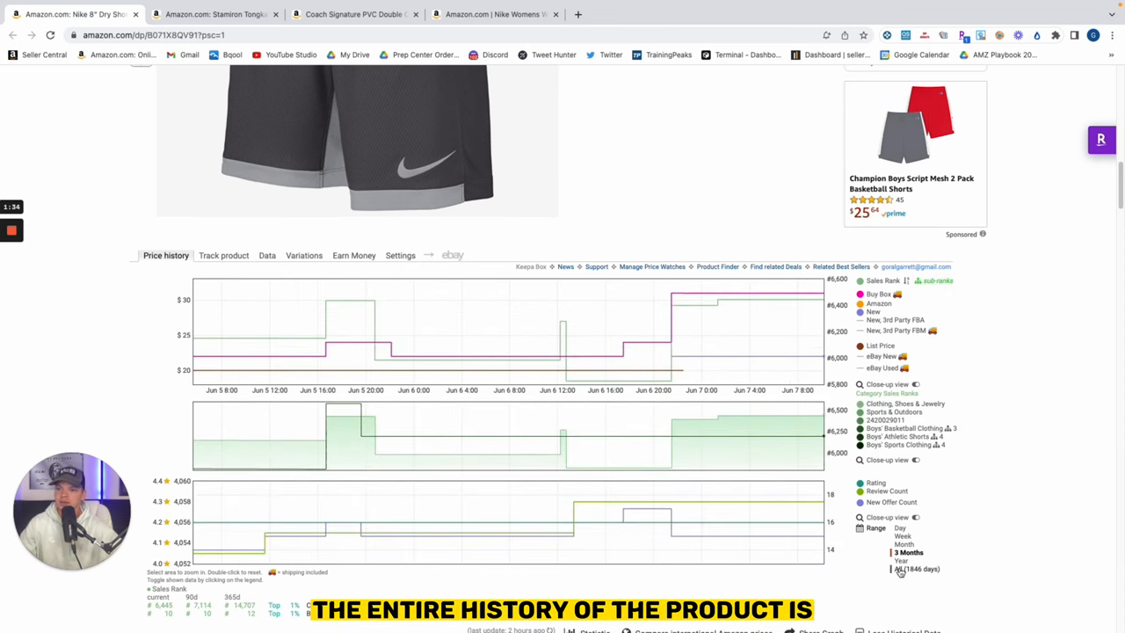
Switch the Keepa chart range through Year and Month, ending on 3 Months
click(901, 560)
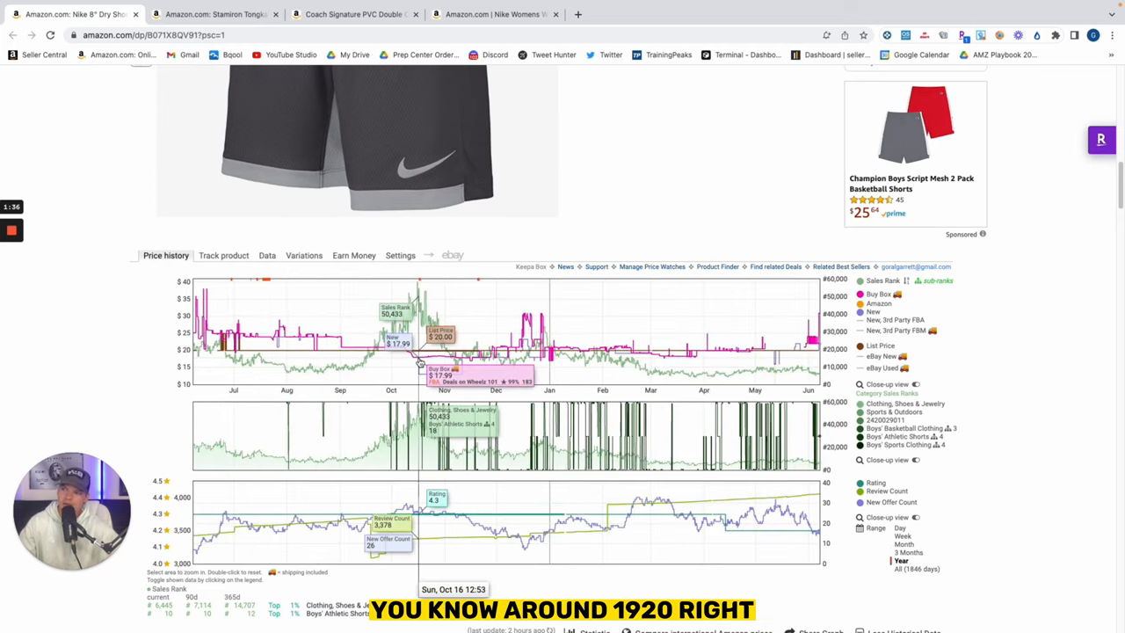
mouse_move(795, 356)
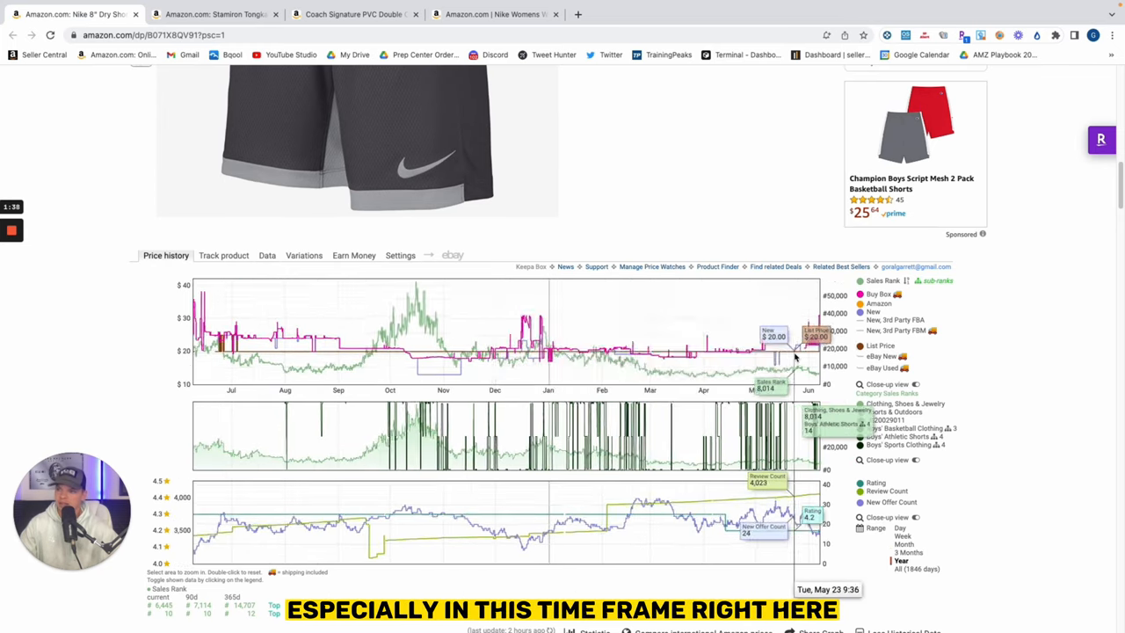
click(906, 552)
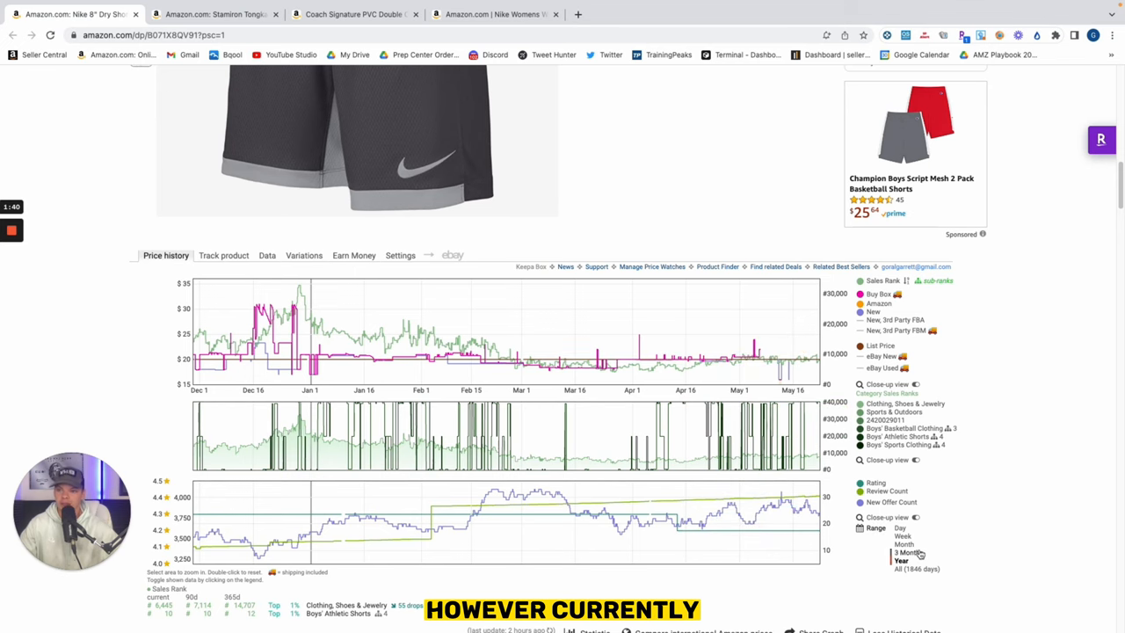
click(904, 544)
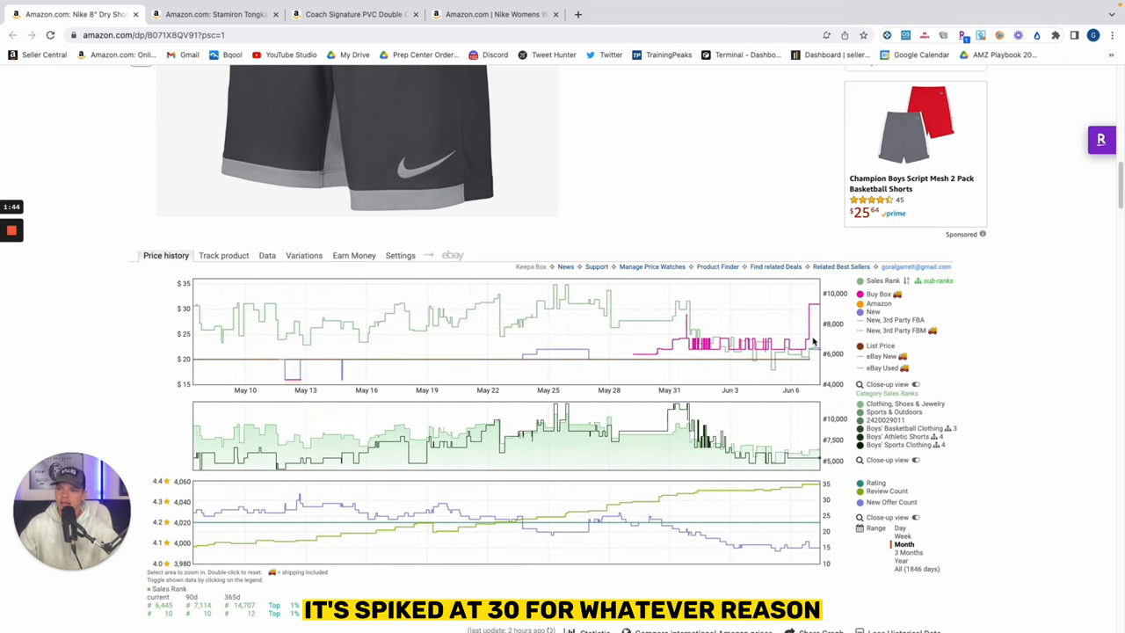
mouse_move(813, 342)
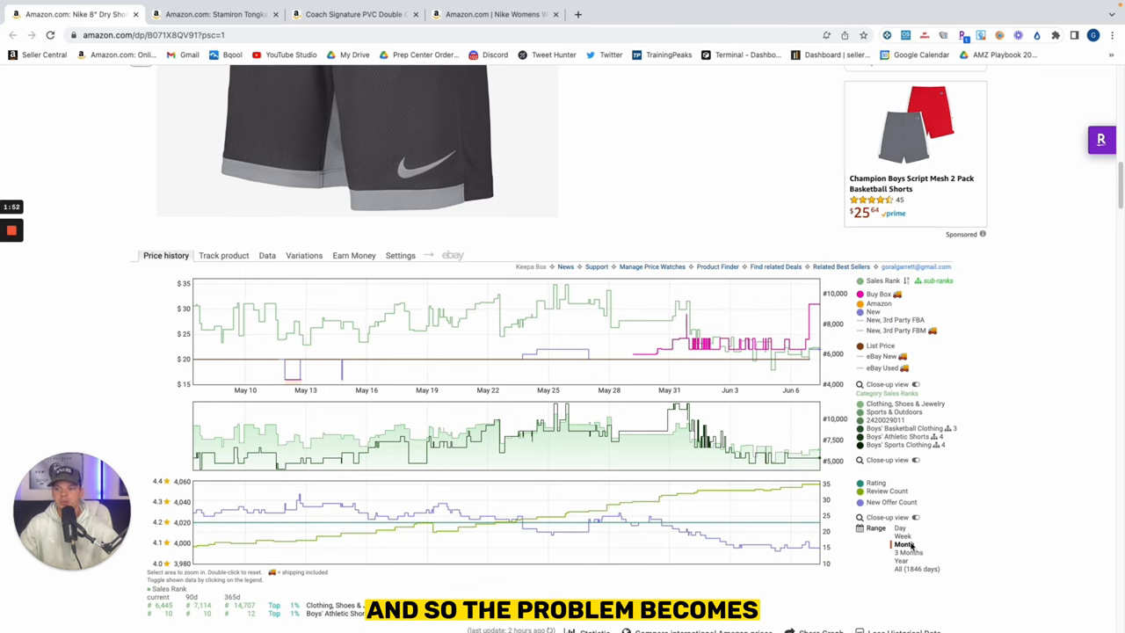
click(908, 552)
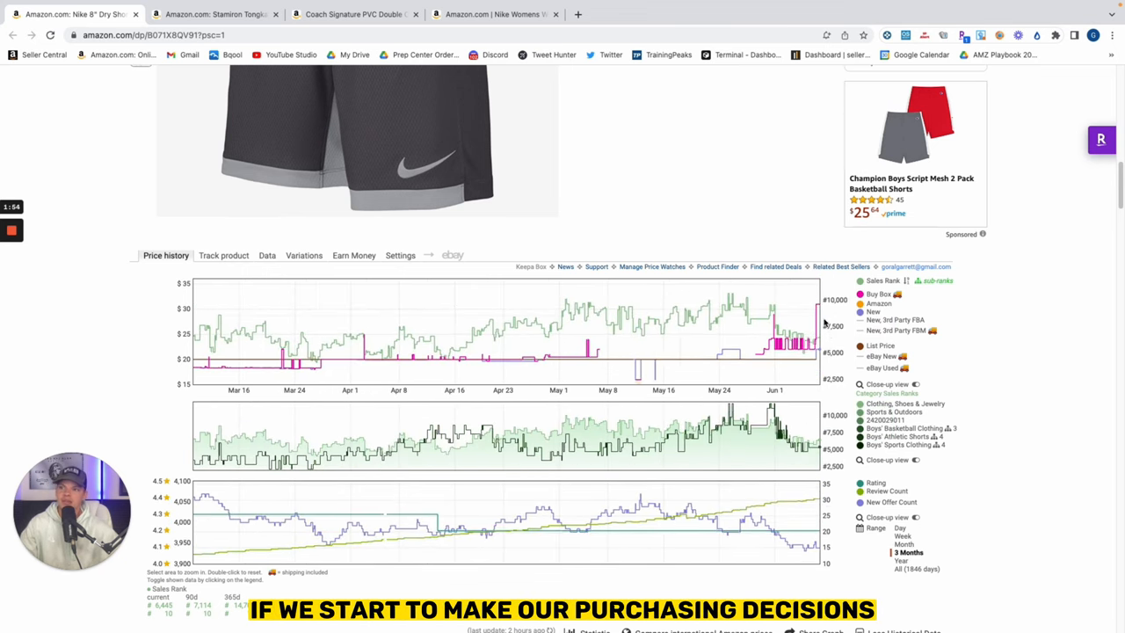
mouse_move(817, 325)
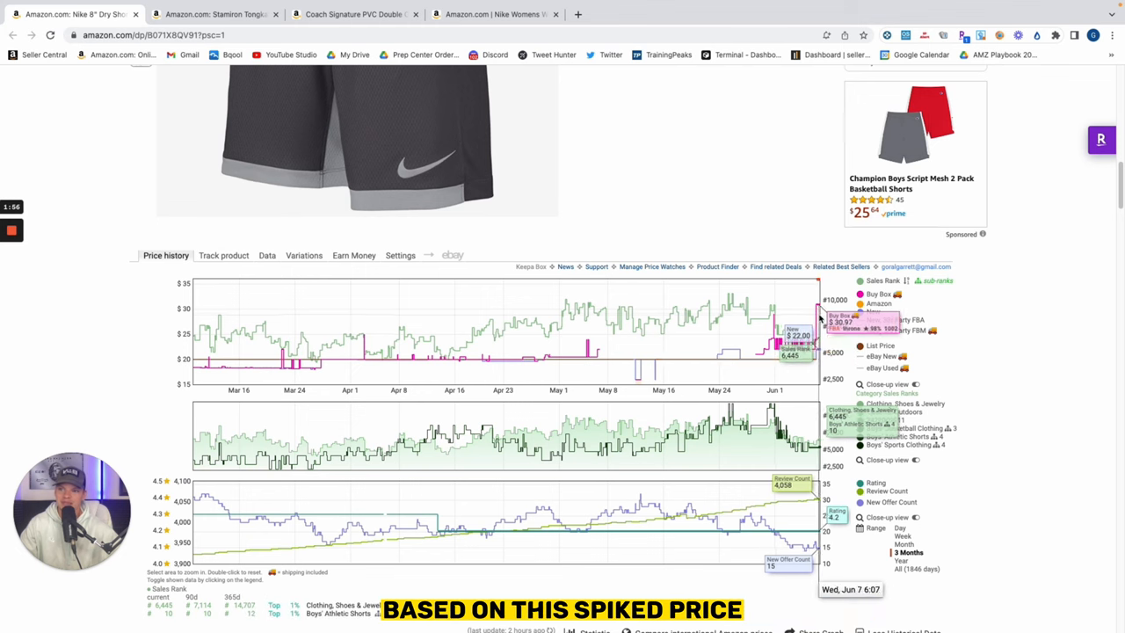
mouse_move(646, 369)
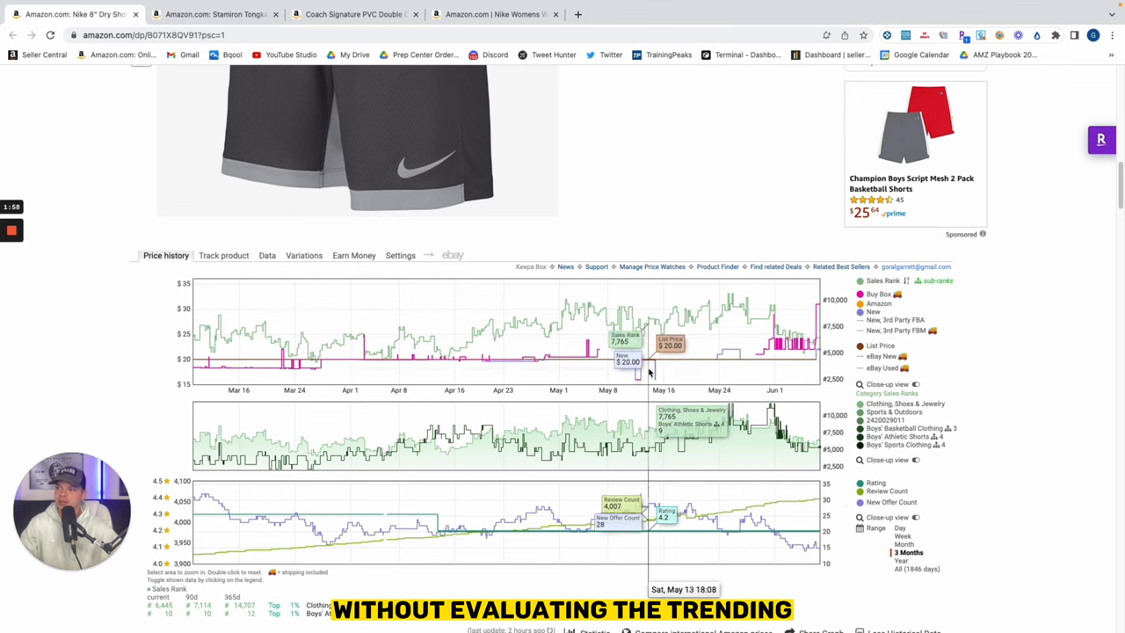
mouse_move(553, 352)
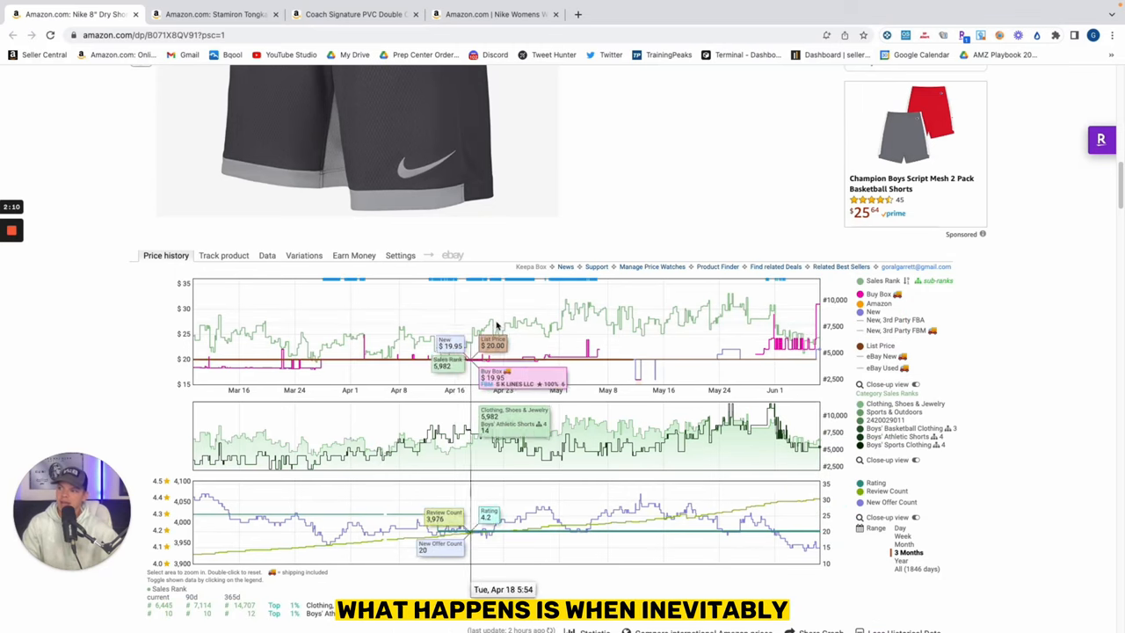
mouse_move(659, 338)
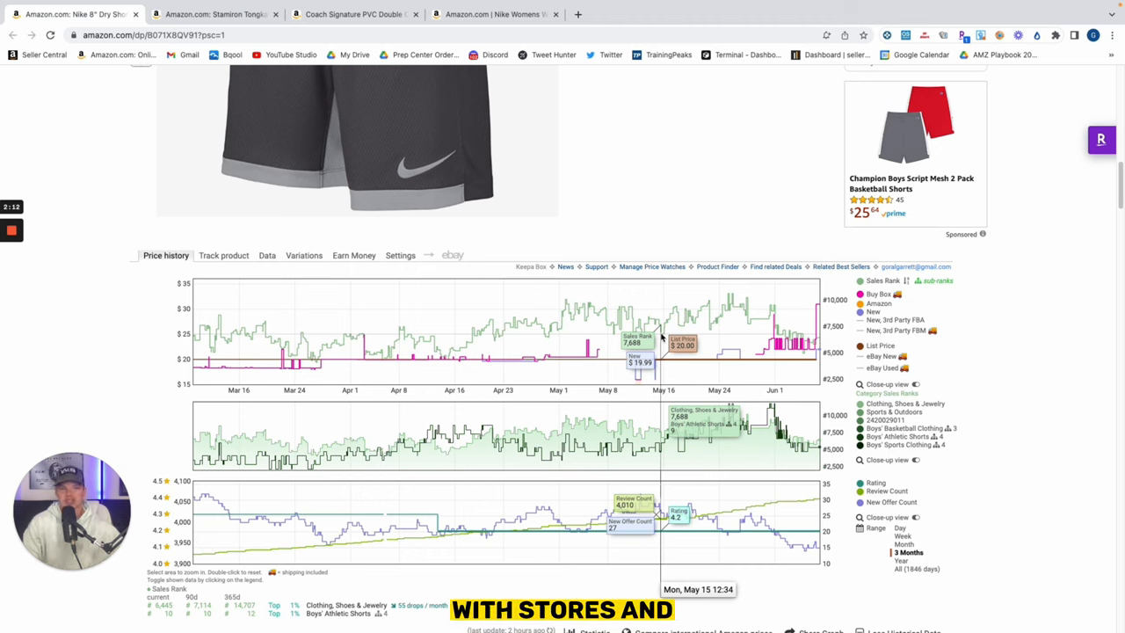
mouse_move(395, 343)
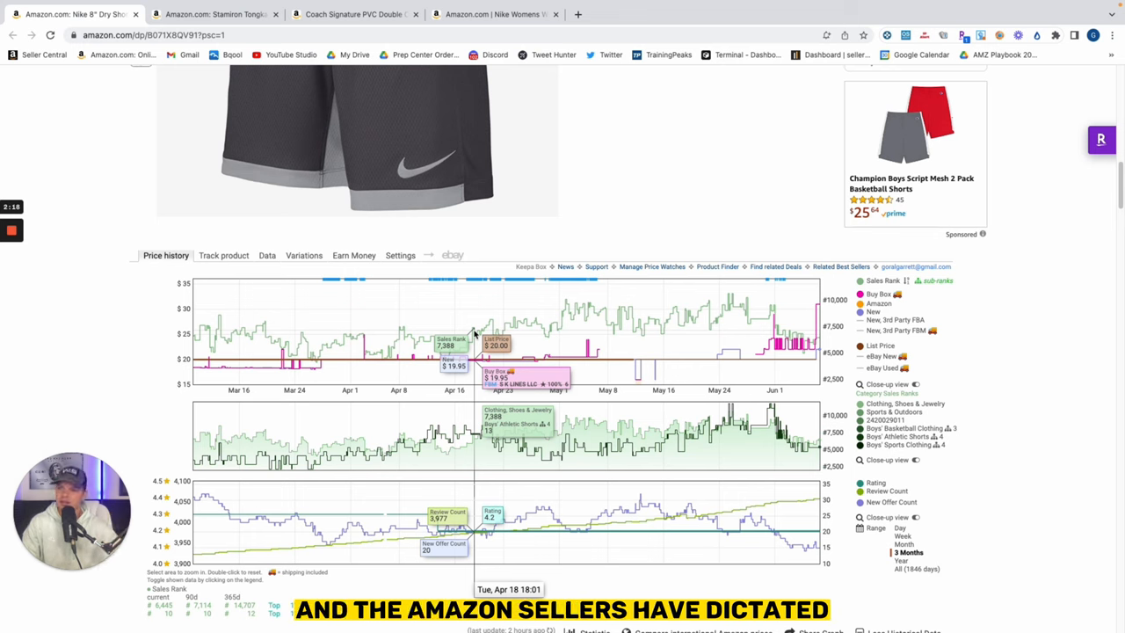
mouse_move(510, 387)
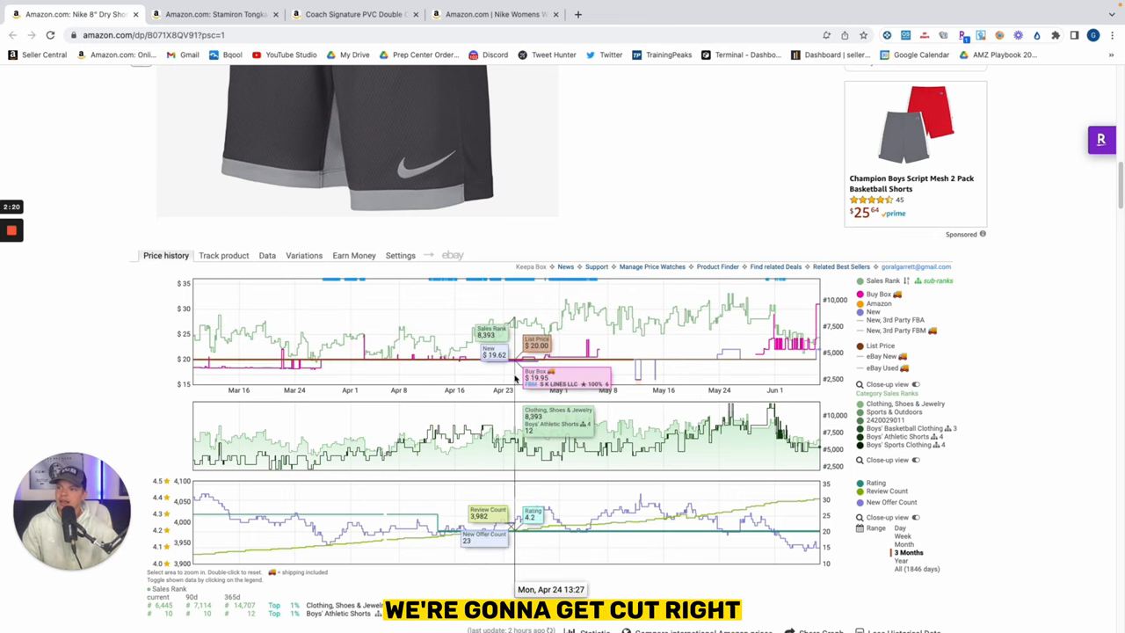
mouse_move(804, 360)
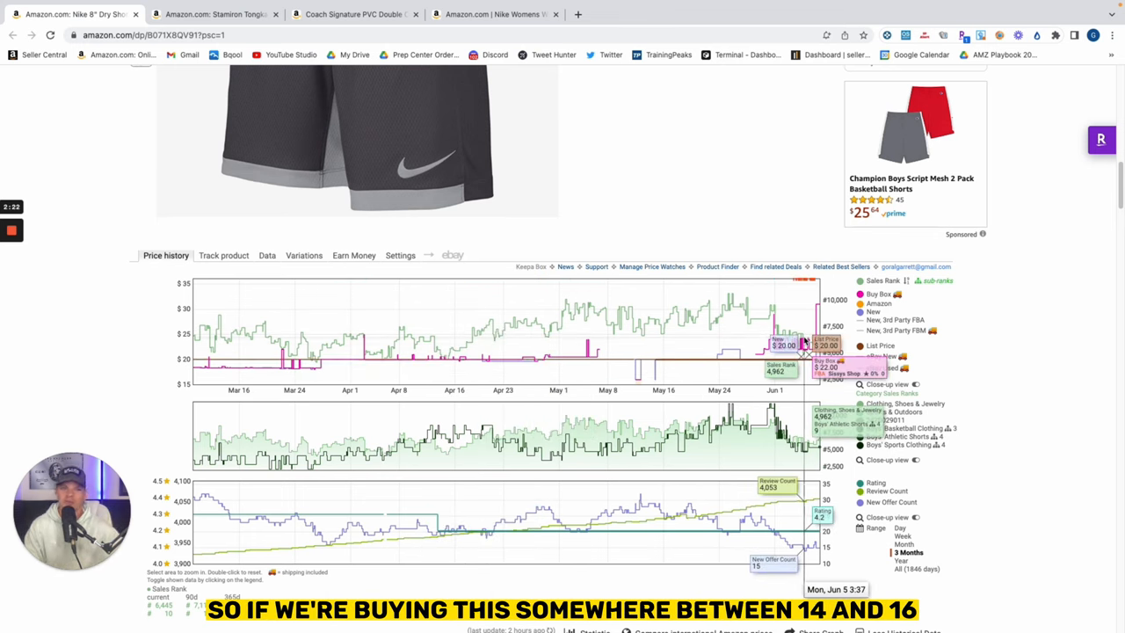
mouse_move(808, 310)
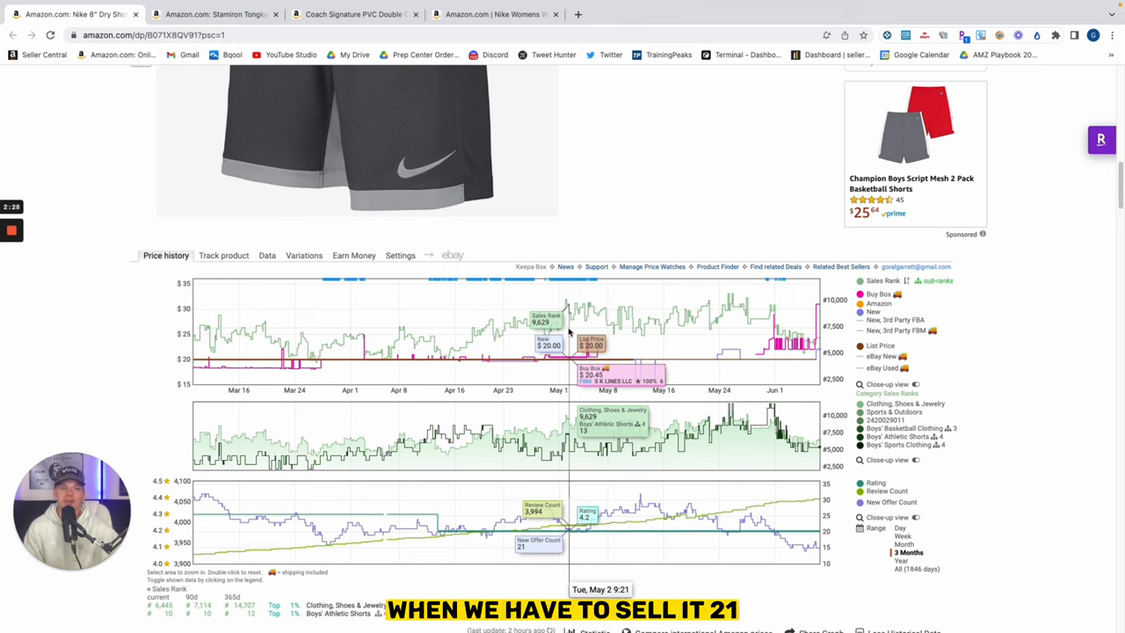
mouse_move(537, 352)
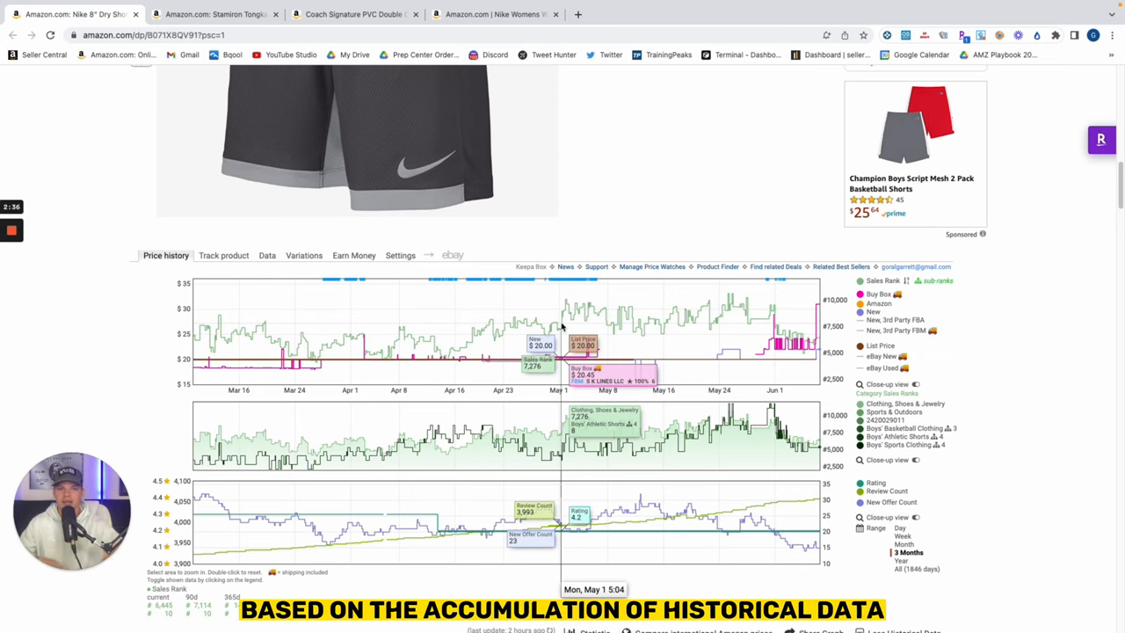
mouse_move(907, 556)
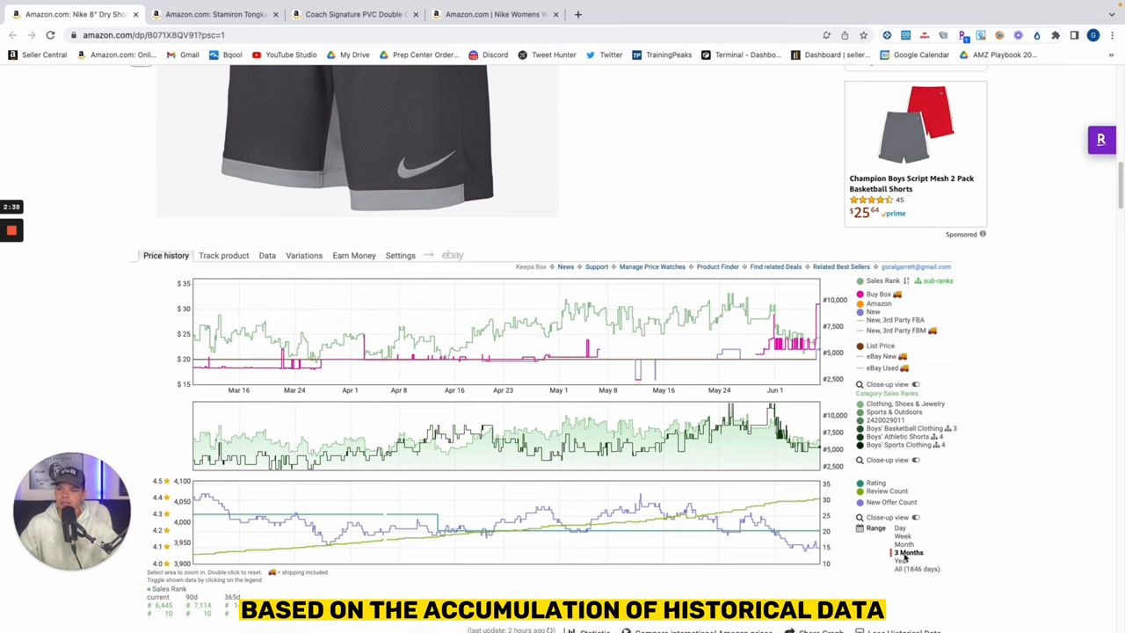
click(903, 536)
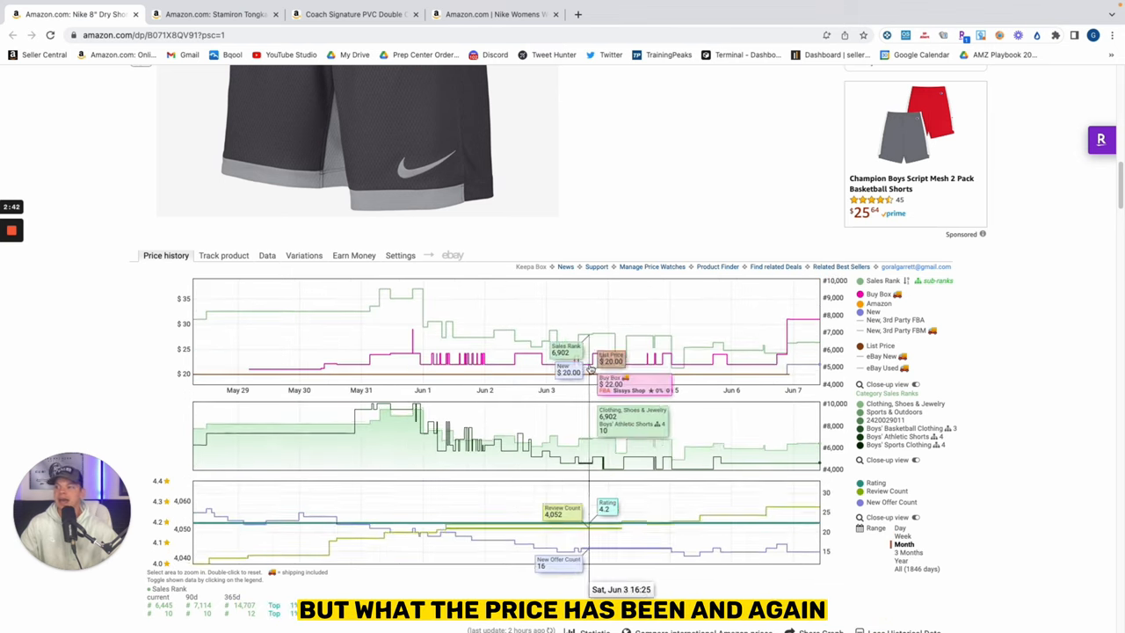
mouse_move(651, 365)
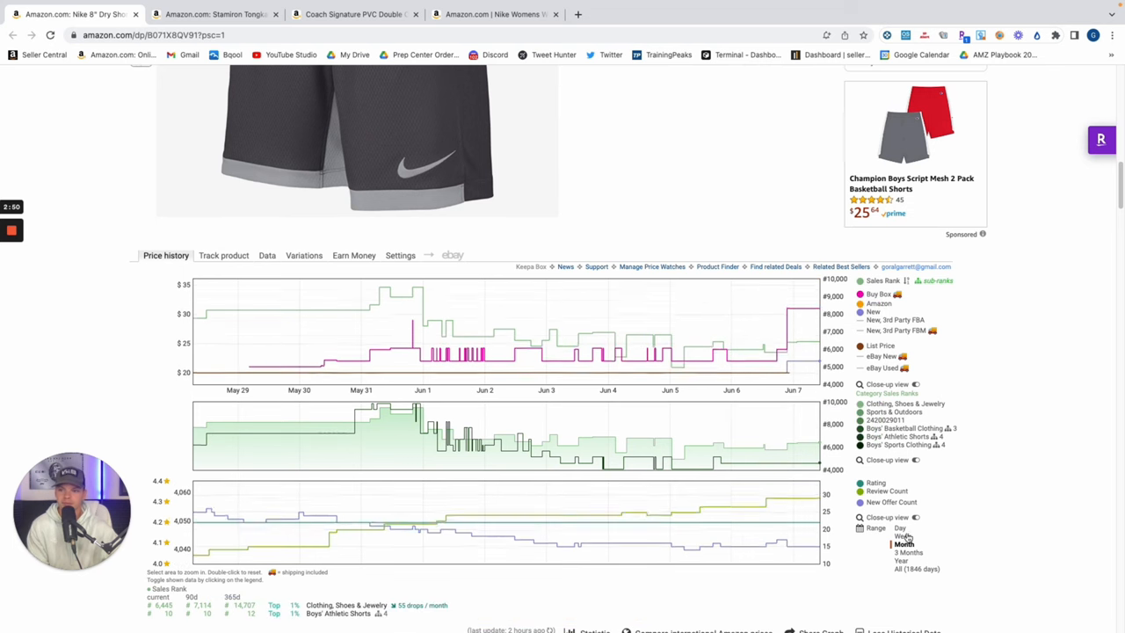
click(908, 552)
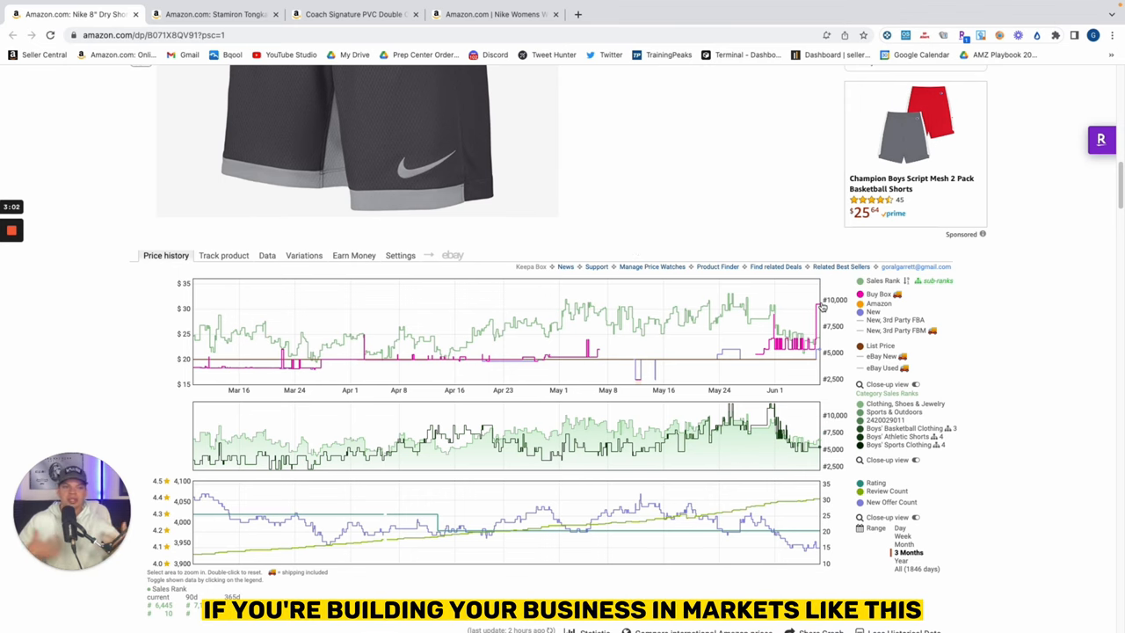
mouse_move(821, 308)
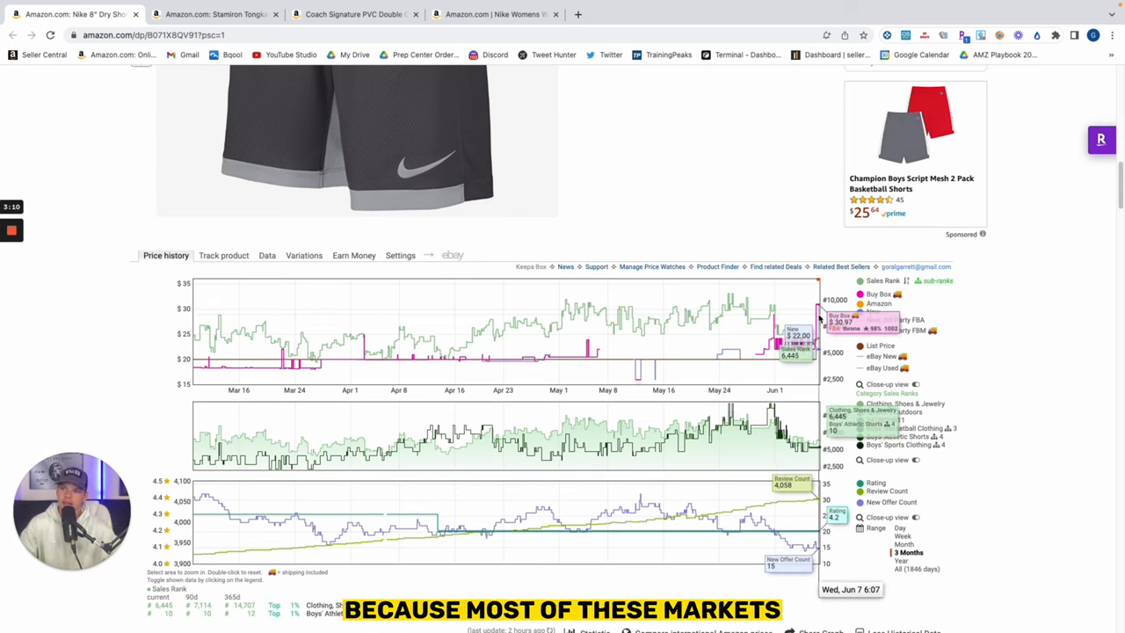
mouse_move(517, 367)
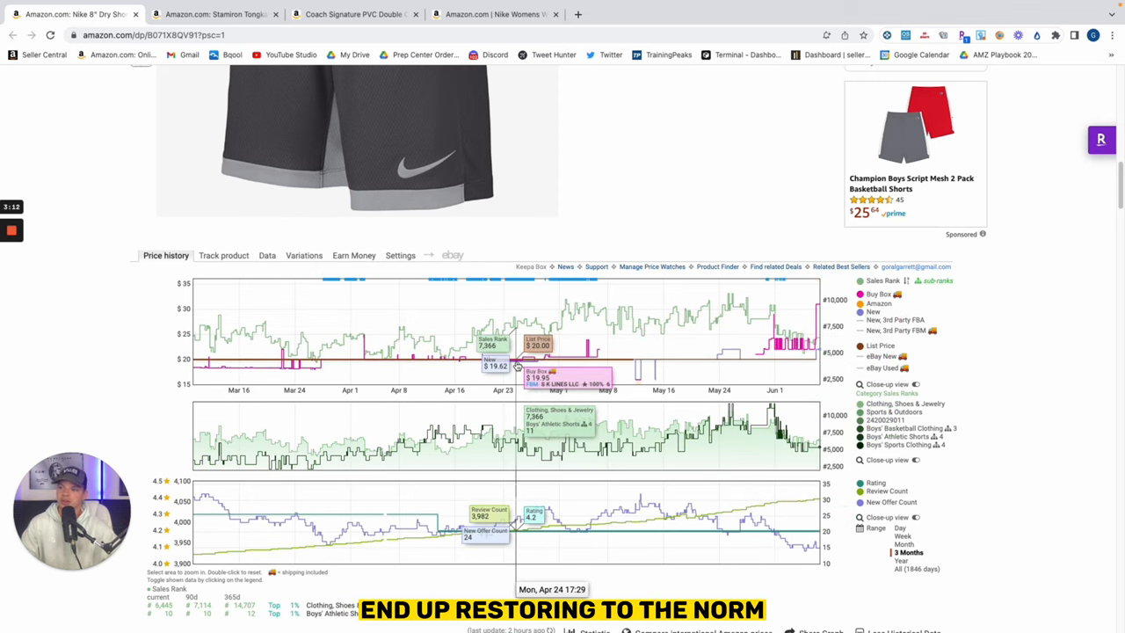
mouse_move(290, 365)
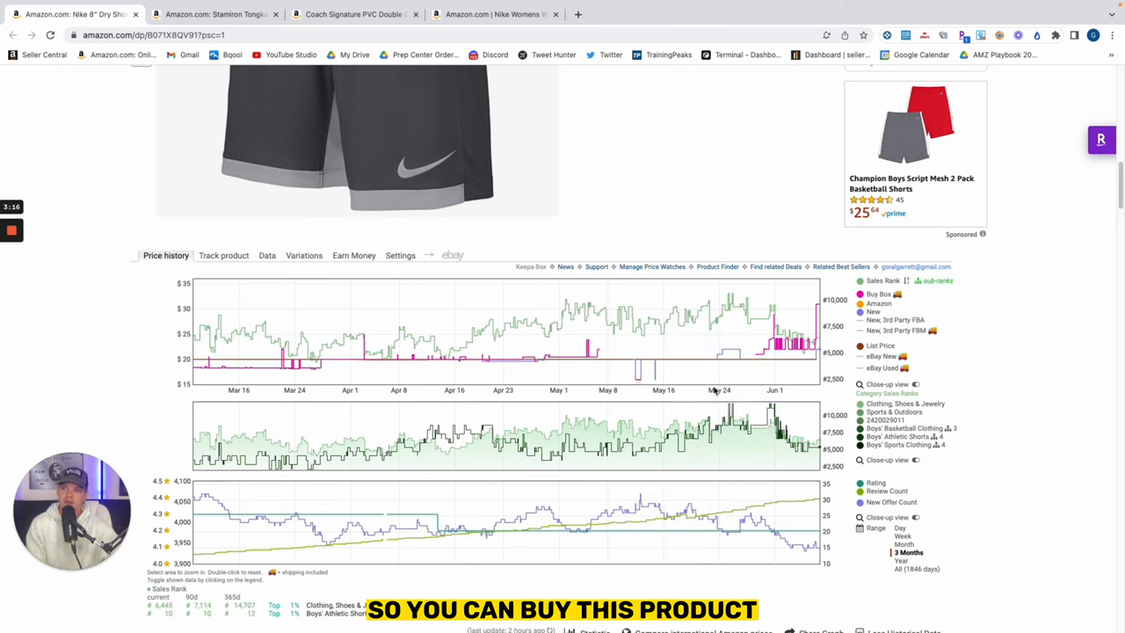
mouse_move(567, 347)
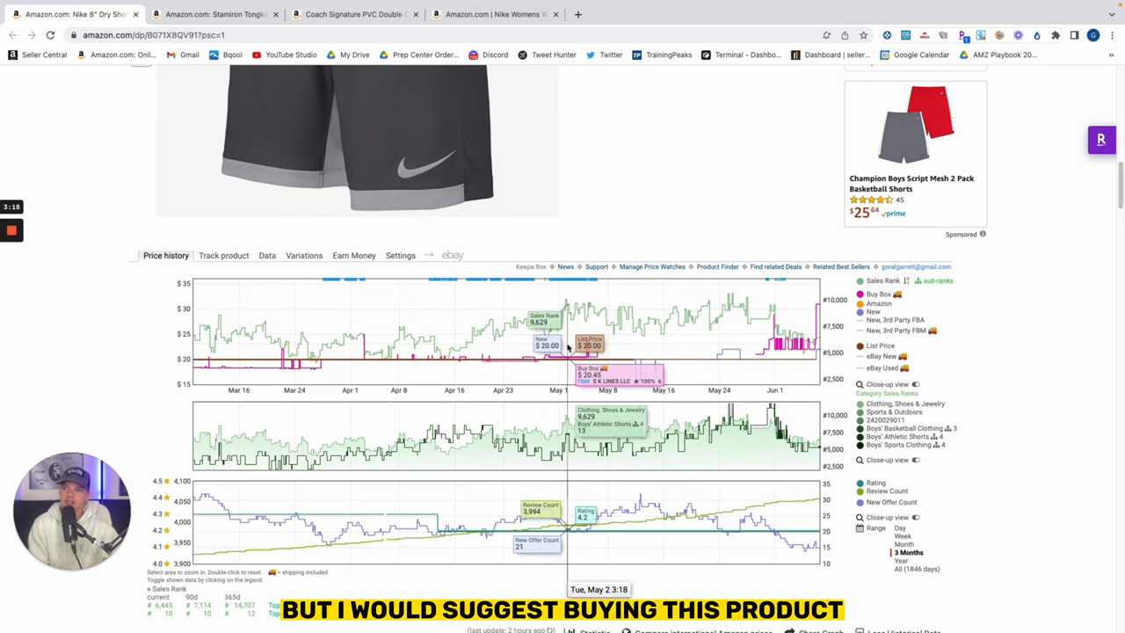
mouse_move(545, 352)
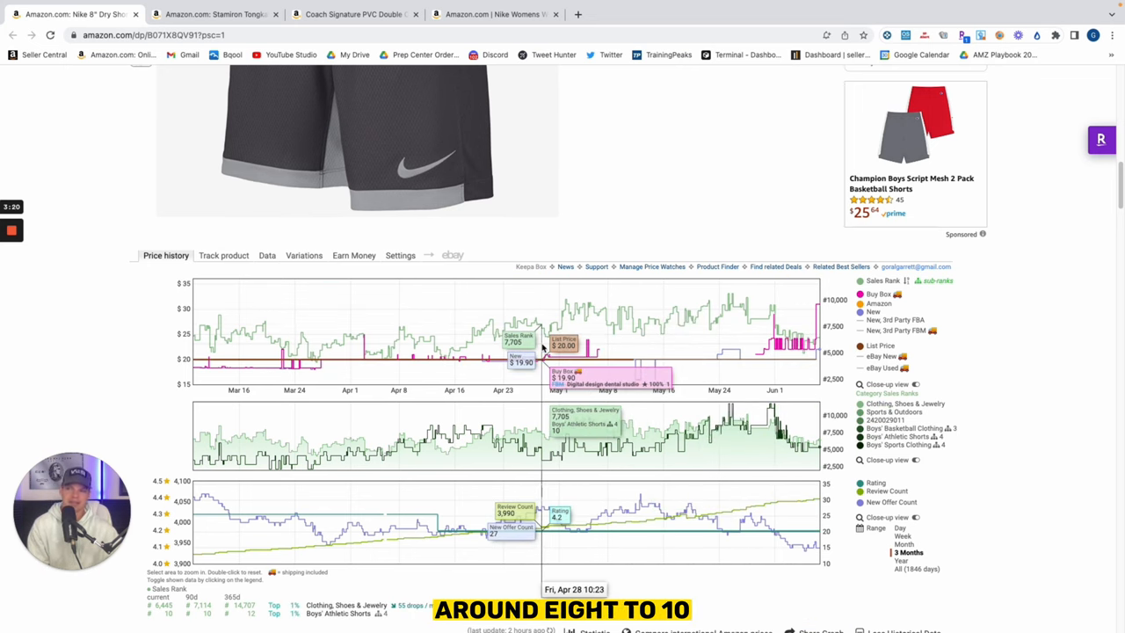
mouse_move(817, 308)
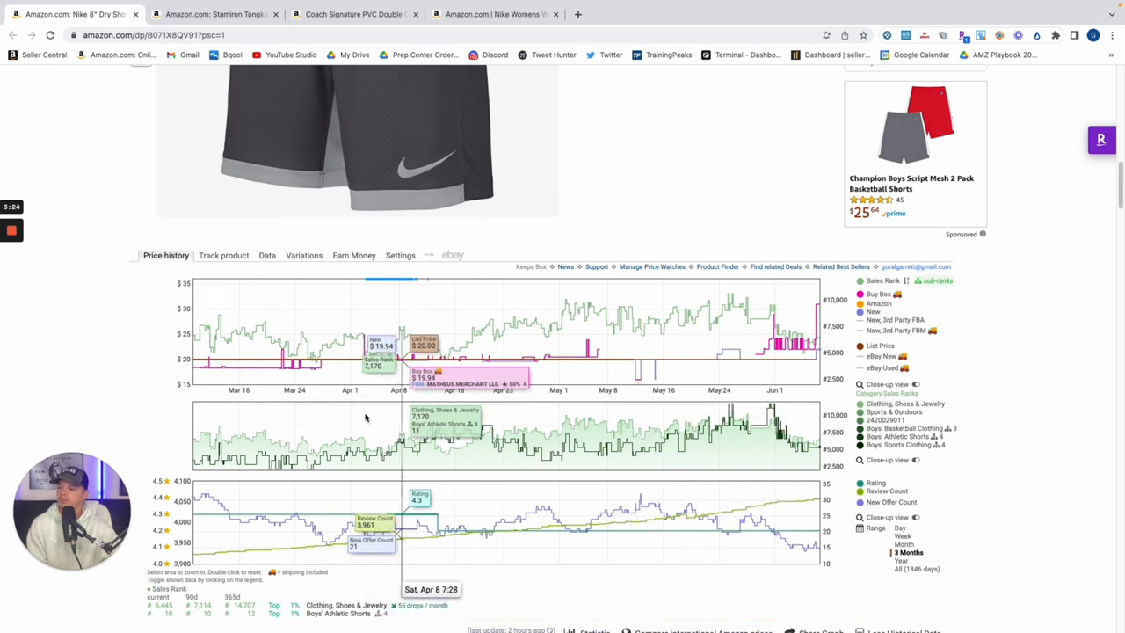
Scroll back to the top and move to the Stamiron Tongkat Ali listing tab
scroll(up, 3)
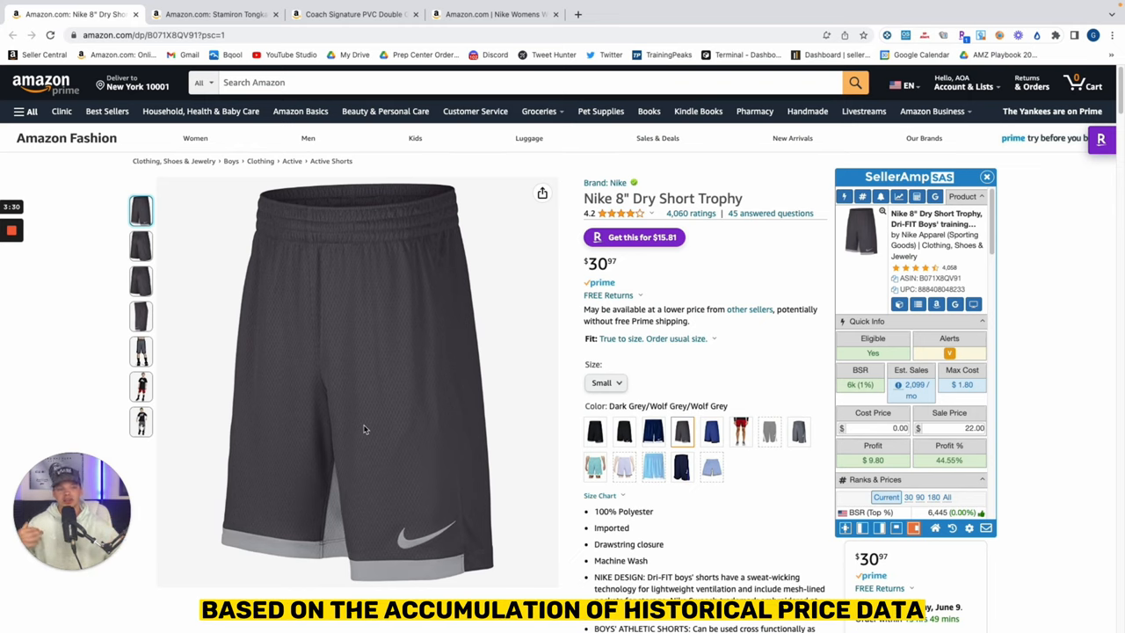
mouse_move(307, 171)
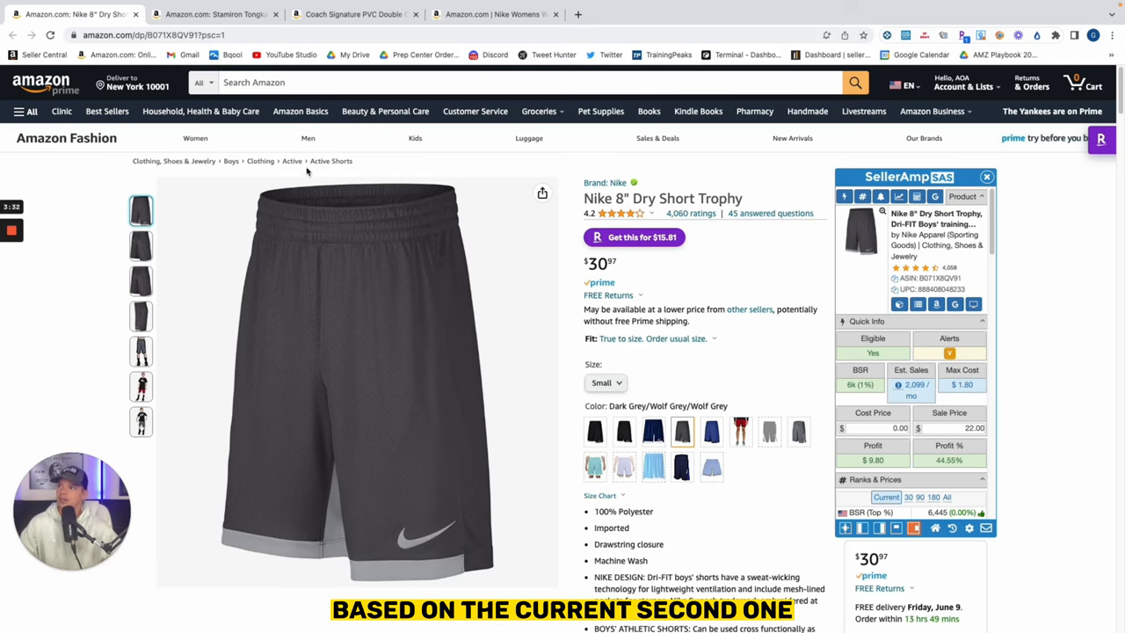
click(211, 14)
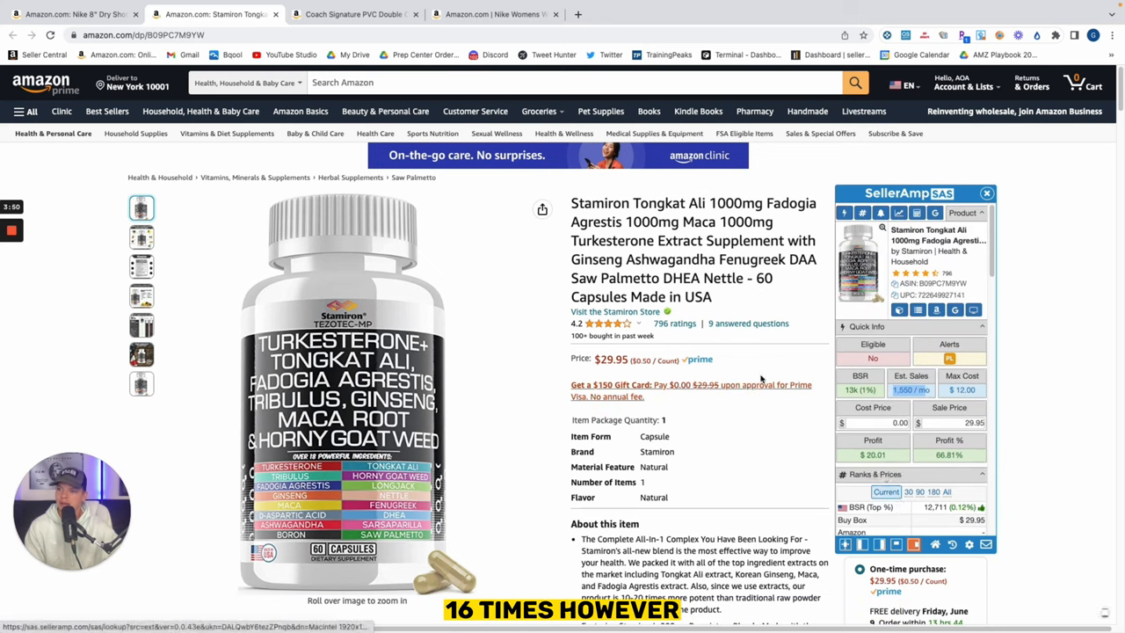
Scroll the Stamiron page down to Keepa's year-long price history and sales rank charts
scroll(down, 3)
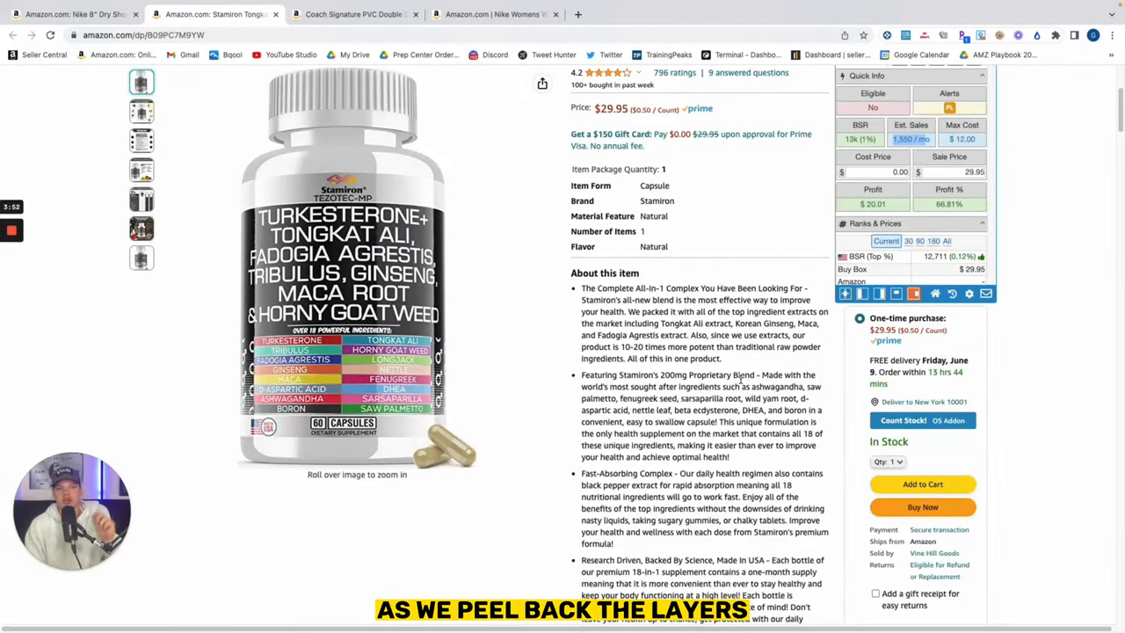
scroll(down, 3)
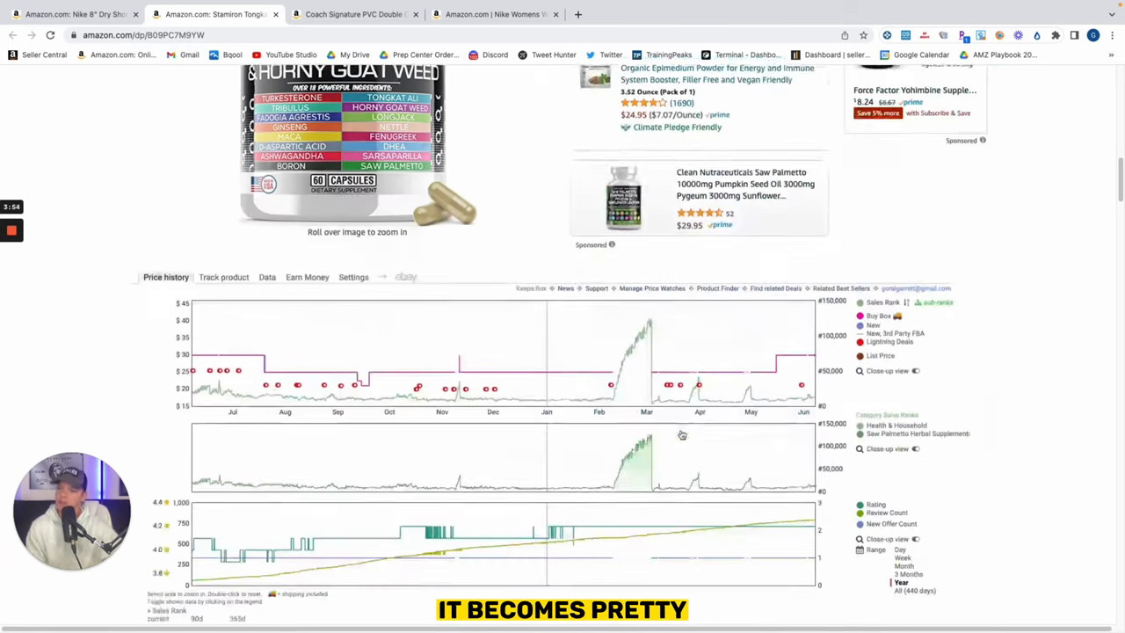
scroll(down, 3)
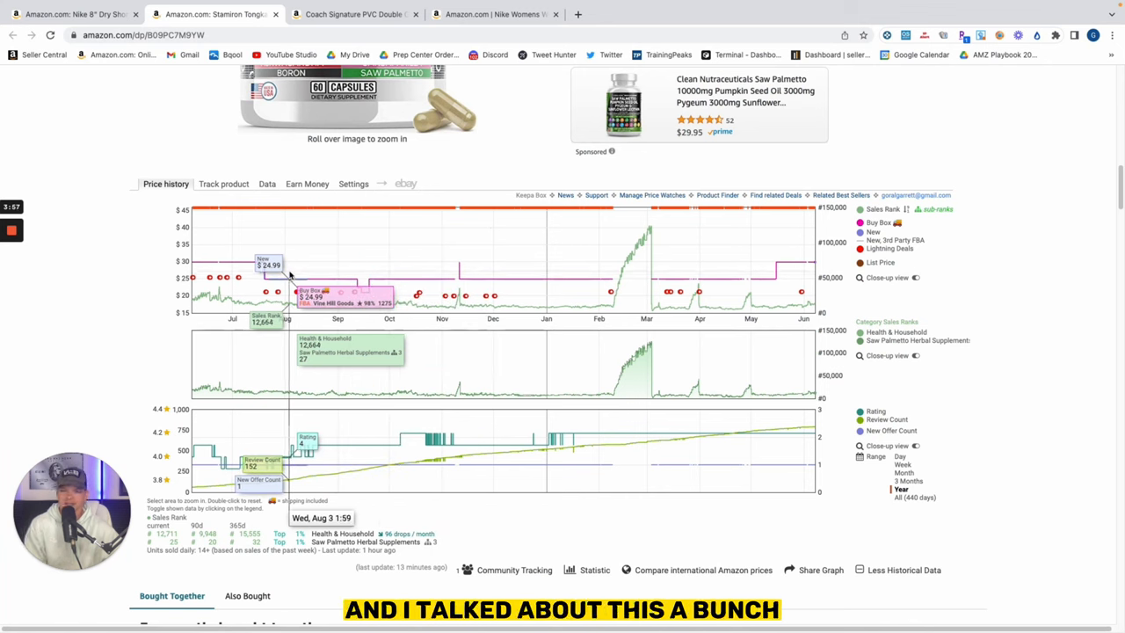
mouse_move(514, 259)
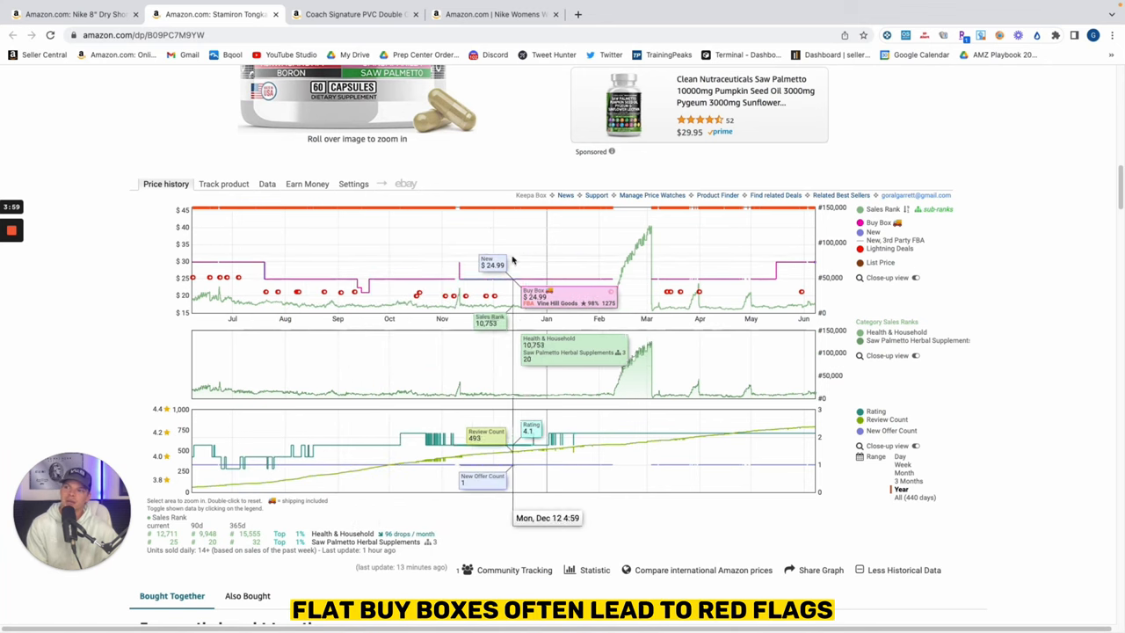
mouse_move(659, 259)
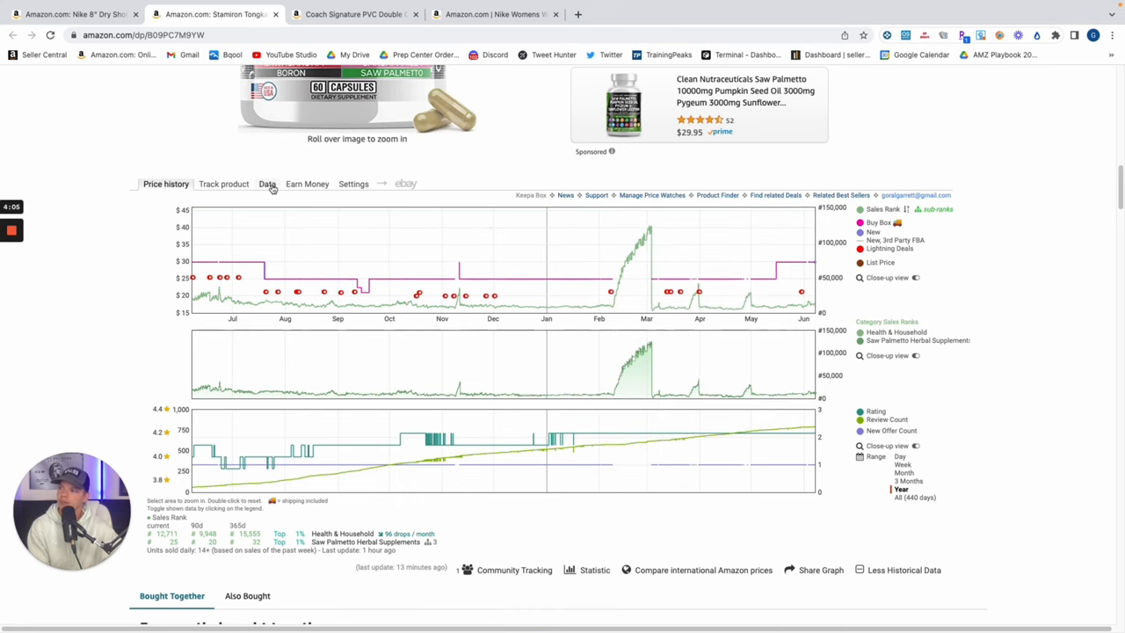
Show Keepa's Data tab, with Vine Hill Goods holding 100% of the Buy Box
click(267, 184)
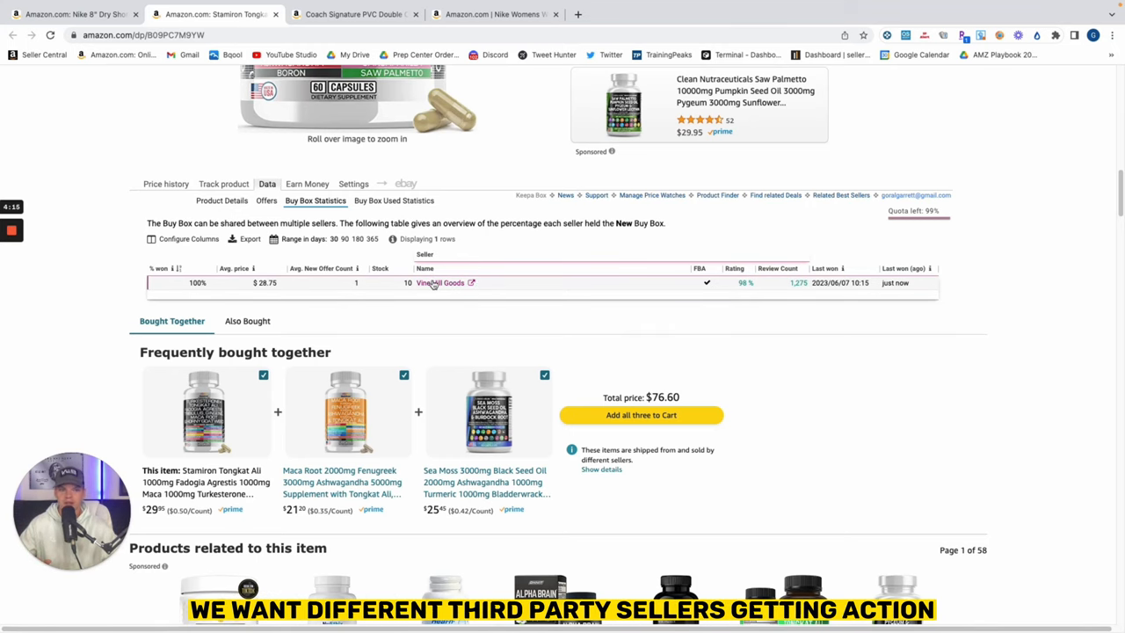
mouse_move(440, 282)
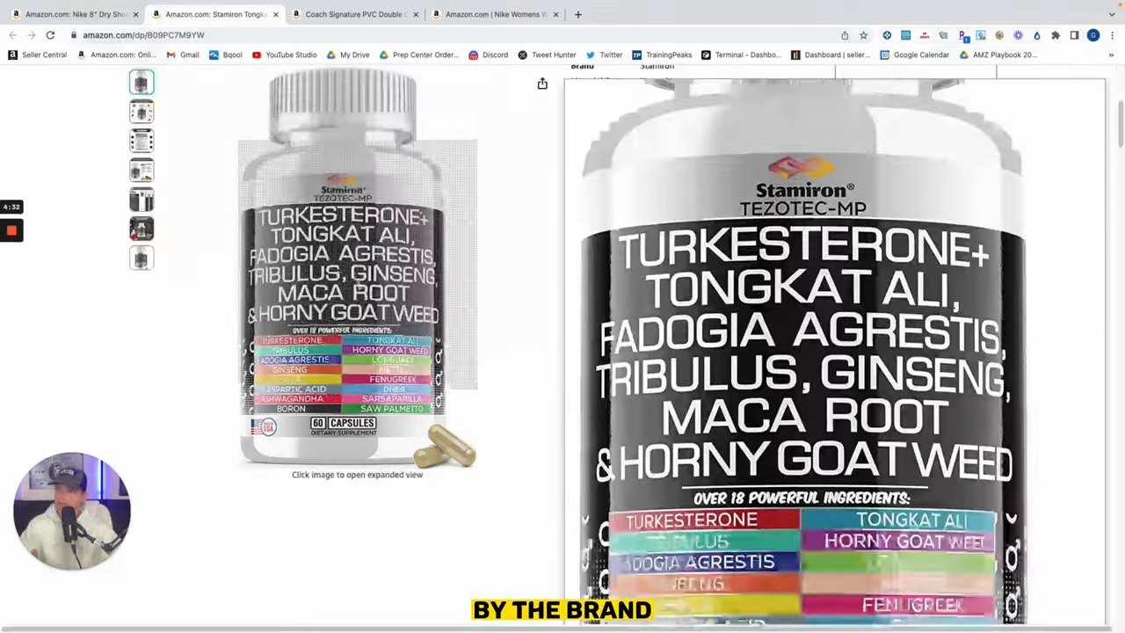
scroll(down, 3)
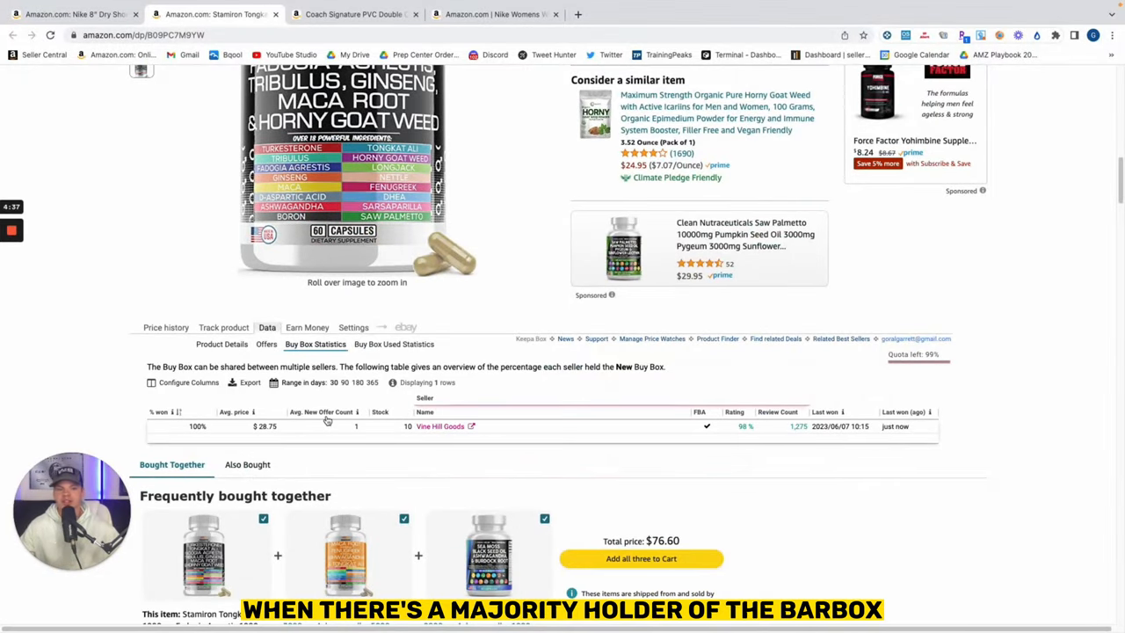
mouse_move(327, 418)
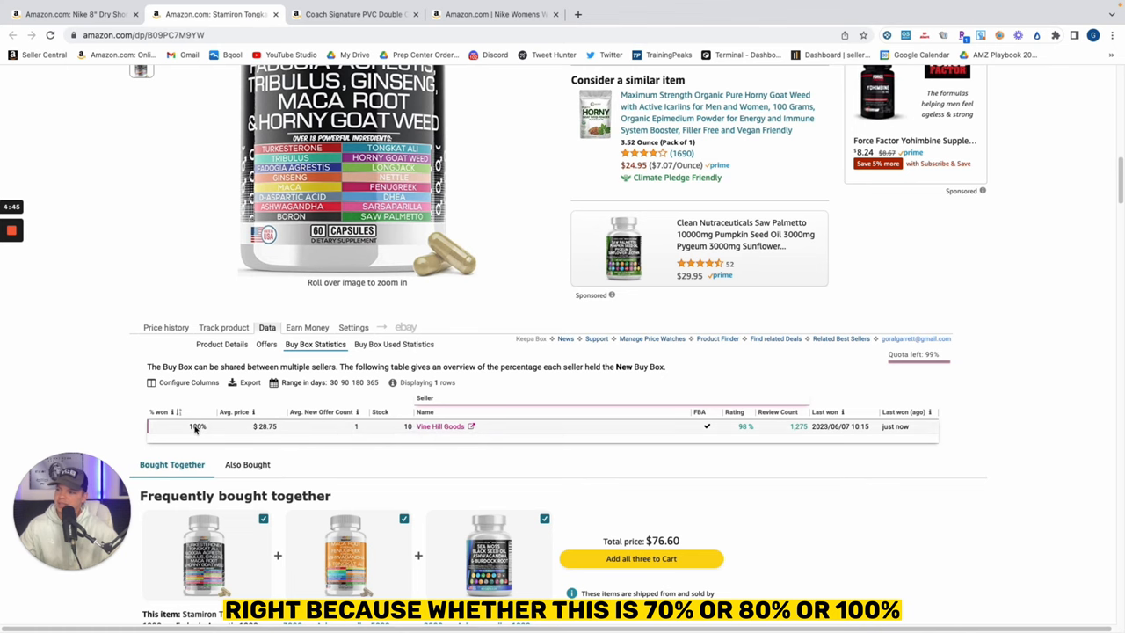
Review SellerAmp alerts (restricted, possible private label) and return Keepa to Price history
scroll(up, 3)
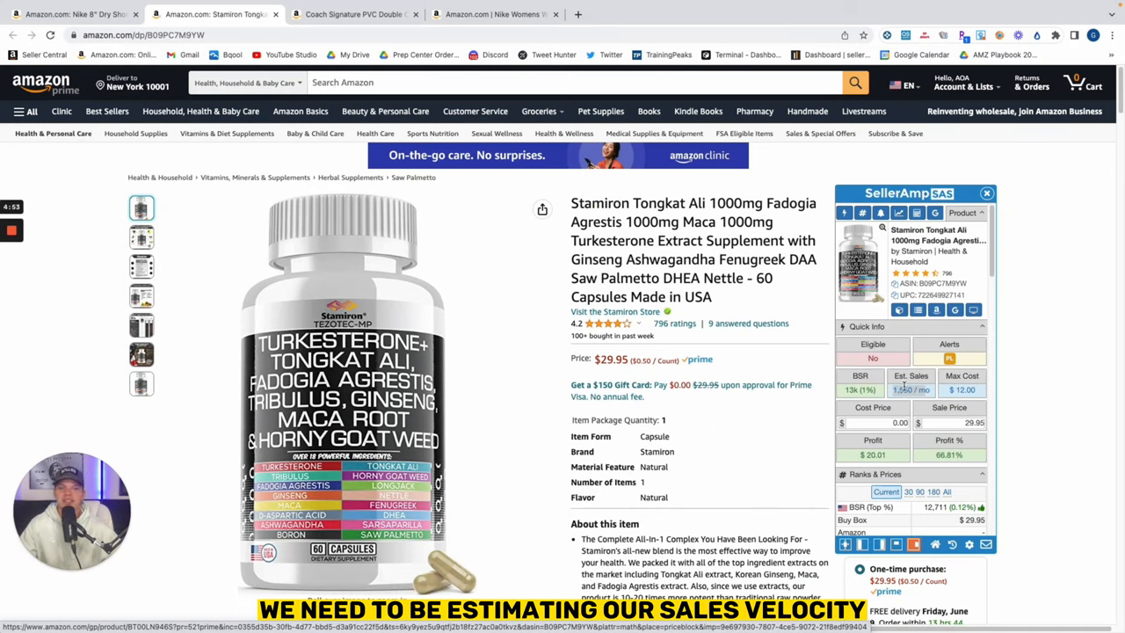
mouse_move(825, 418)
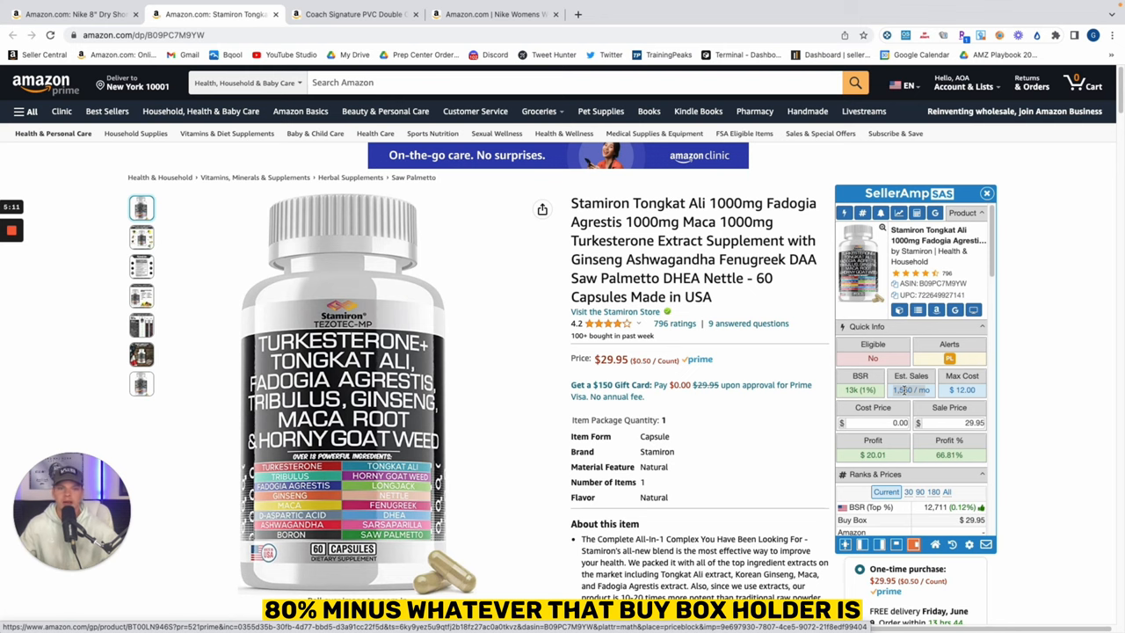
scroll(down, 3)
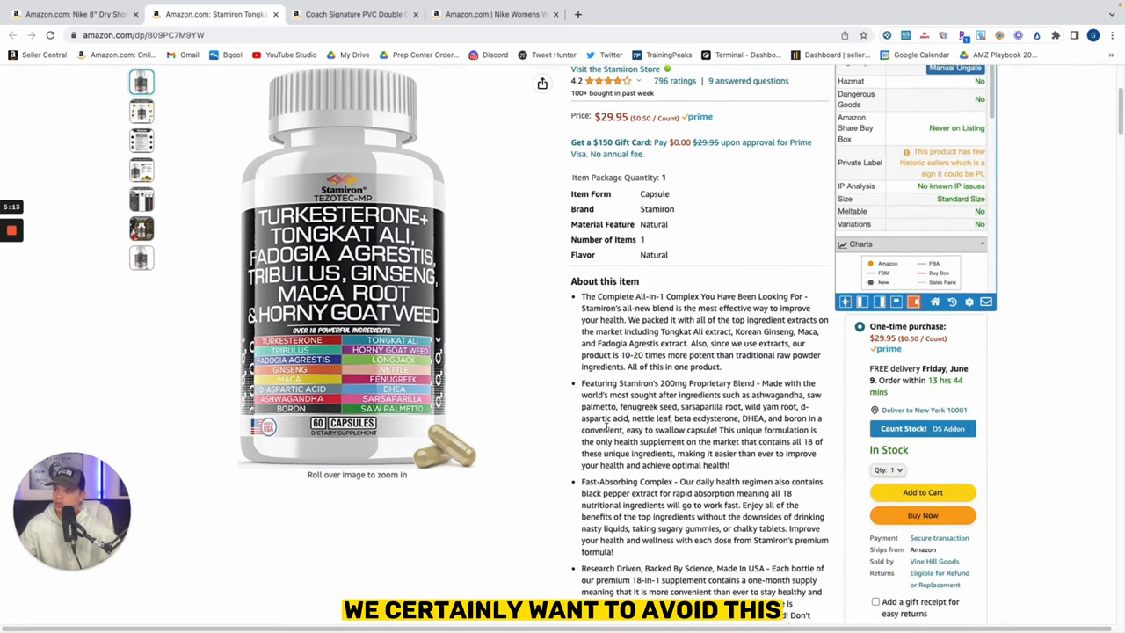
scroll(down, 3)
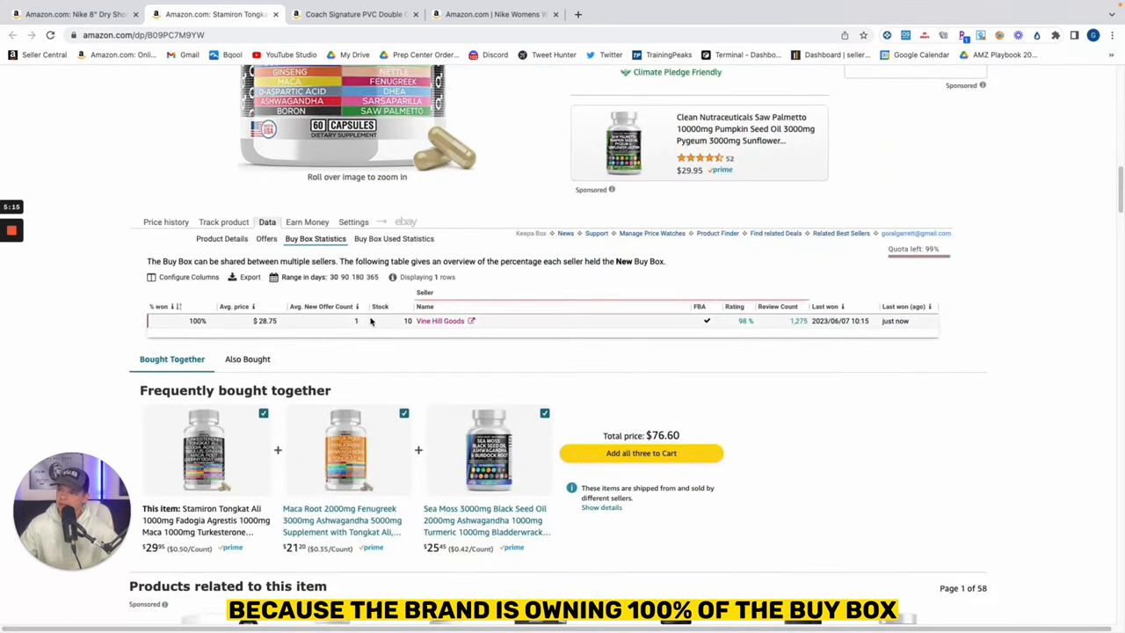
click(166, 221)
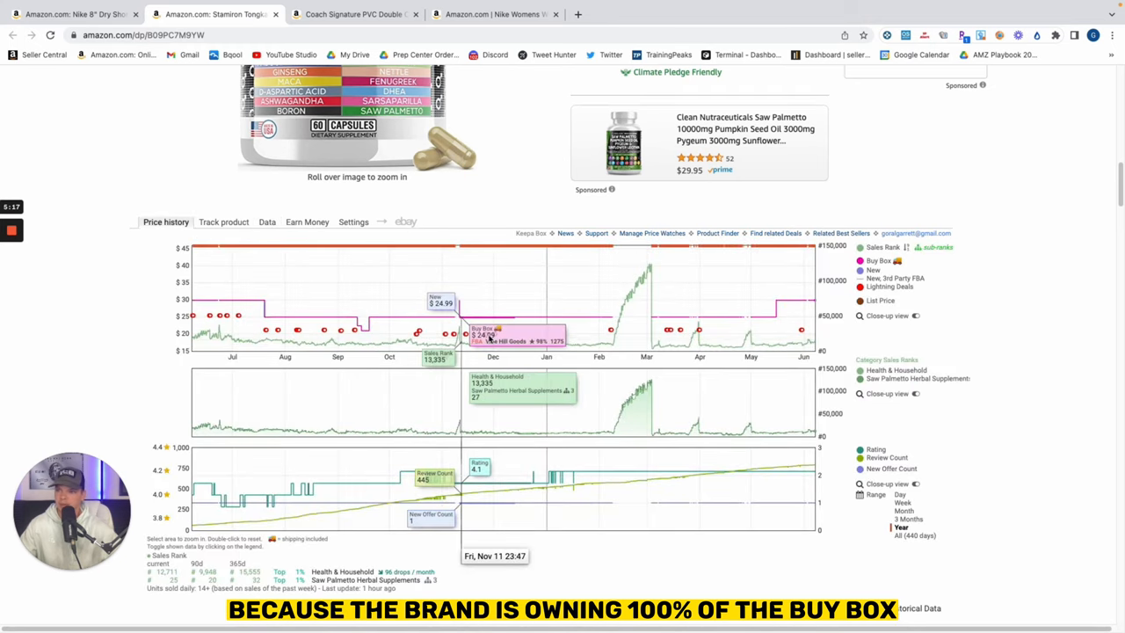
scroll(up, 3)
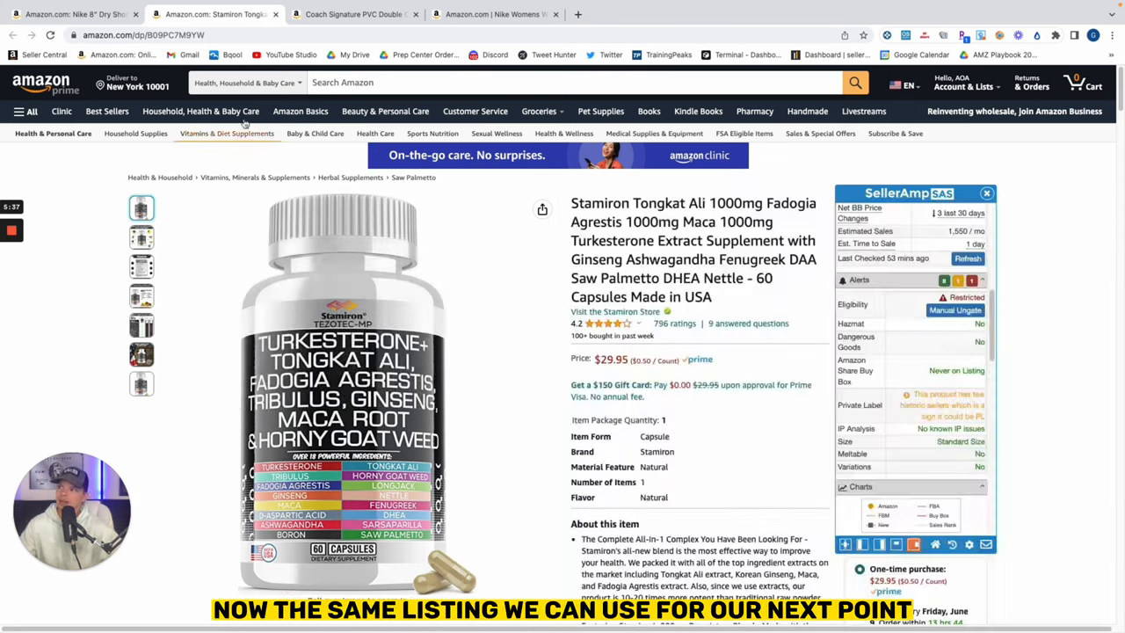
mouse_move(215, 14)
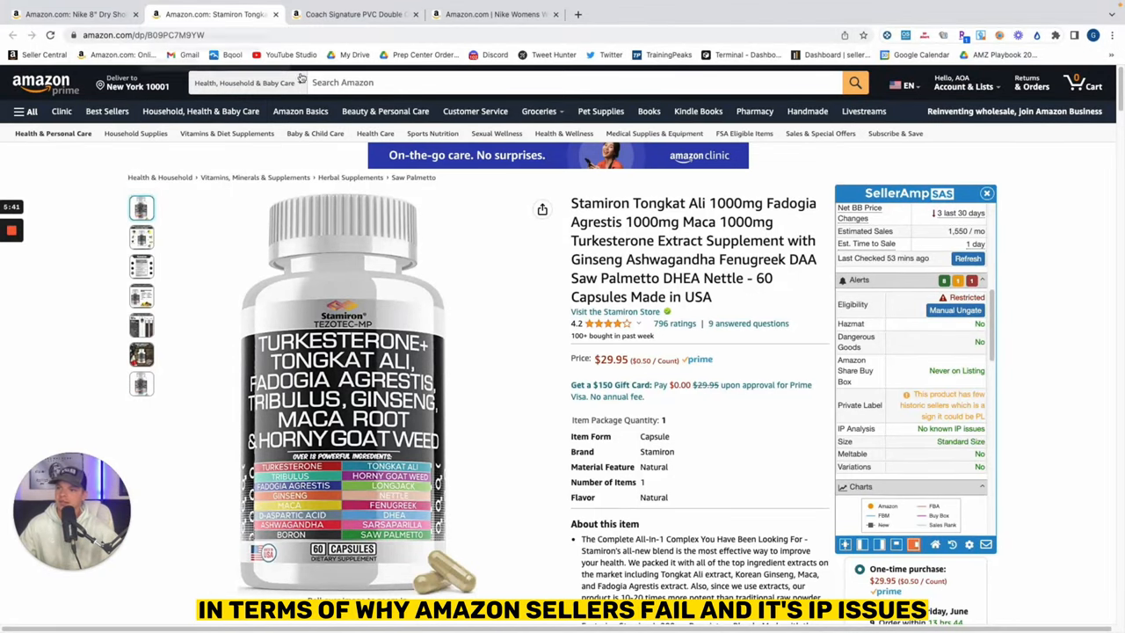
scroll(down, 3)
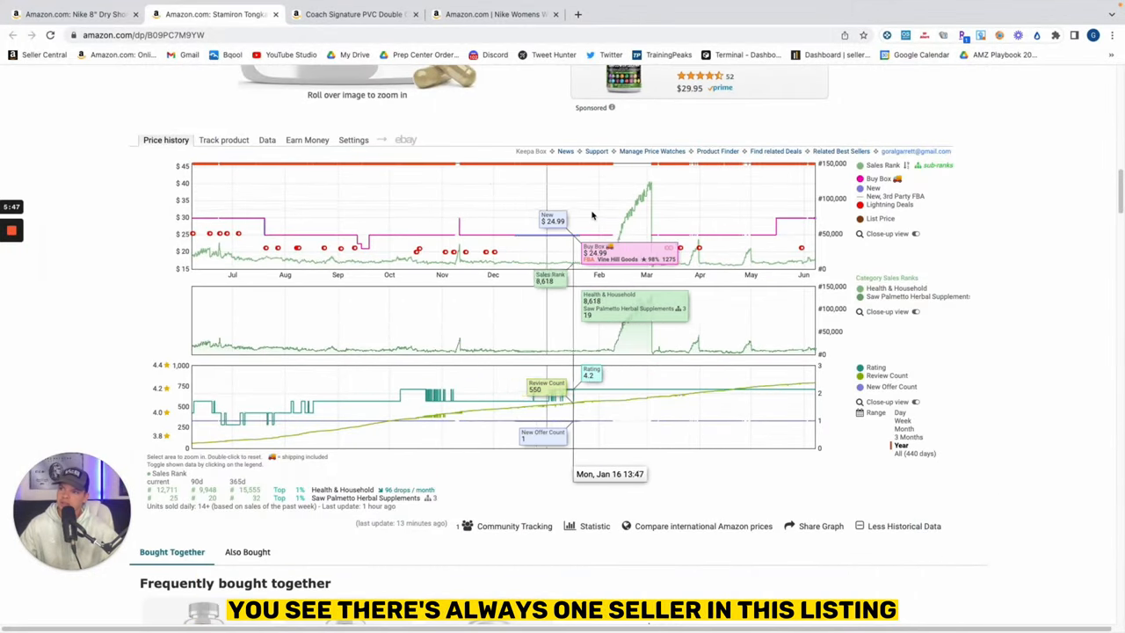
mouse_move(780, 216)
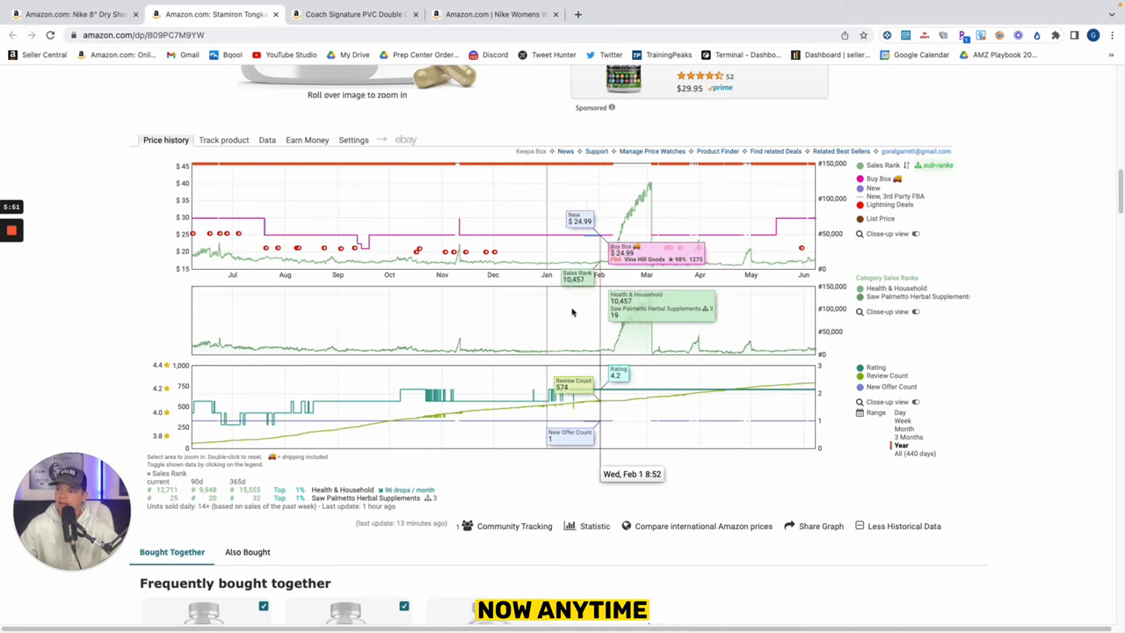
mouse_move(268, 341)
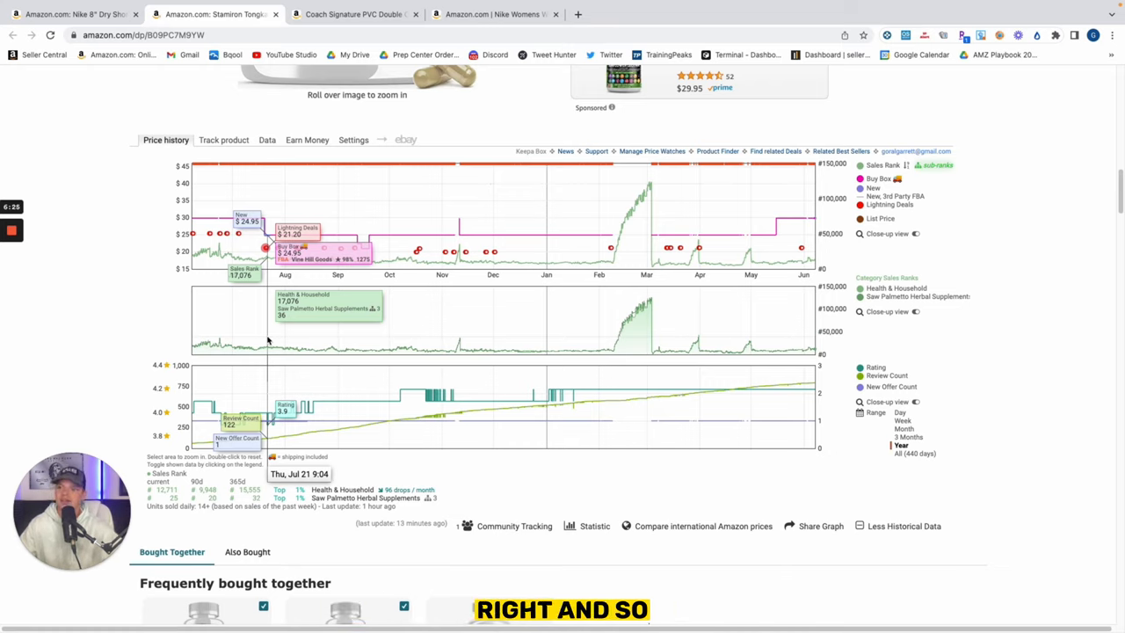
mouse_move(393, 345)
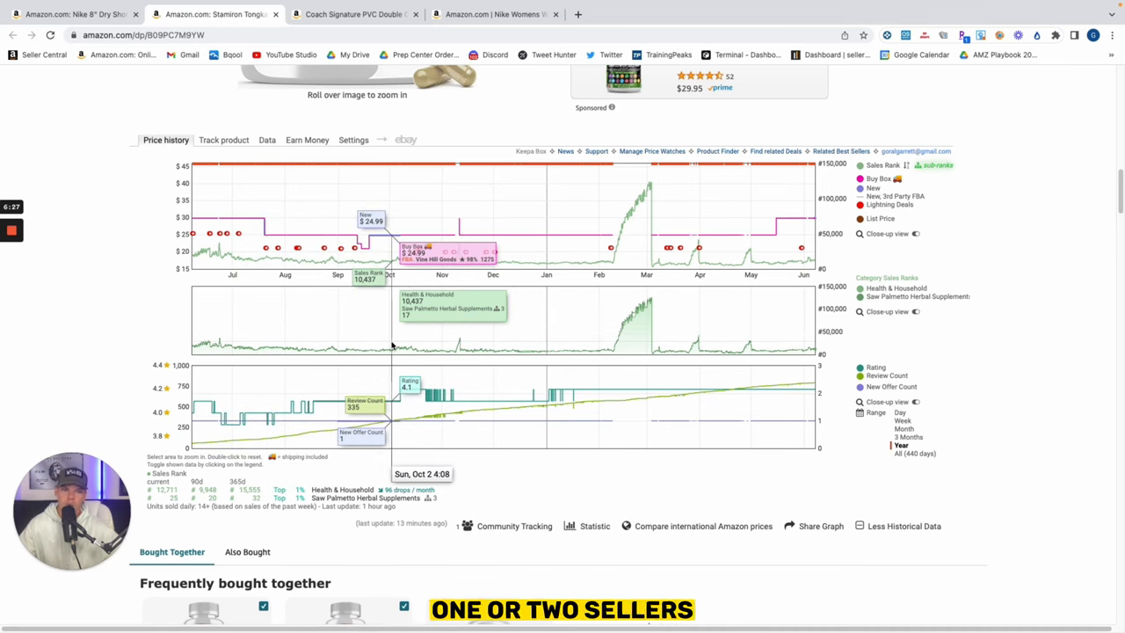
mouse_move(430, 250)
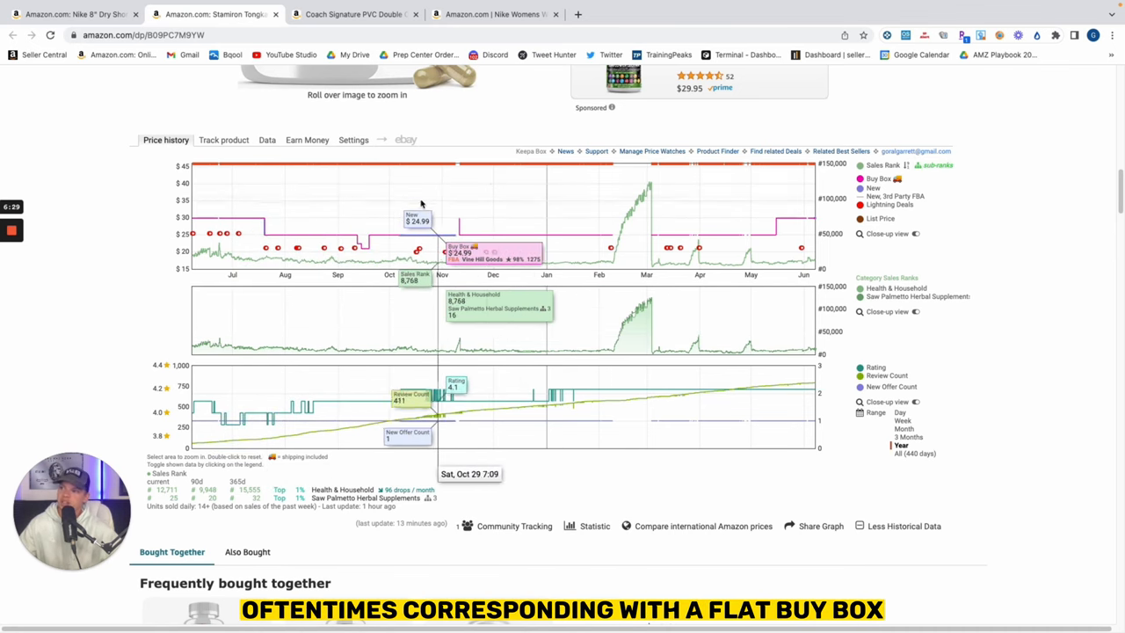
mouse_move(516, 192)
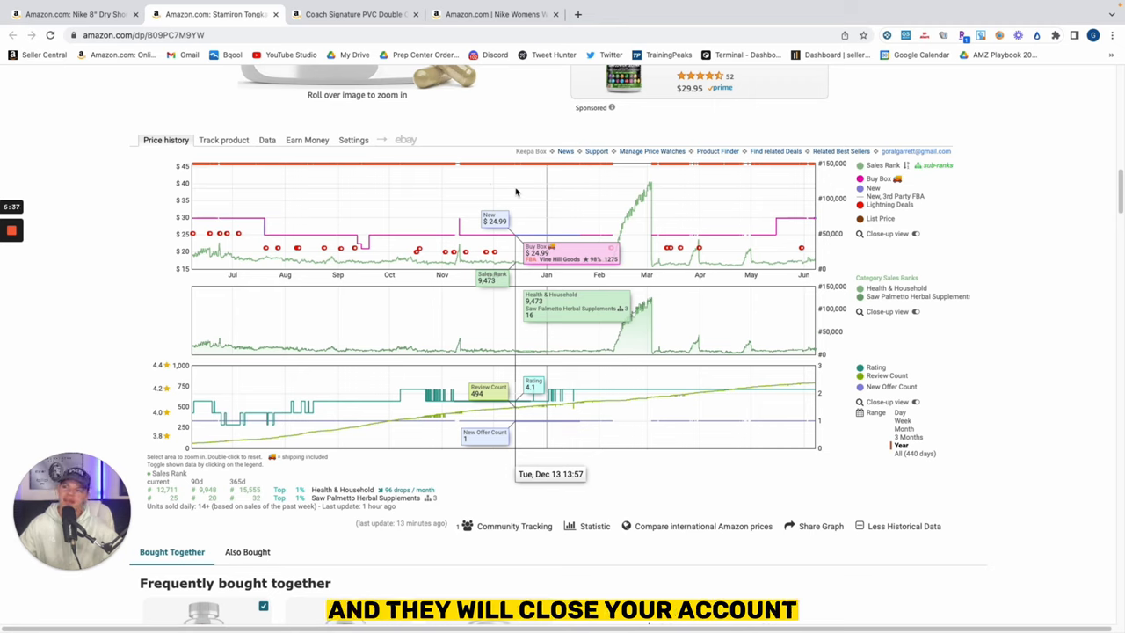
mouse_move(598, 277)
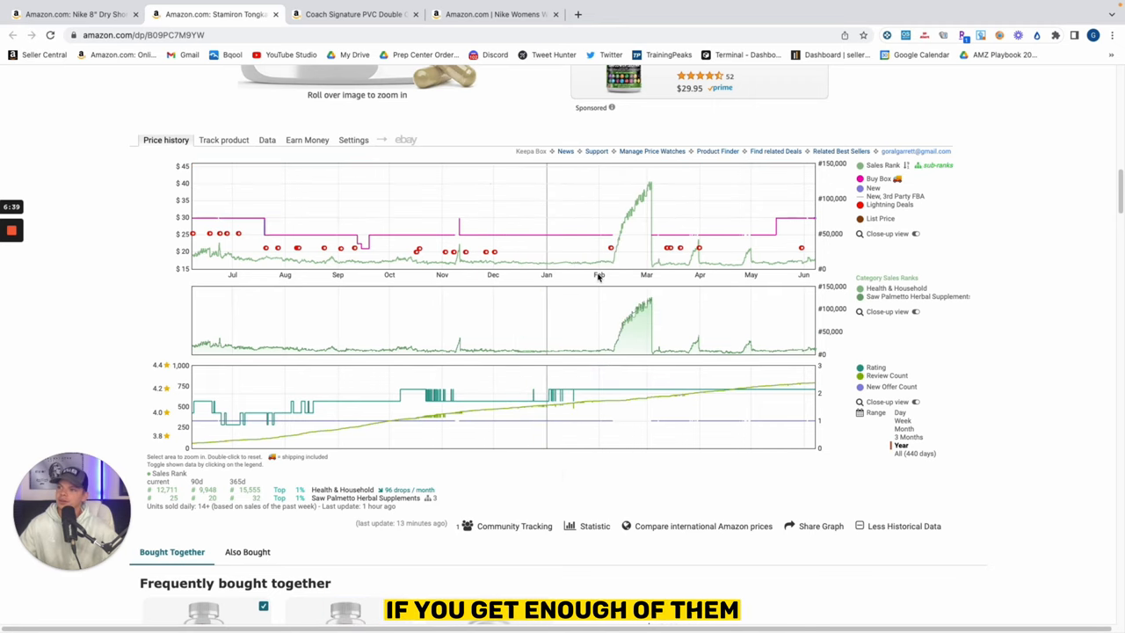
mouse_move(545, 312)
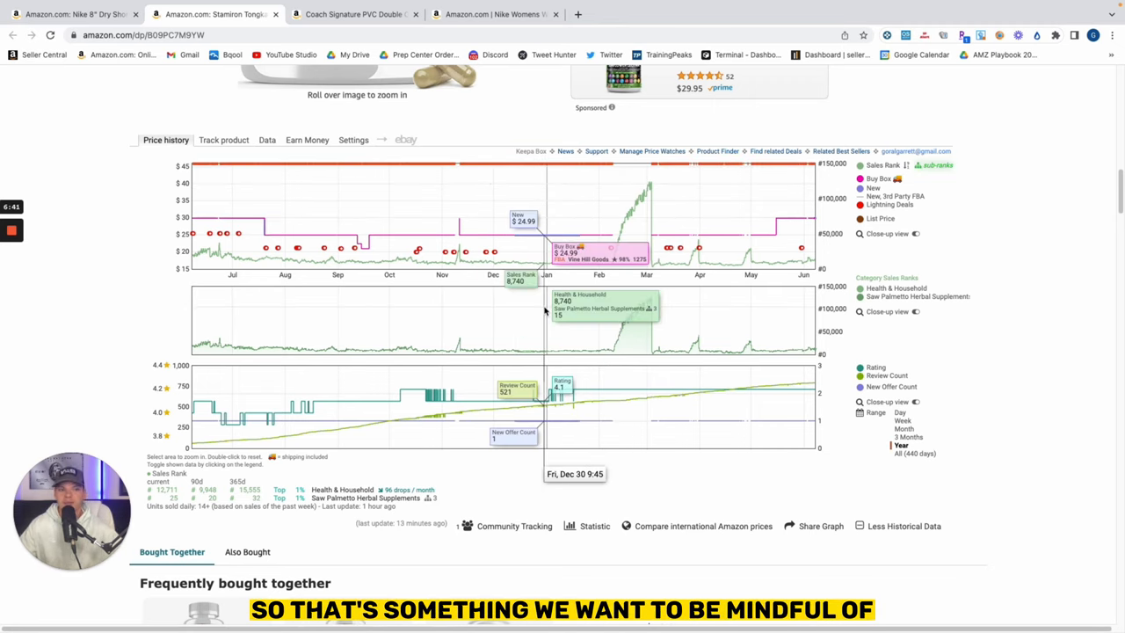
Open the Coach wristlet tab and view Keepa charts zoomed to March, 3 Months, then Year
scroll(up, 3)
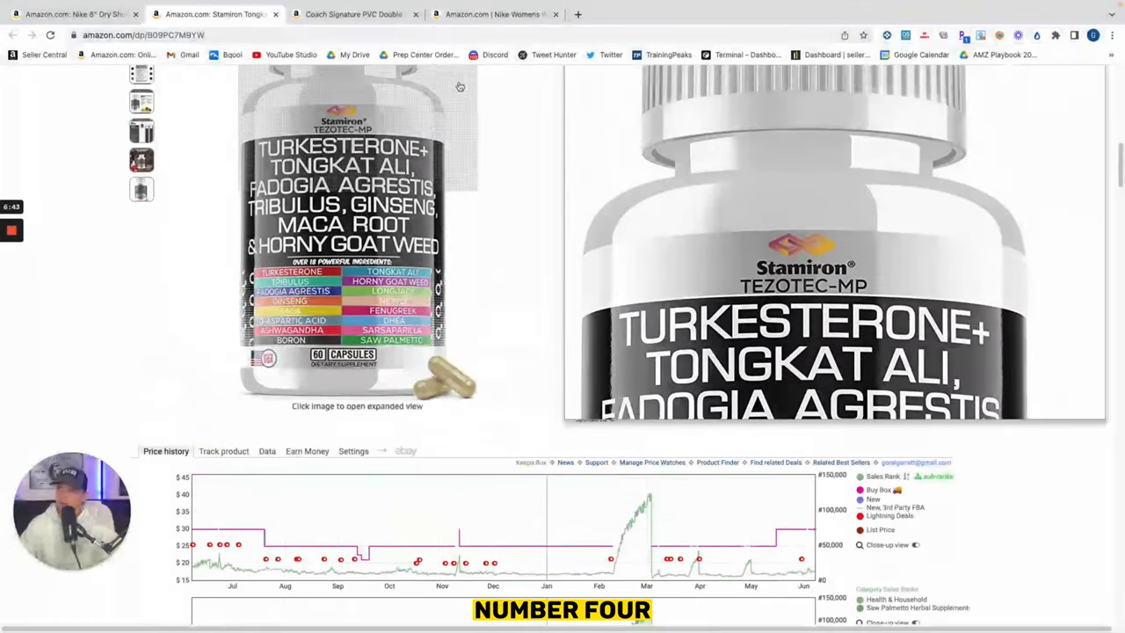
click(351, 14)
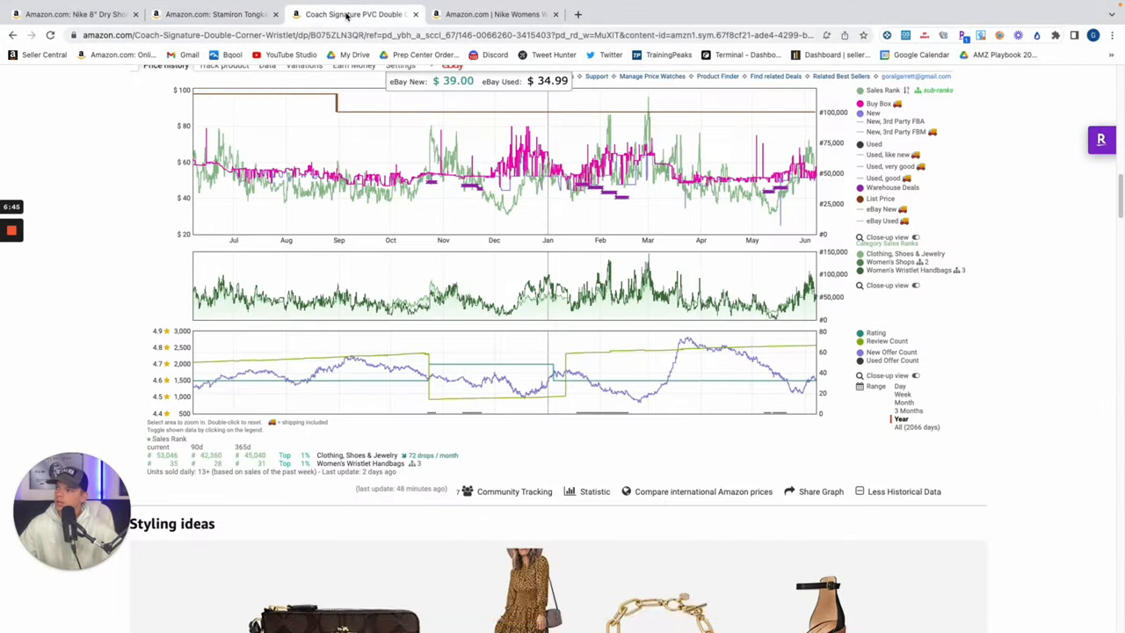
mouse_move(684, 264)
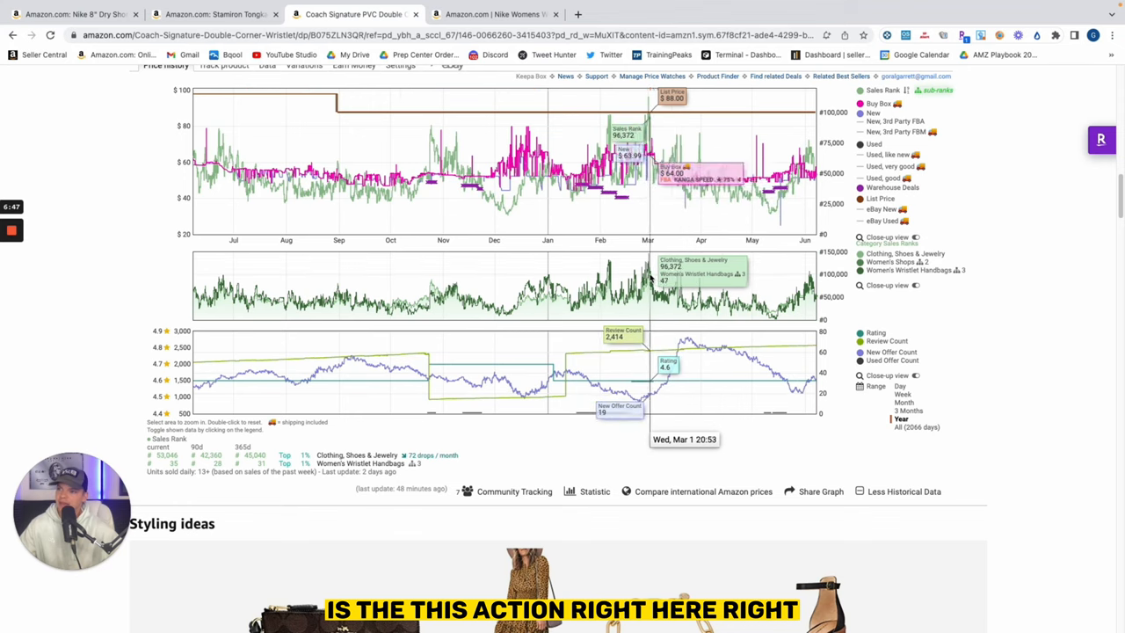
mouse_move(694, 272)
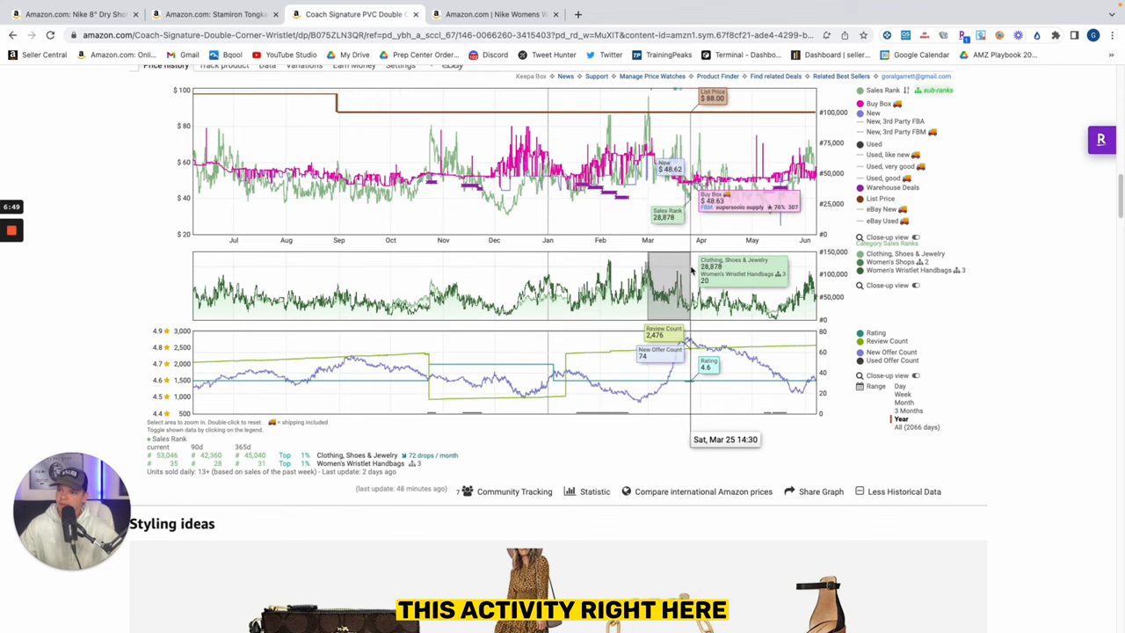
click(907, 410)
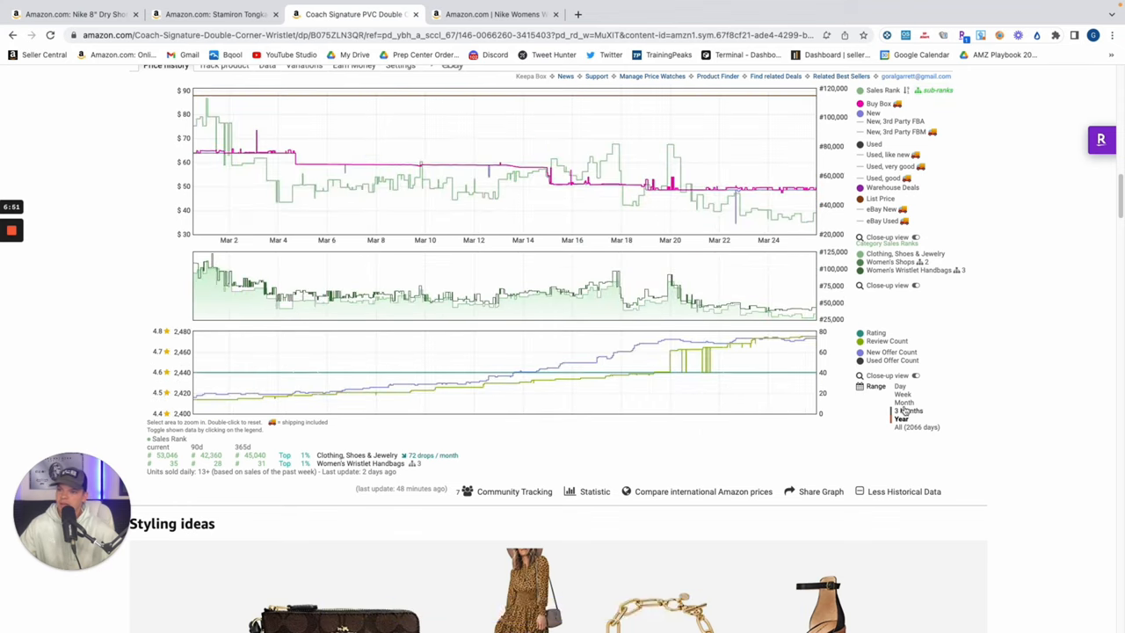
click(908, 410)
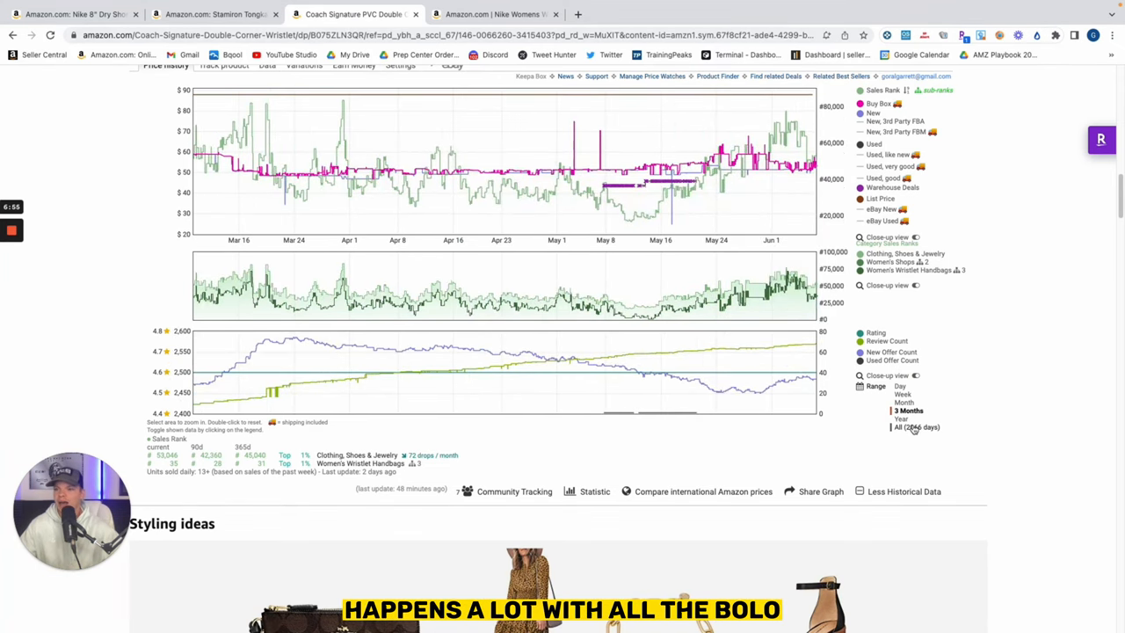
click(901, 419)
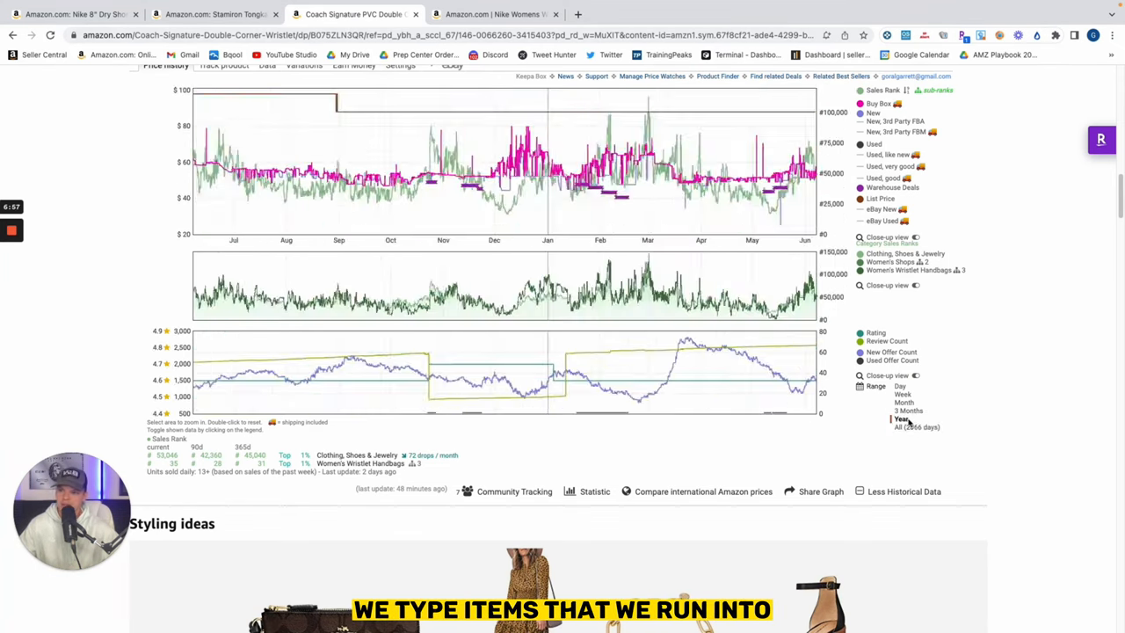
mouse_move(637, 387)
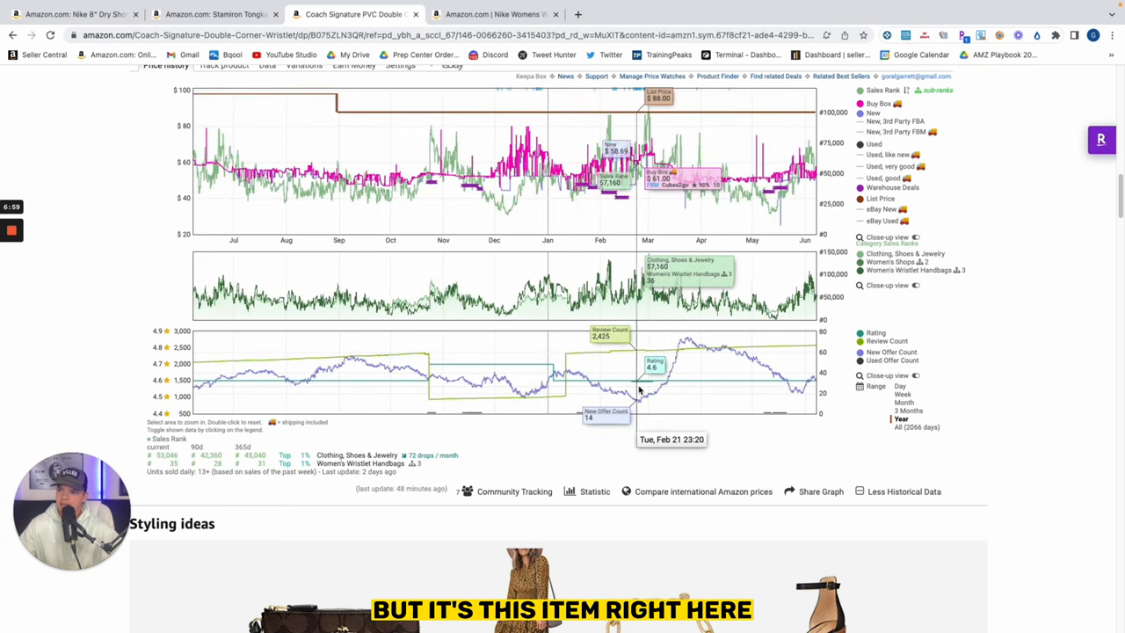
mouse_move(672, 378)
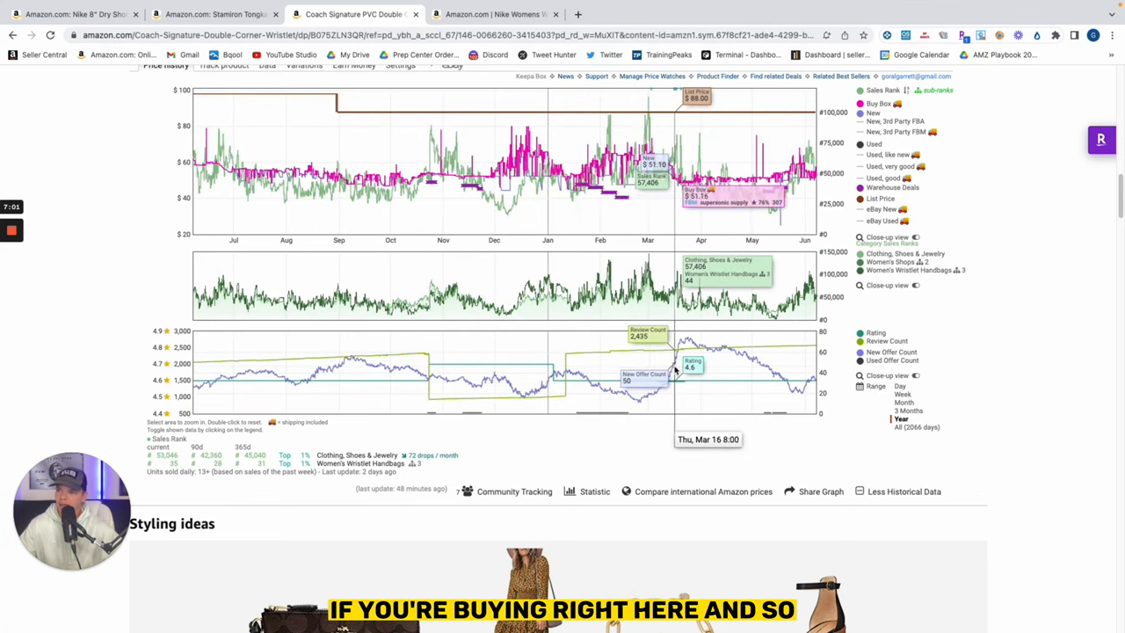
mouse_move(681, 378)
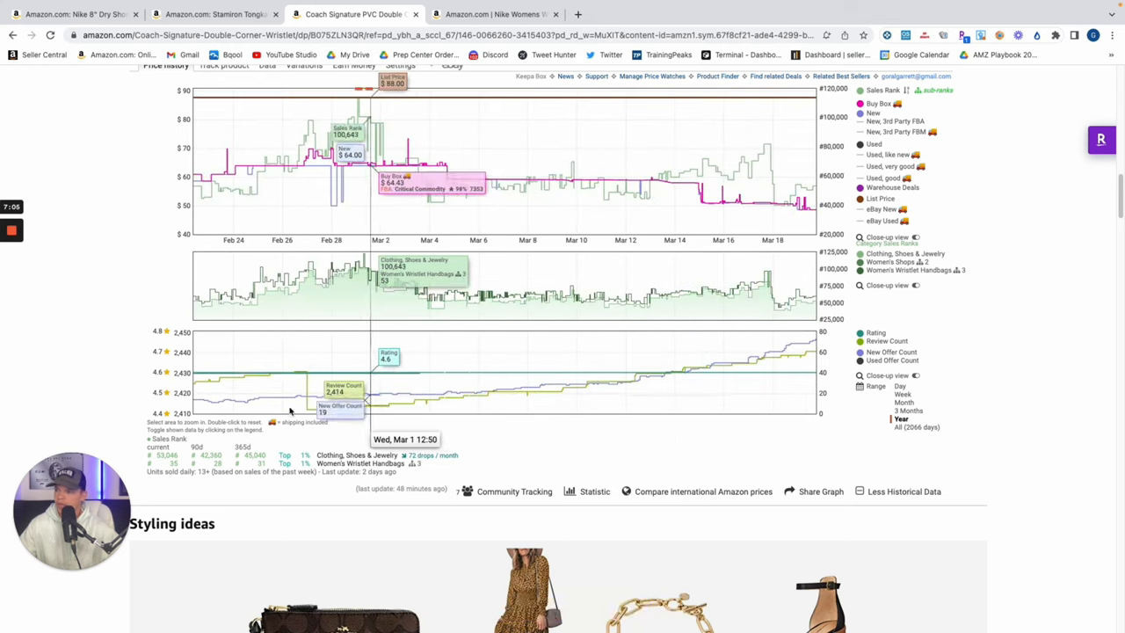
mouse_move(521, 378)
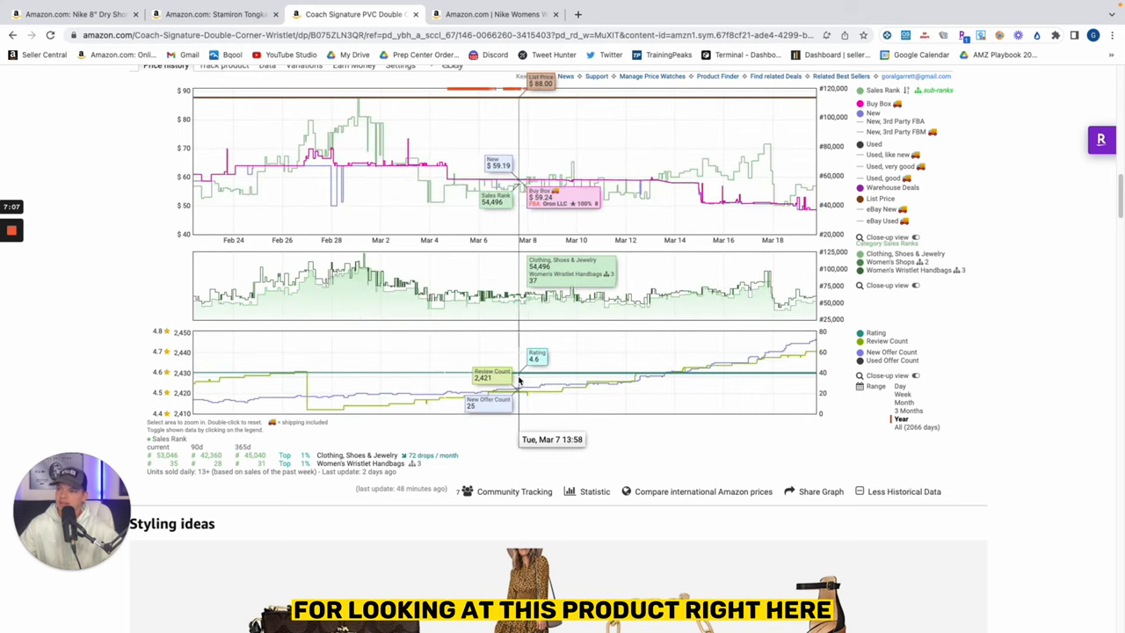
mouse_move(514, 342)
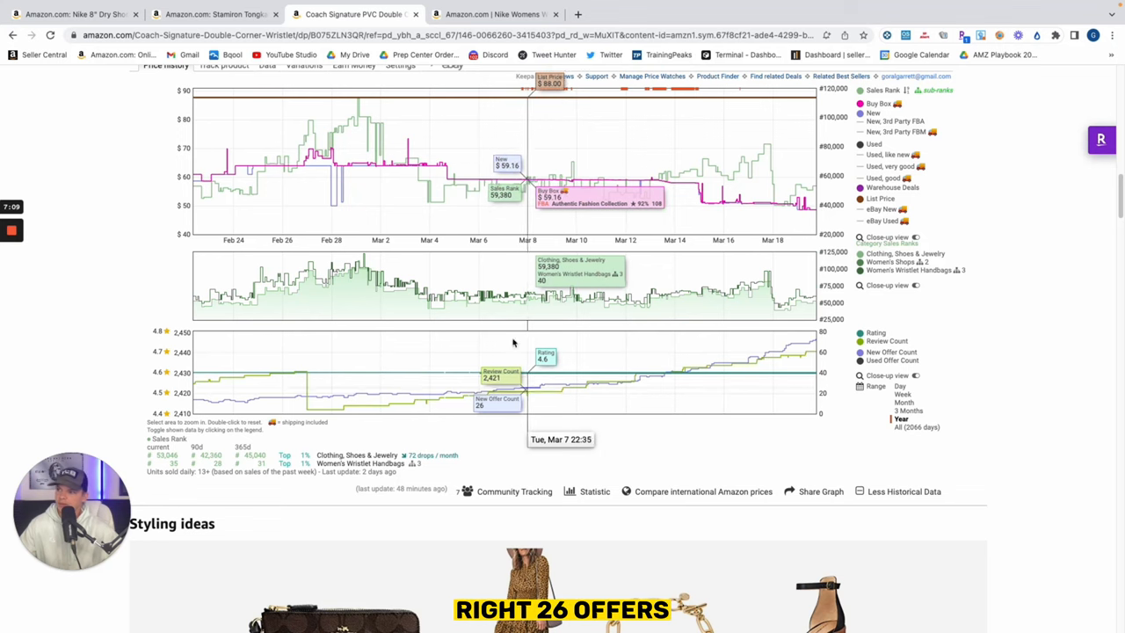
mouse_move(554, 391)
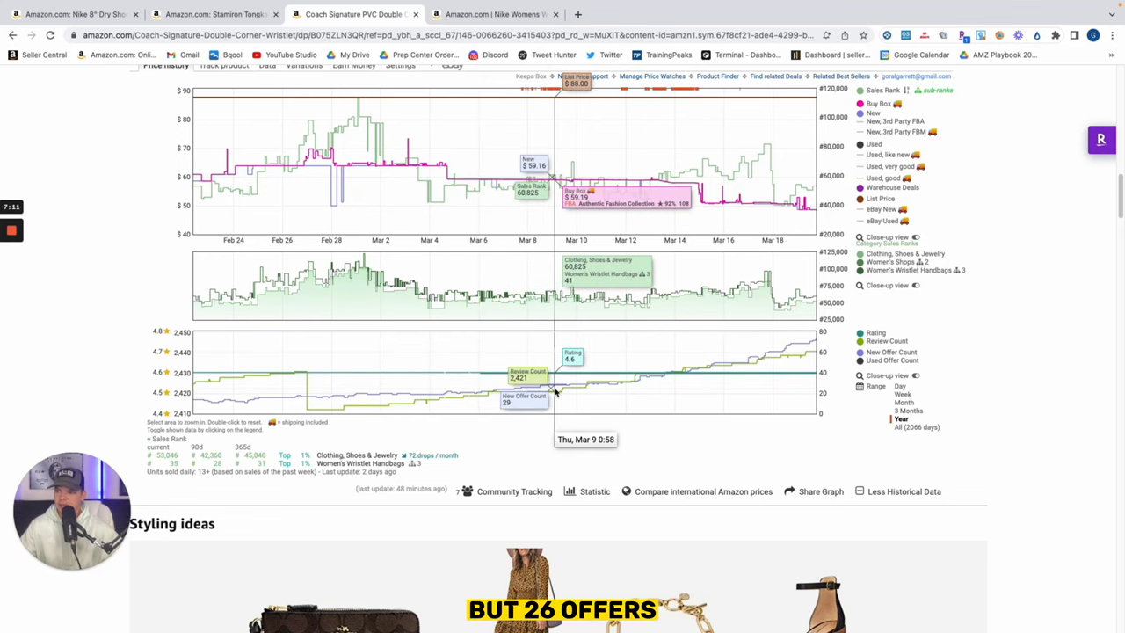
mouse_move(536, 391)
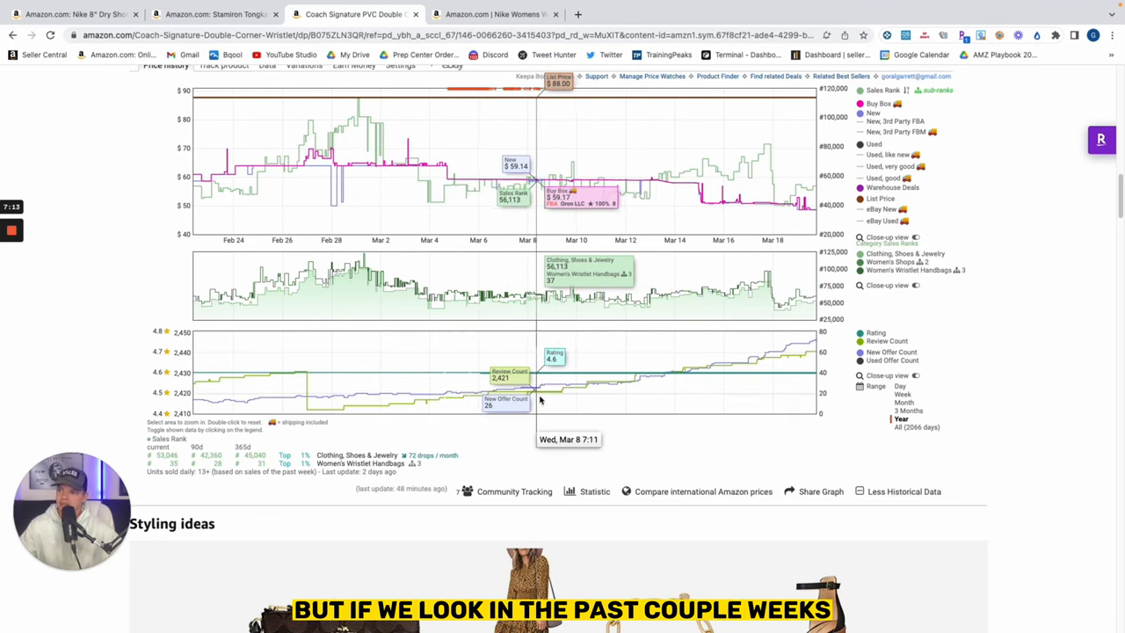
mouse_move(290, 404)
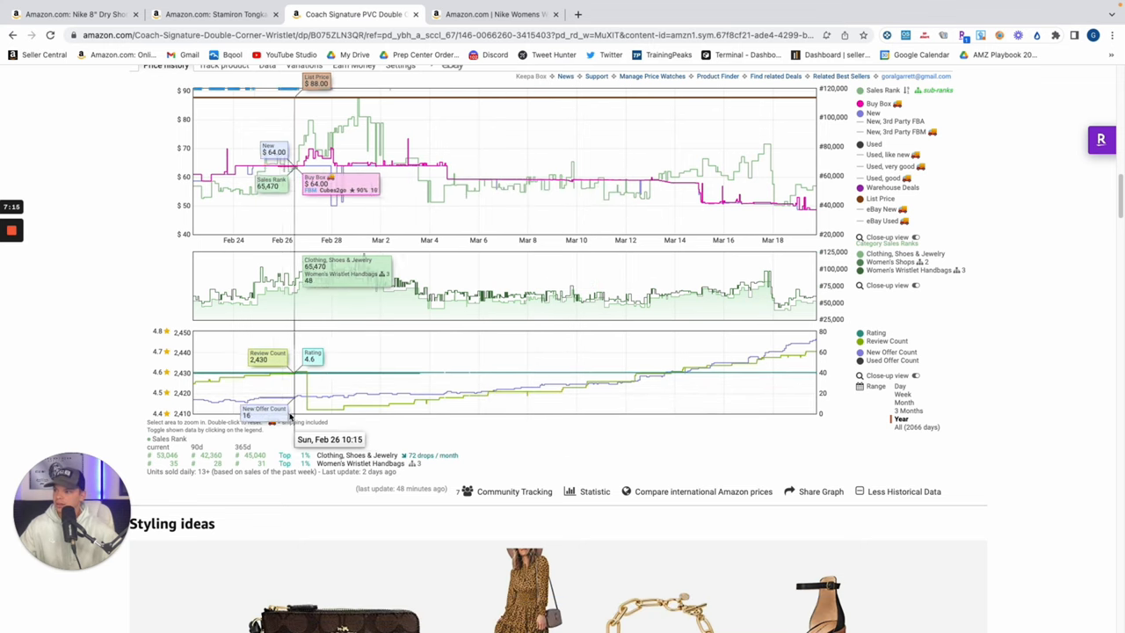
mouse_move(250, 418)
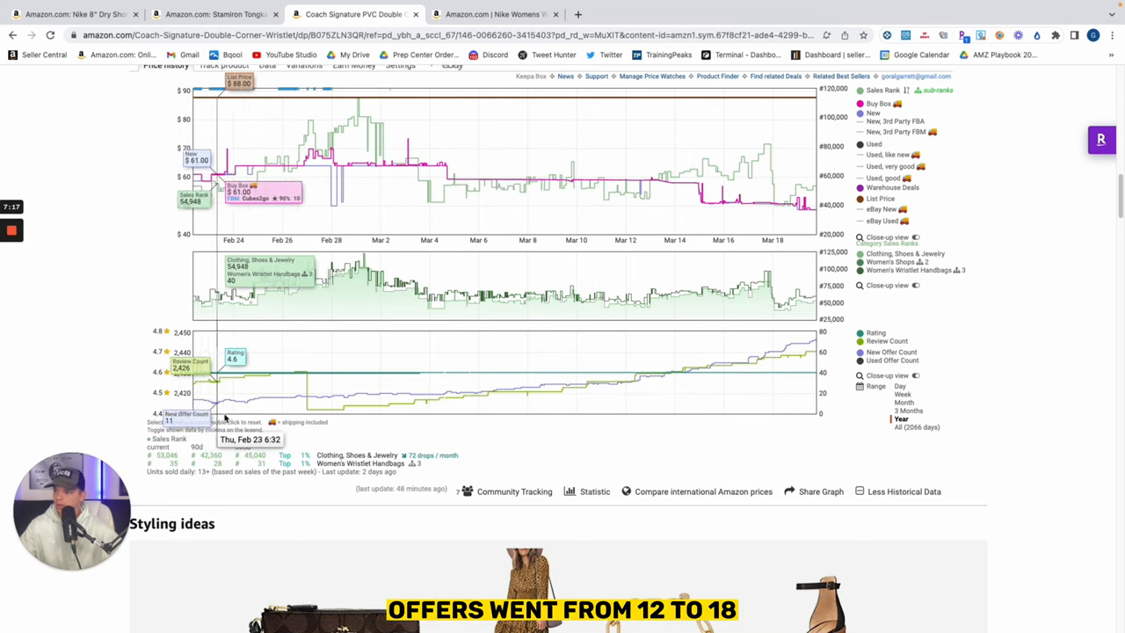
mouse_move(422, 396)
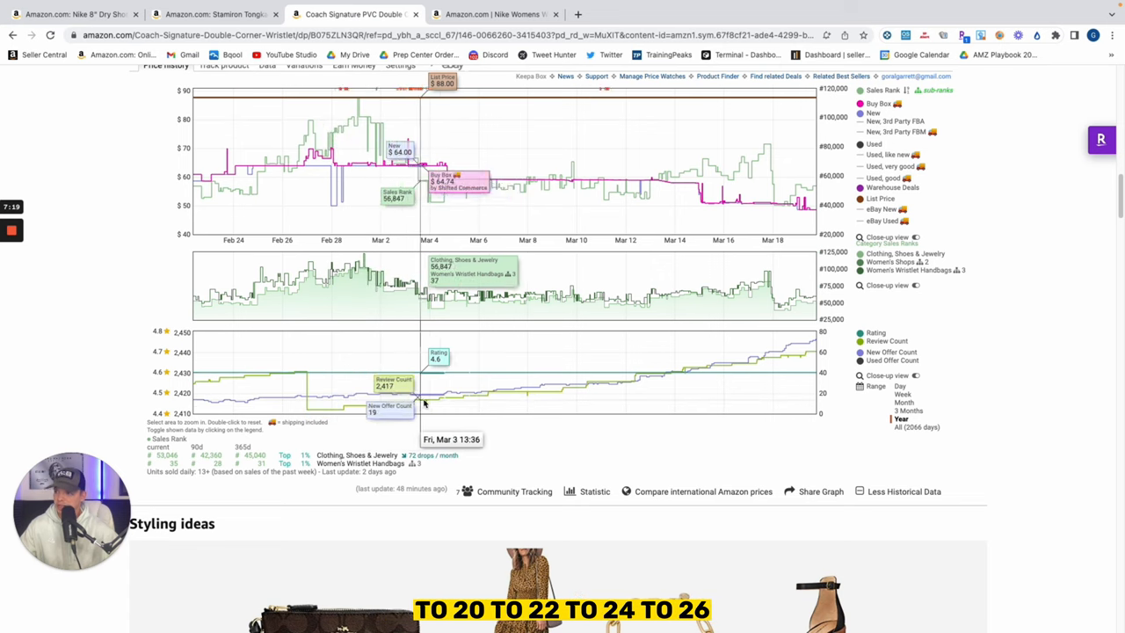
mouse_move(606, 387)
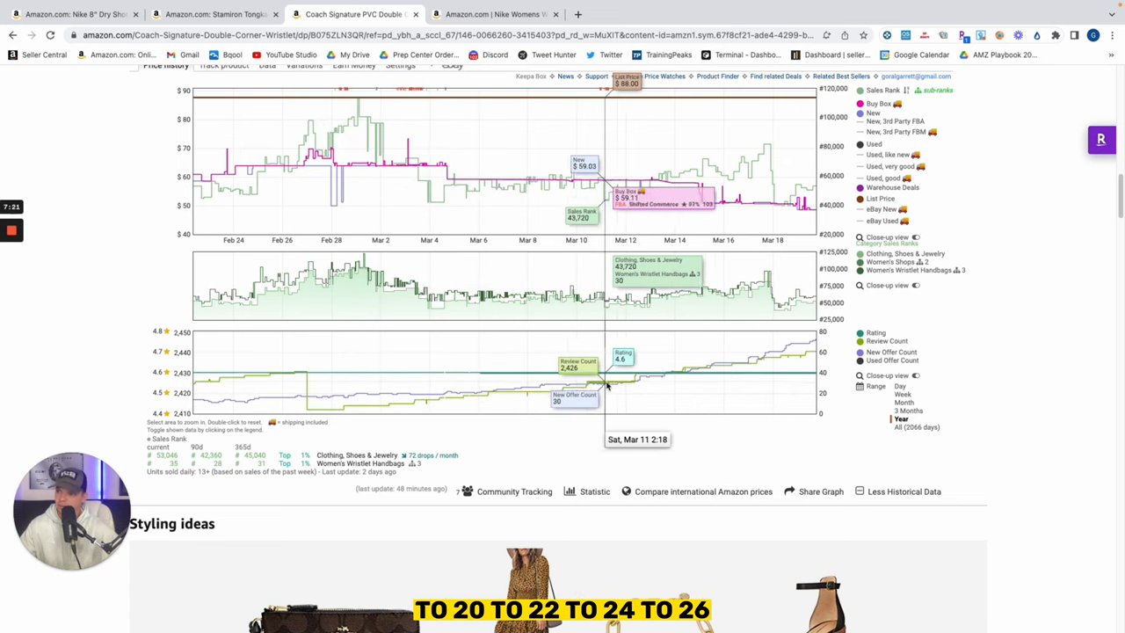
mouse_move(778, 373)
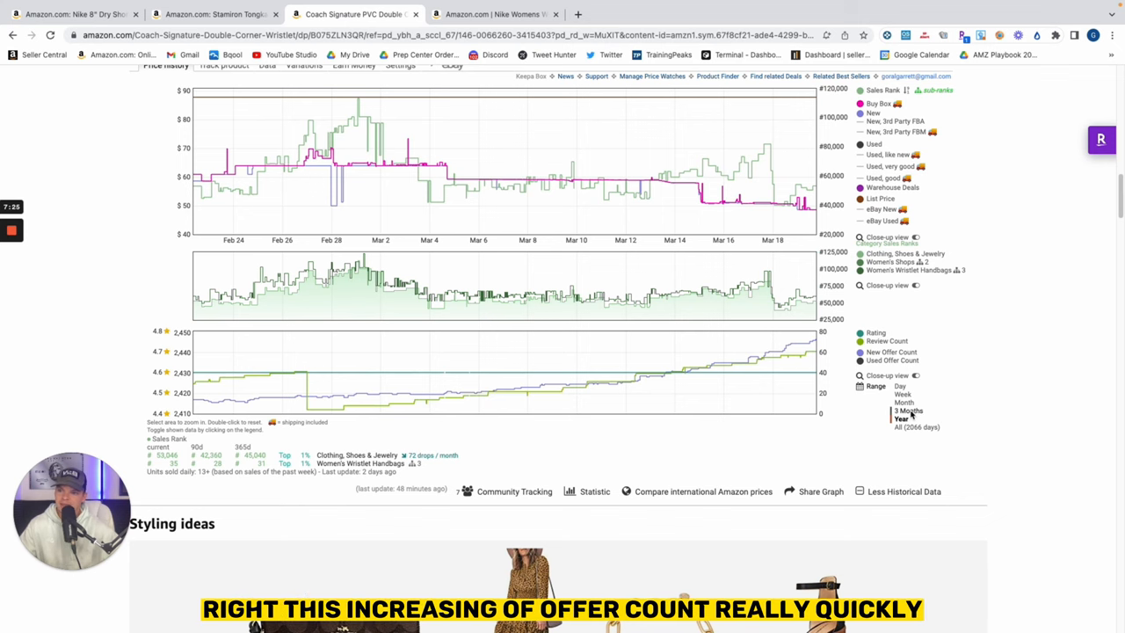
click(909, 410)
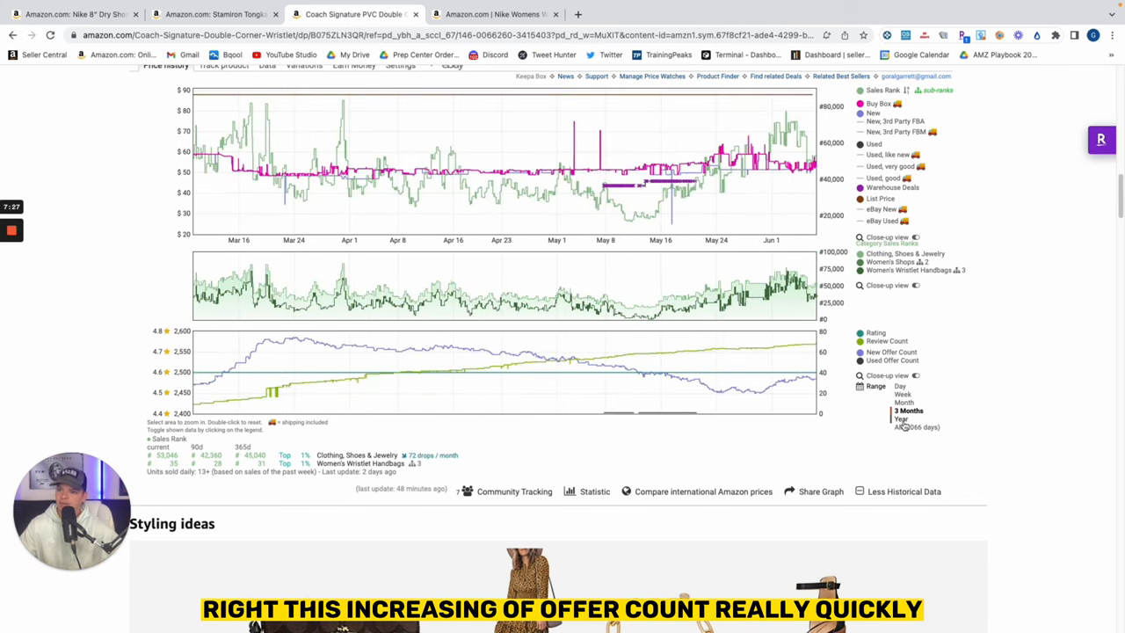
click(900, 419)
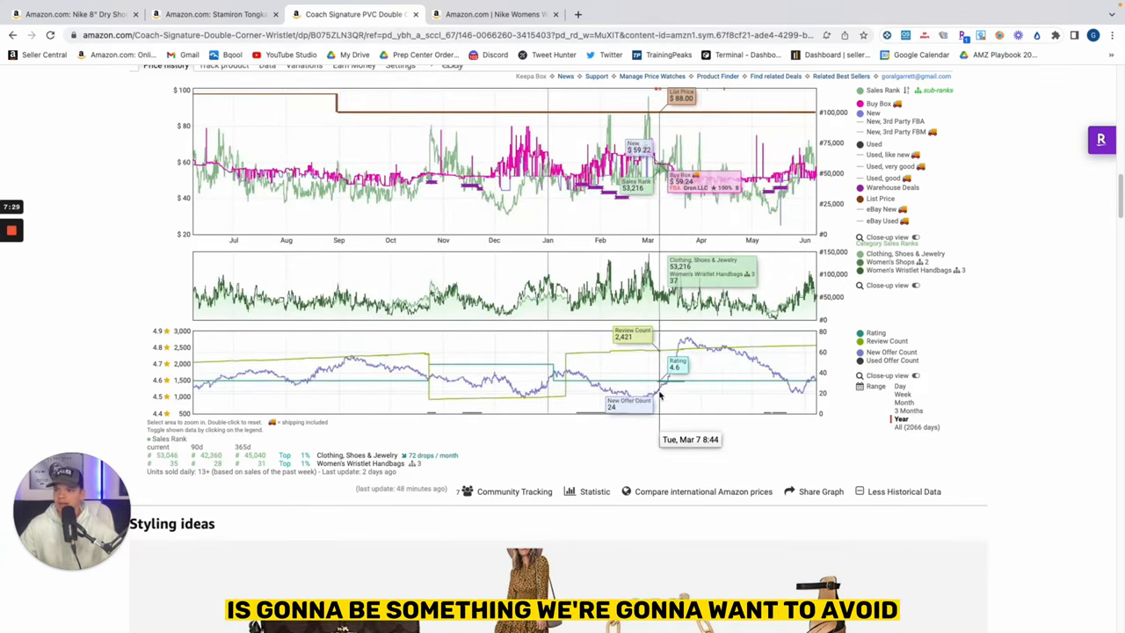
mouse_move(686, 320)
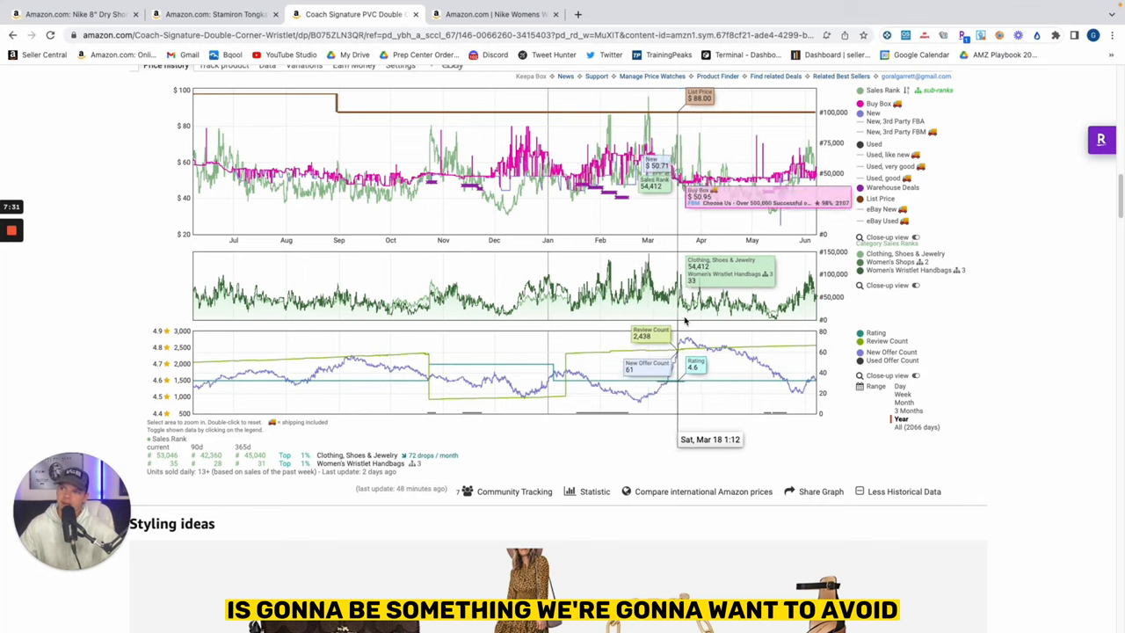
mouse_move(637, 395)
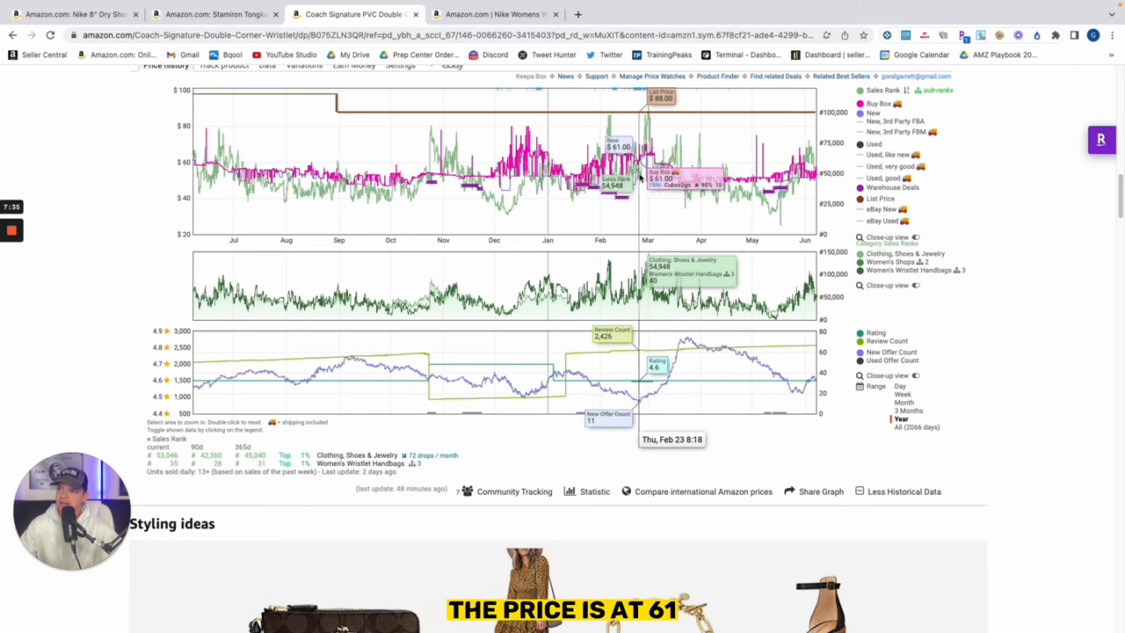
mouse_move(655, 373)
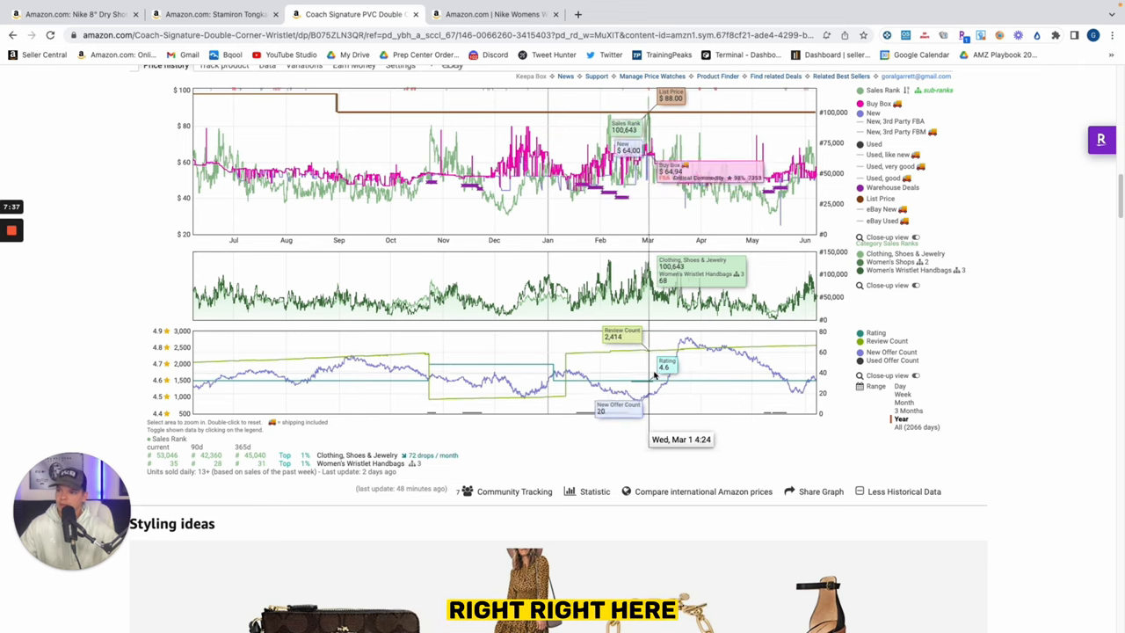
mouse_move(668, 369)
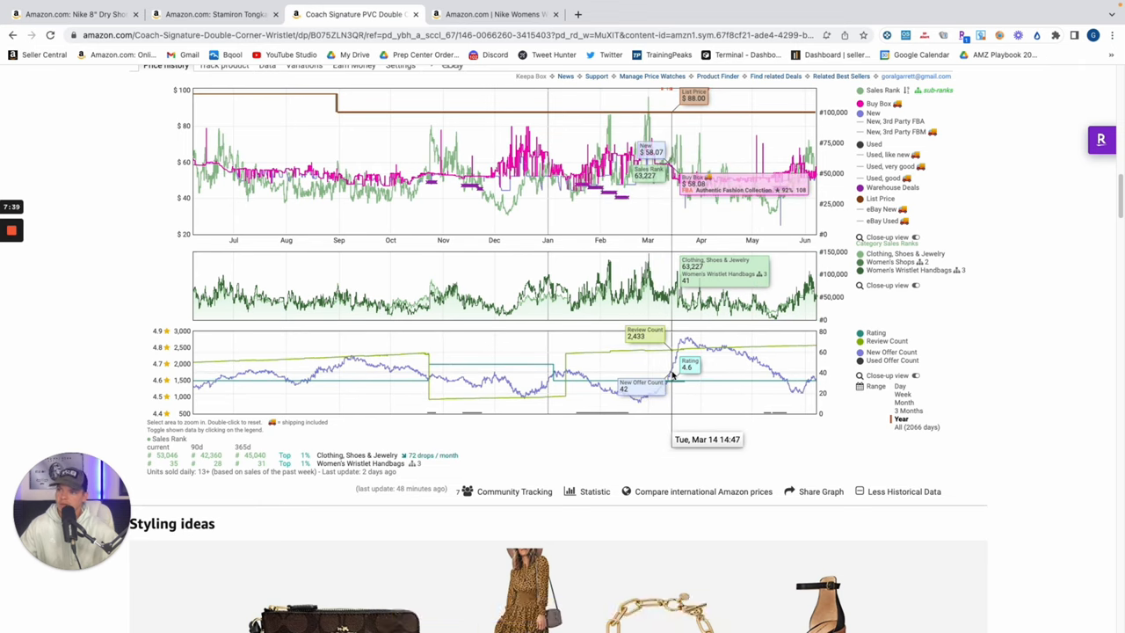
mouse_move(670, 369)
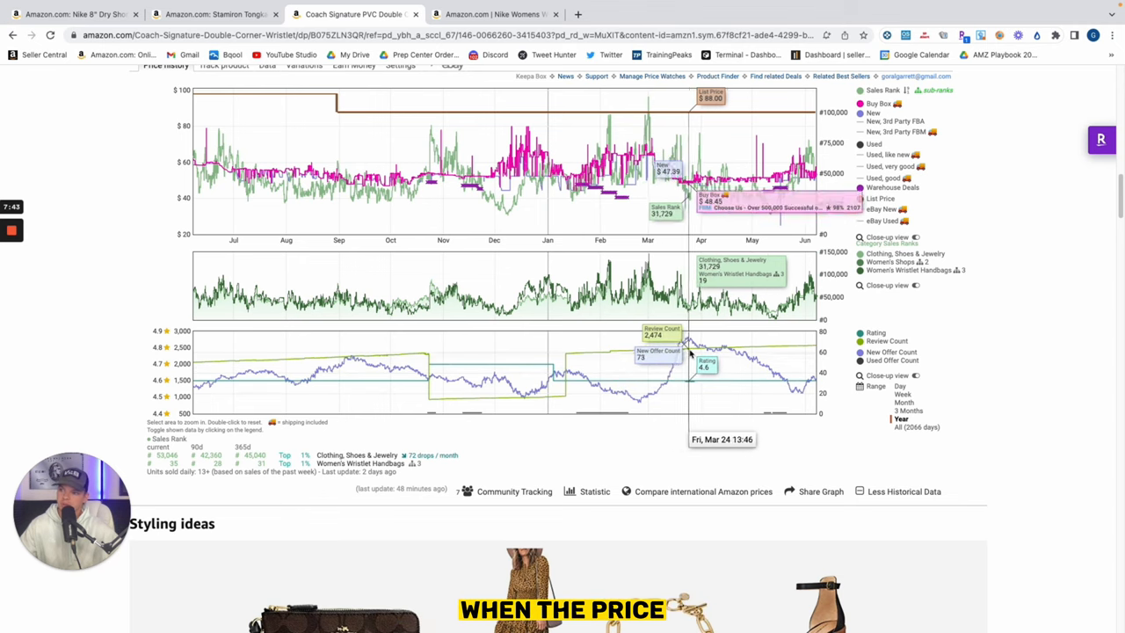
mouse_move(689, 347)
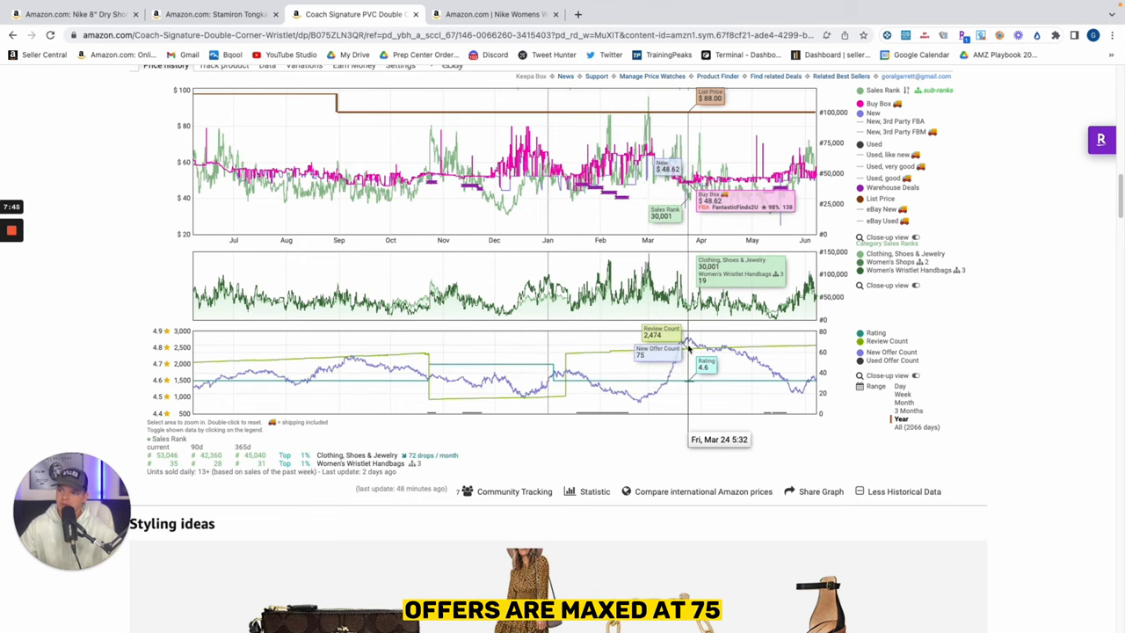
mouse_move(683, 364)
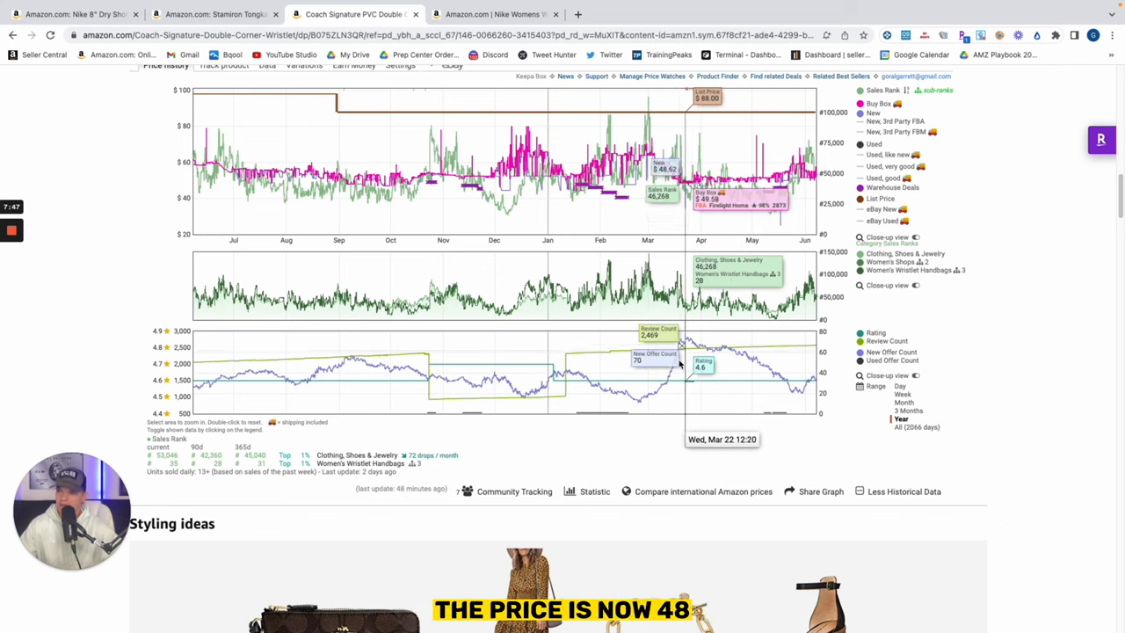
mouse_move(676, 369)
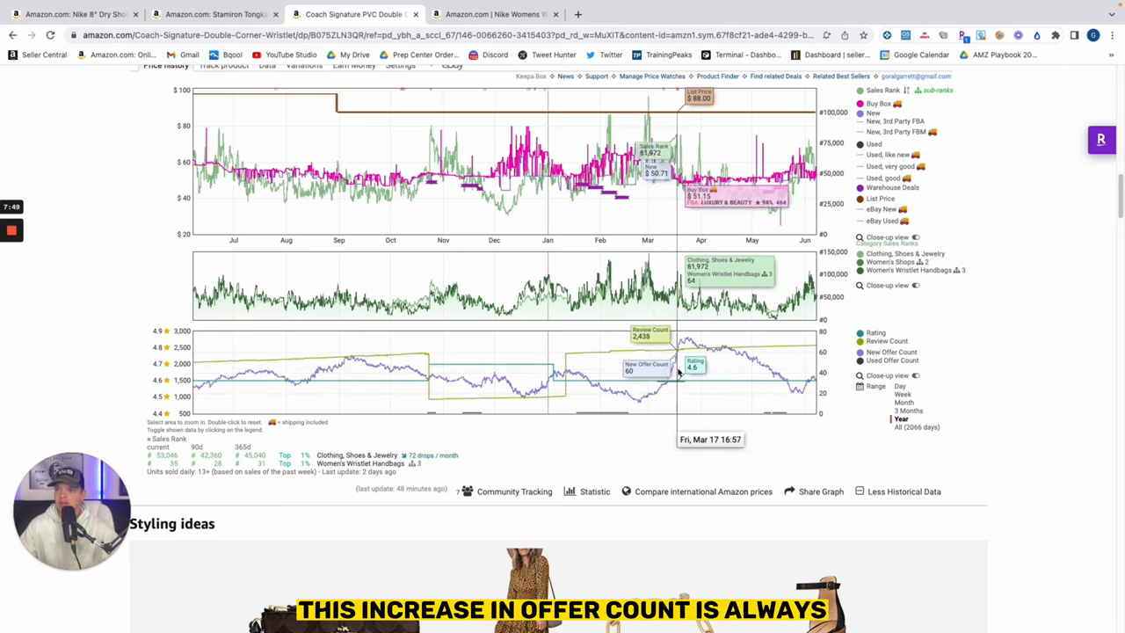
mouse_move(676, 369)
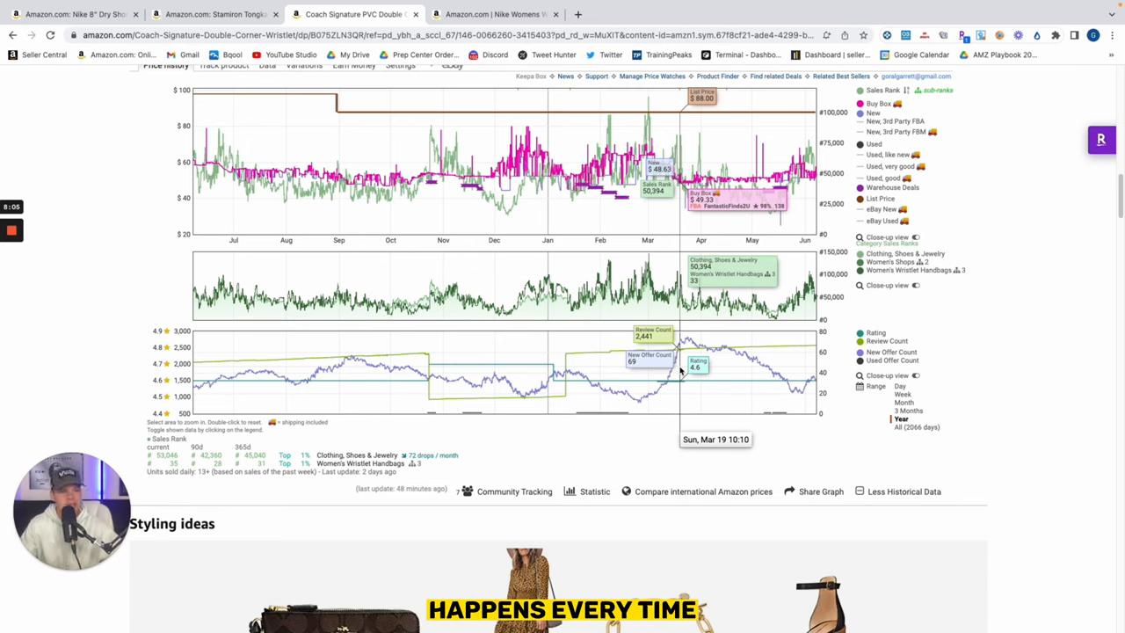
mouse_move(664, 378)
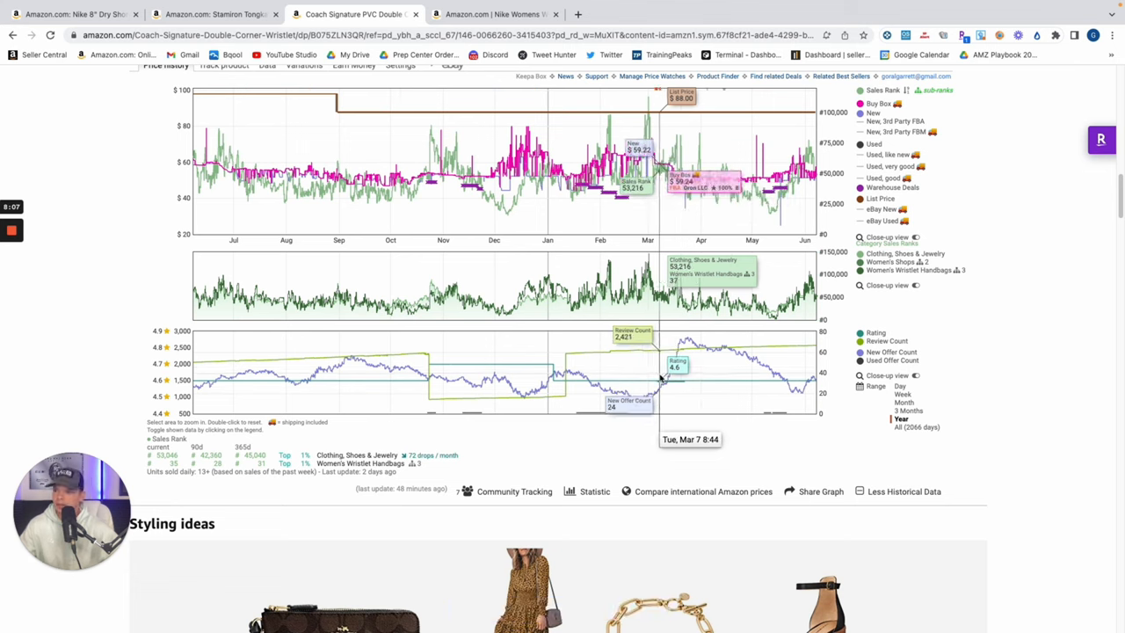
mouse_move(663, 378)
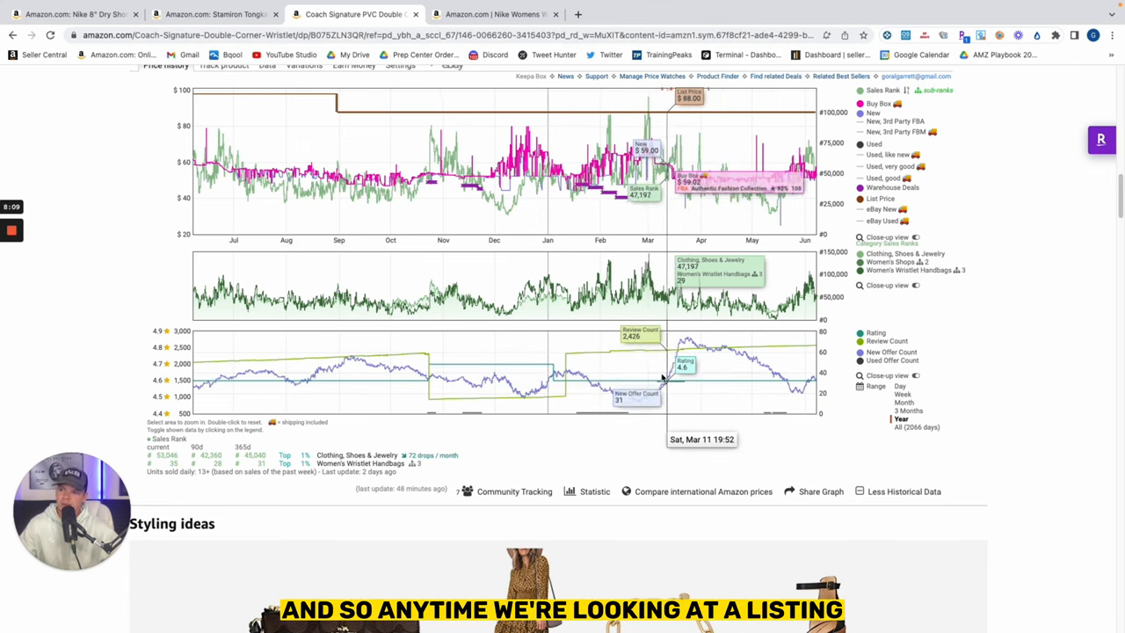
mouse_move(681, 352)
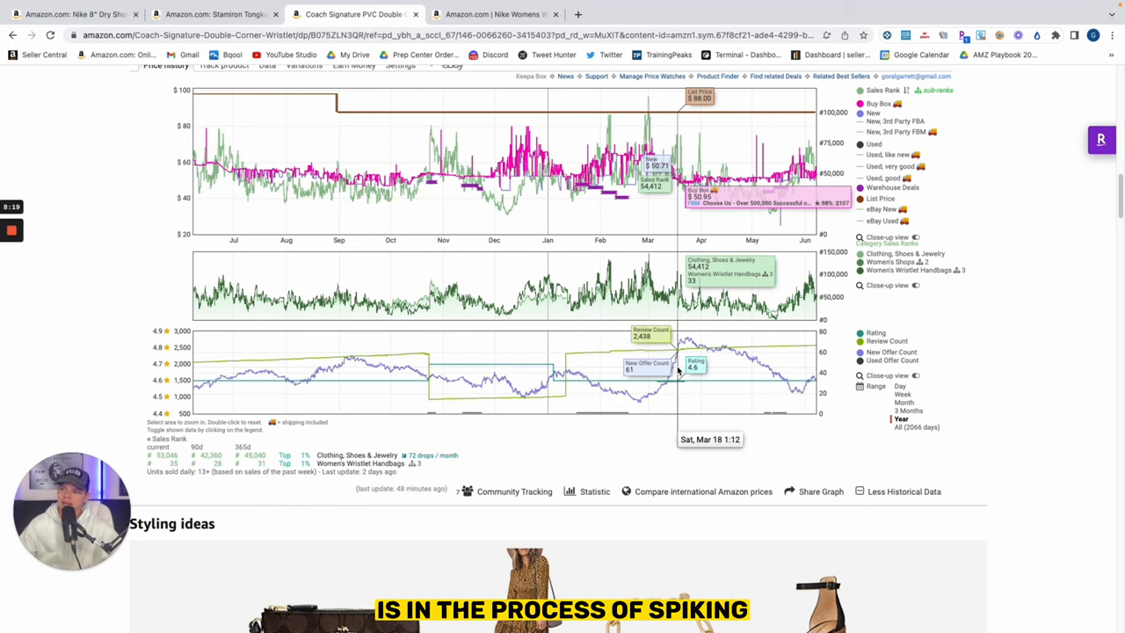
mouse_move(664, 226)
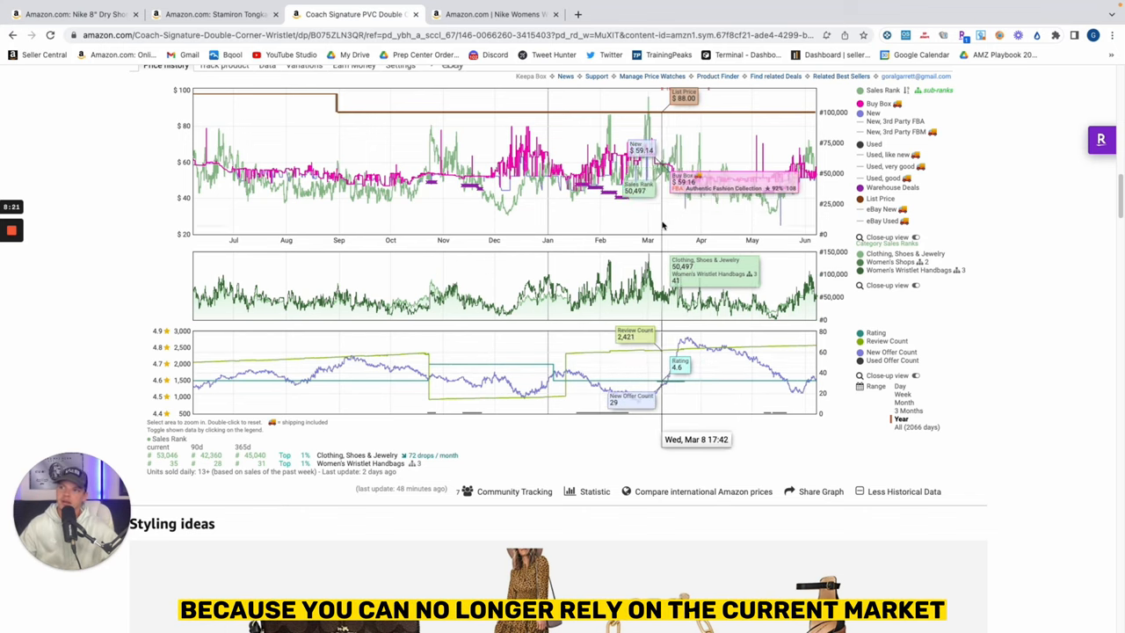
mouse_move(654, 159)
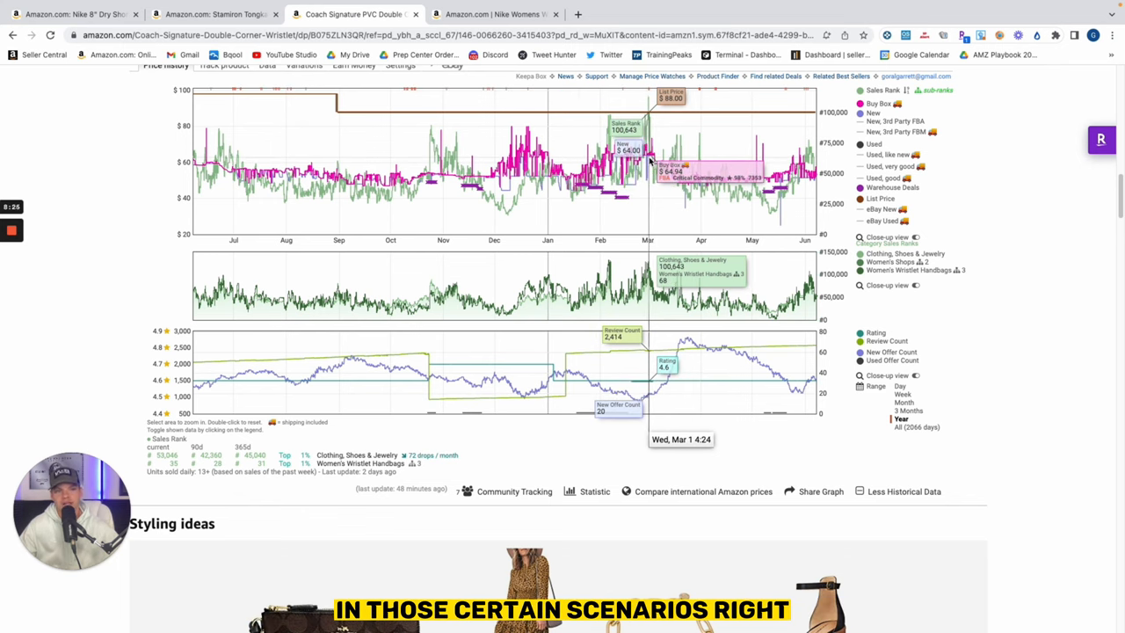
mouse_move(675, 337)
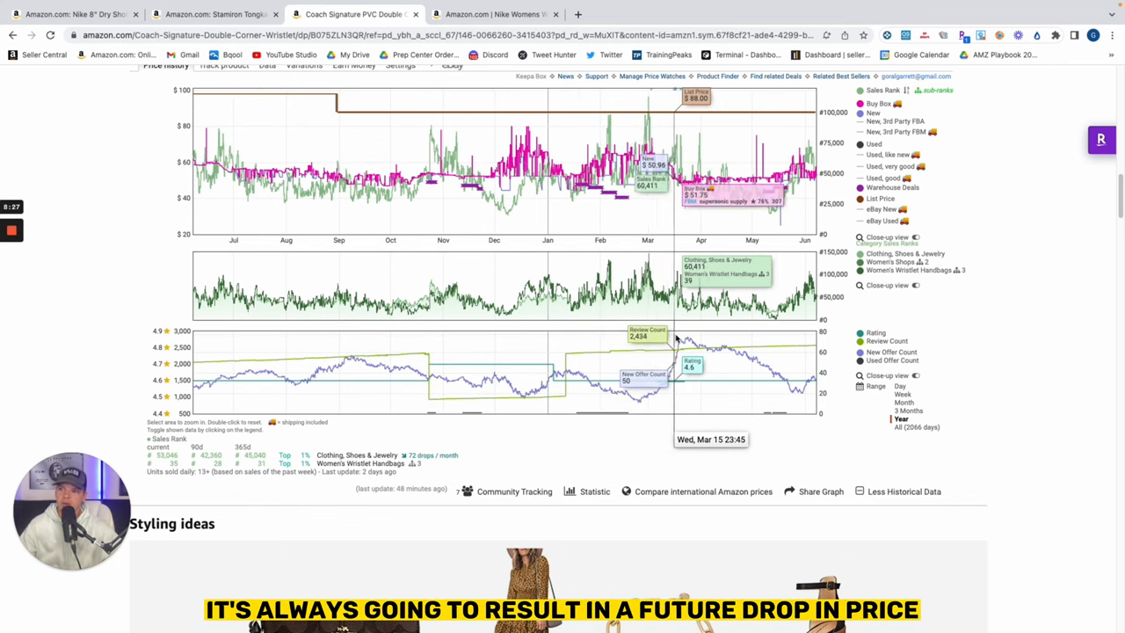
mouse_move(673, 337)
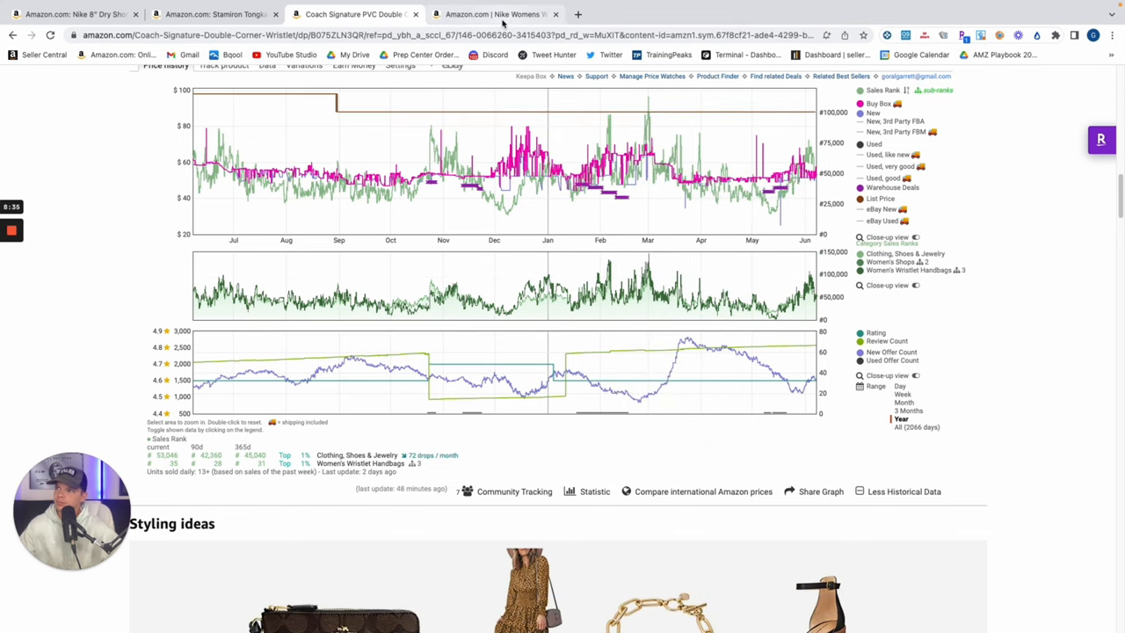
Open the Nike Women's Air Max 270 listing and change its size from 8 to 9
click(492, 14)
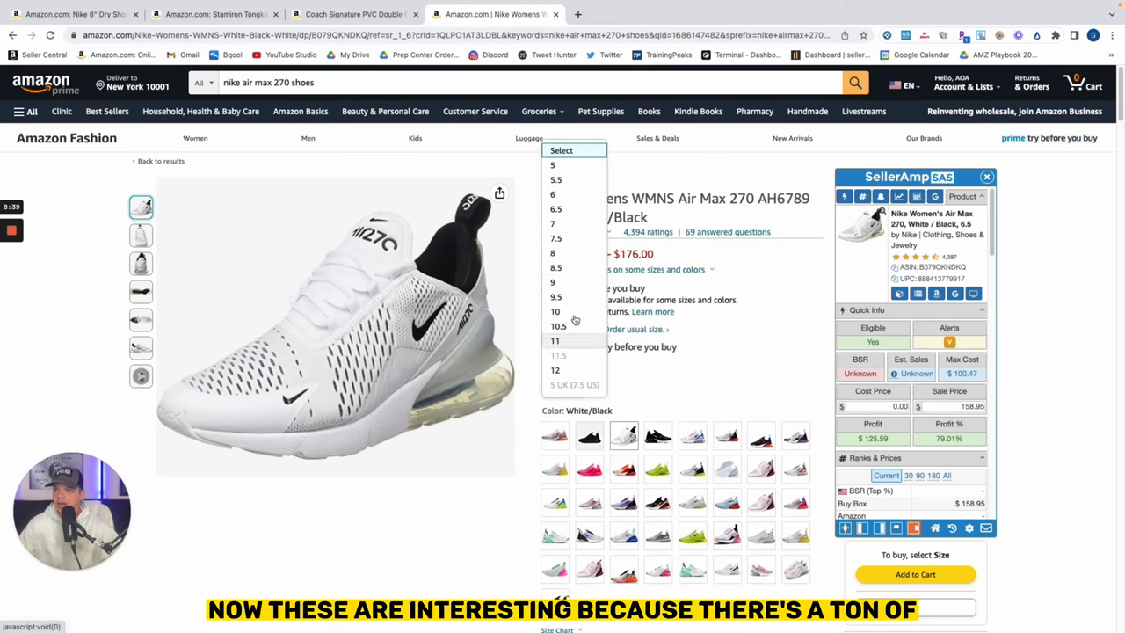
mouse_move(576, 264)
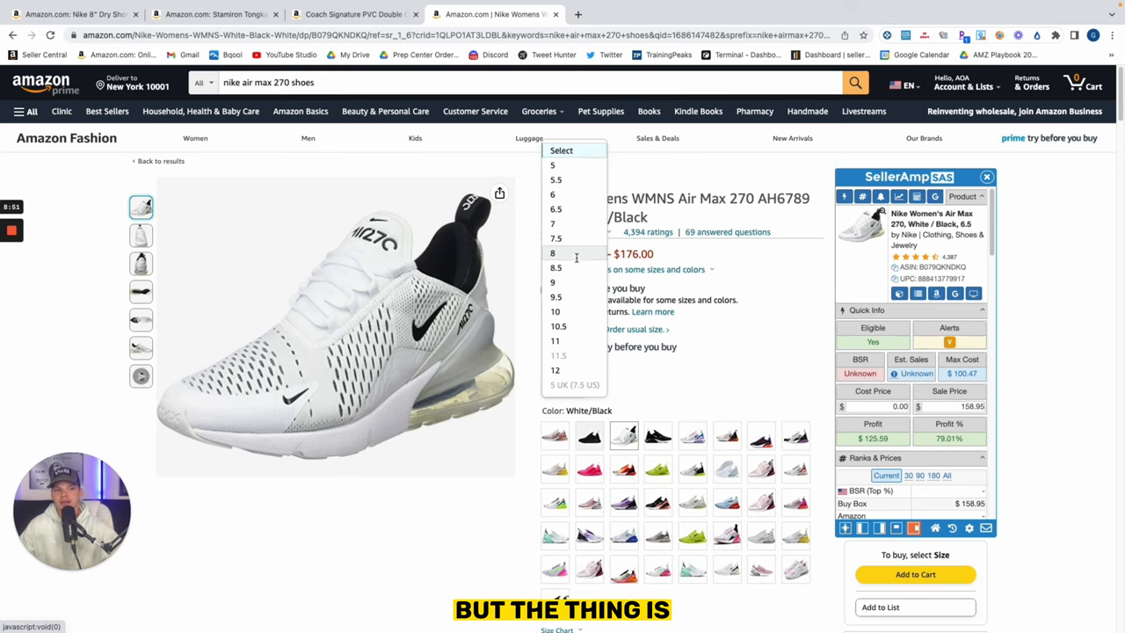
click(552, 253)
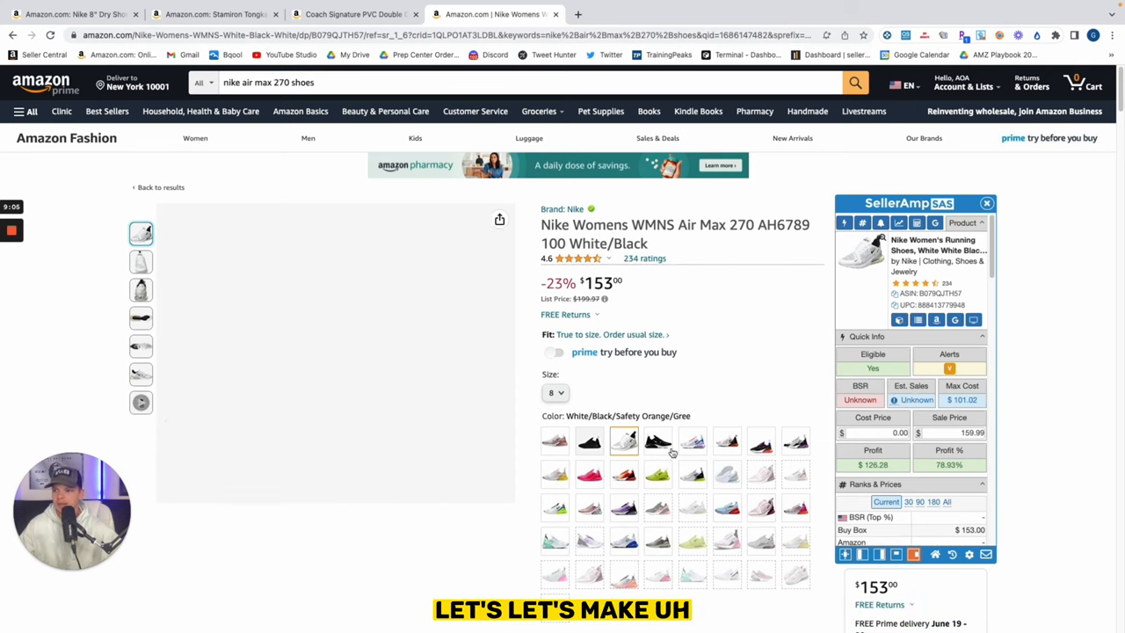
click(554, 392)
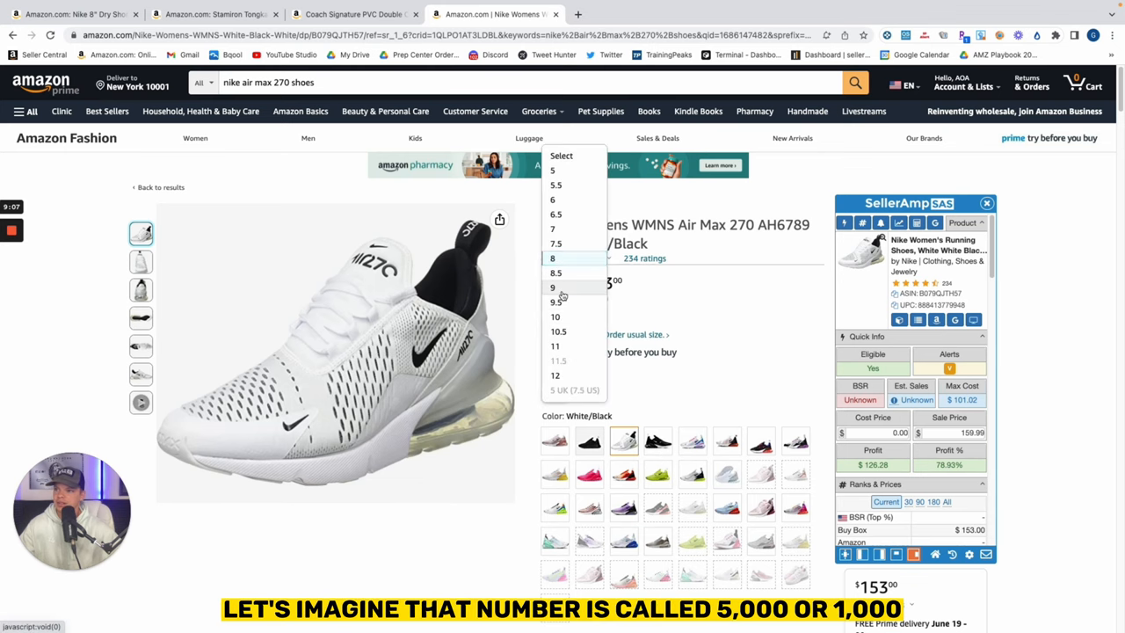
click(552, 288)
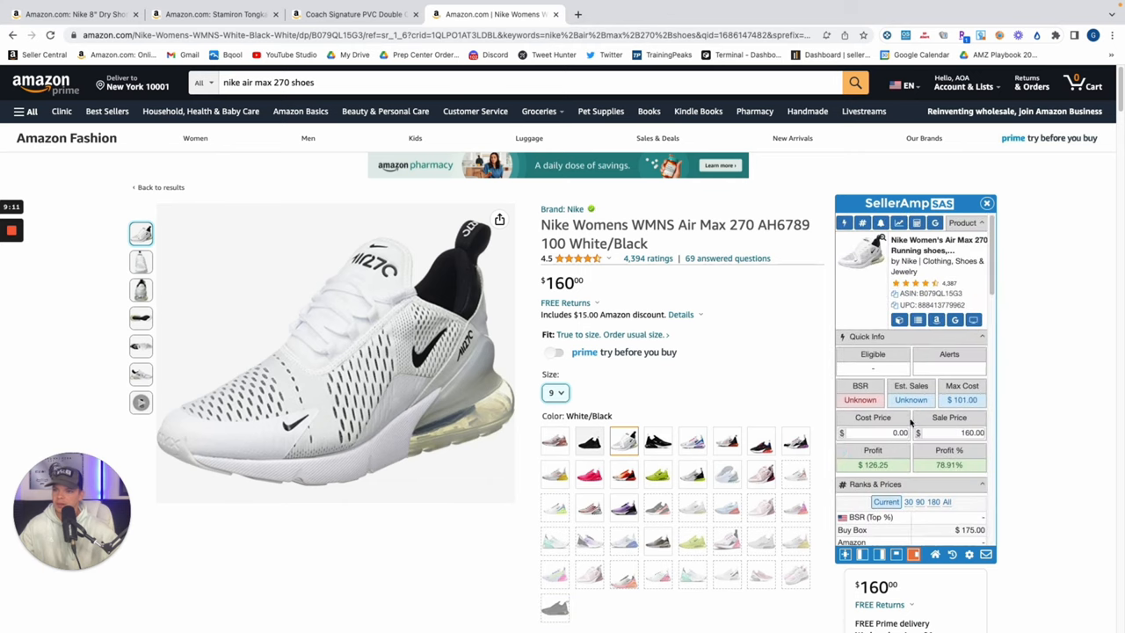
scroll(down, 3)
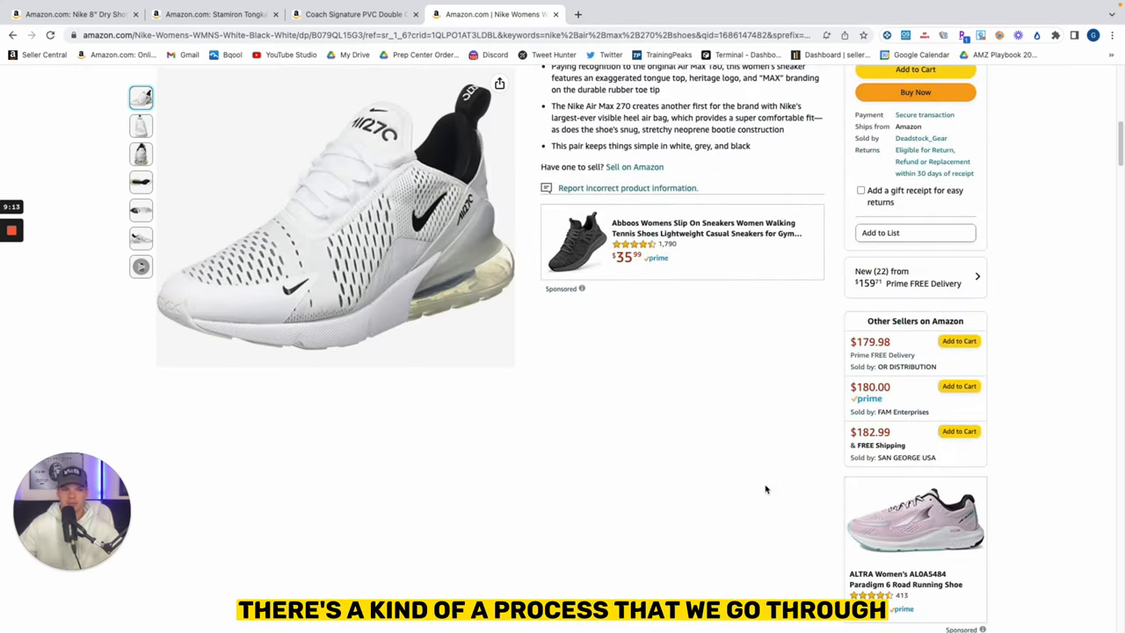
Show Keepa's Variations table for the size 9 Air Max 270, then scroll back up
scroll(down, 3)
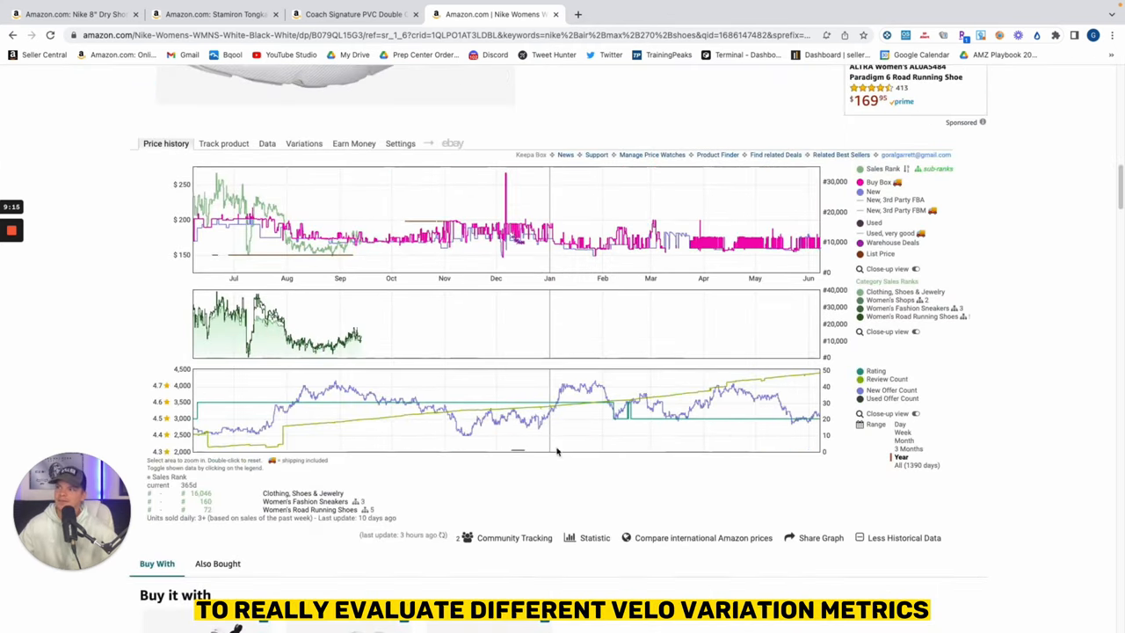
click(303, 143)
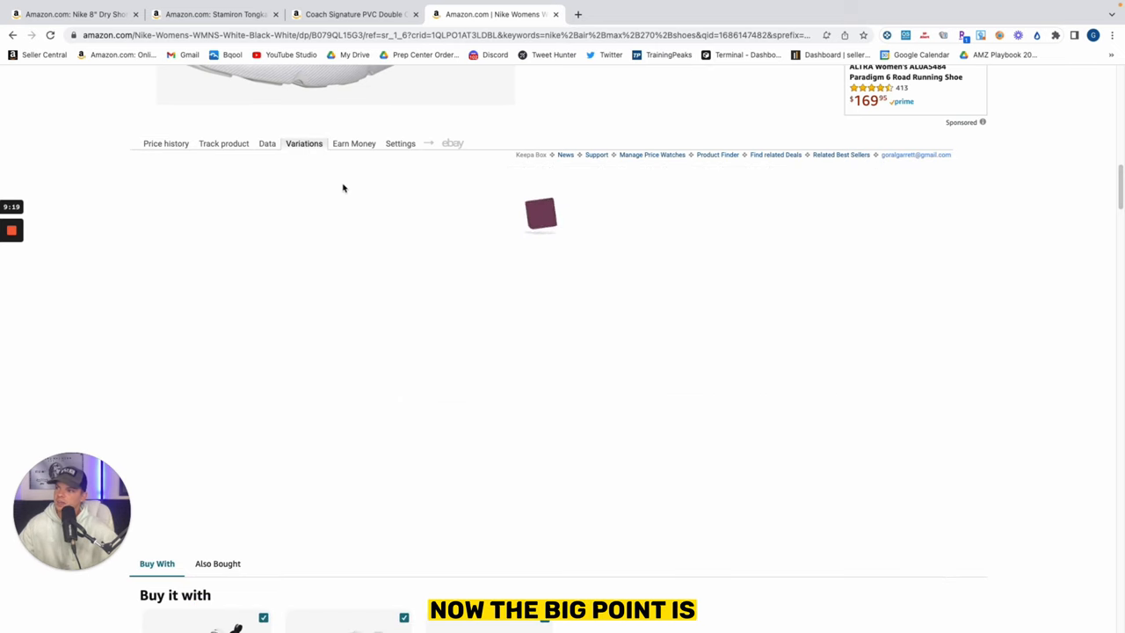
scroll(up, 3)
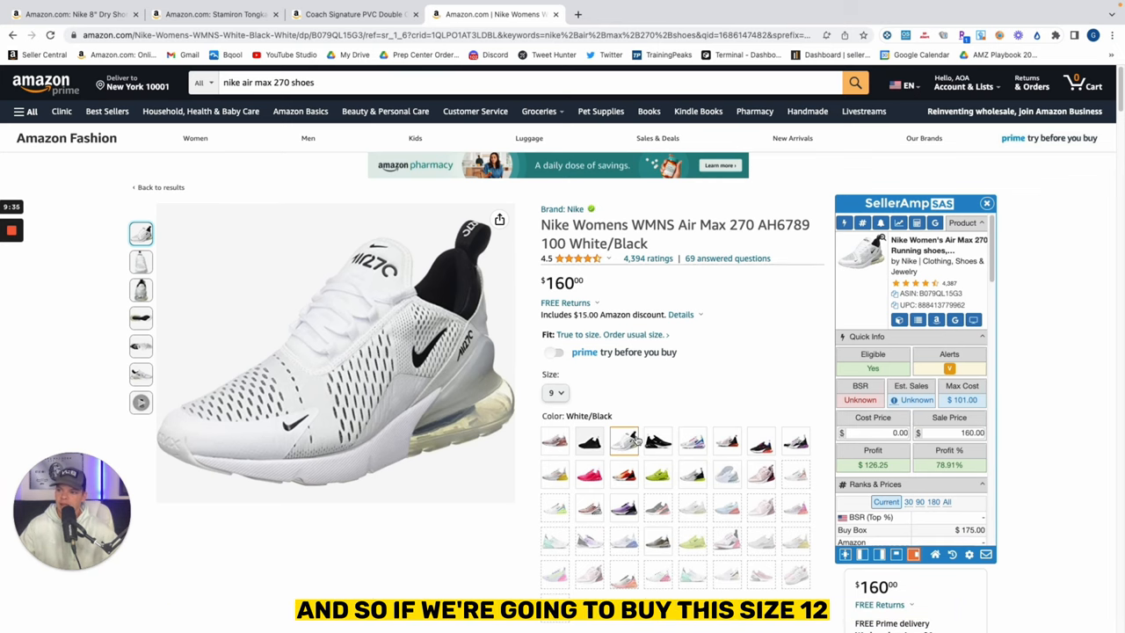
Select size 12 in White/Black and scroll down to Keepa's charts
click(554, 393)
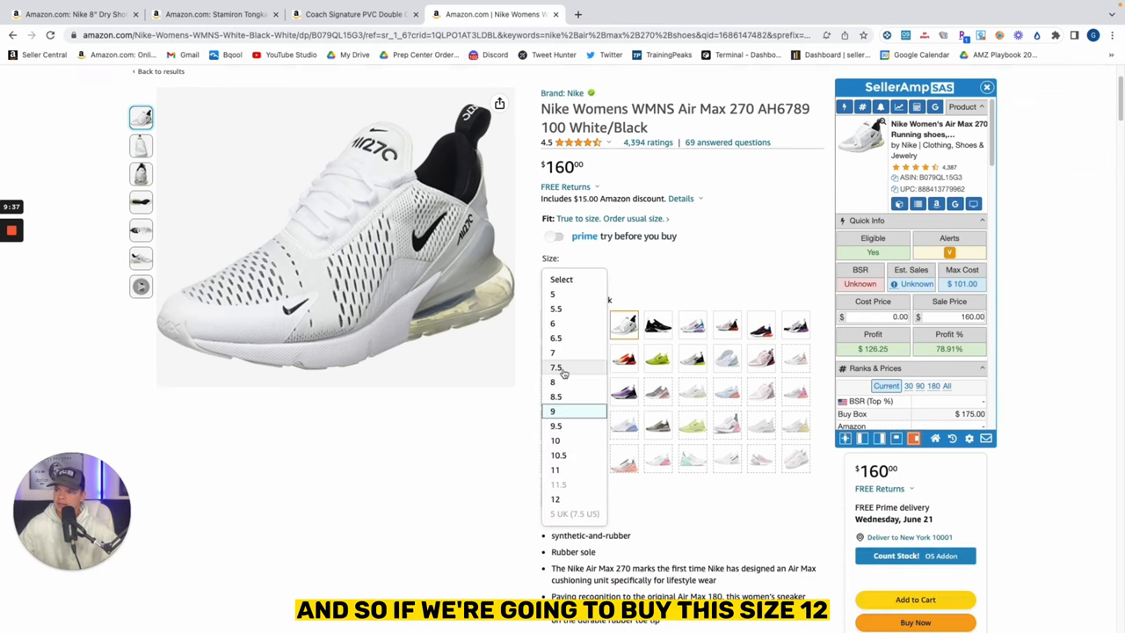
click(554, 498)
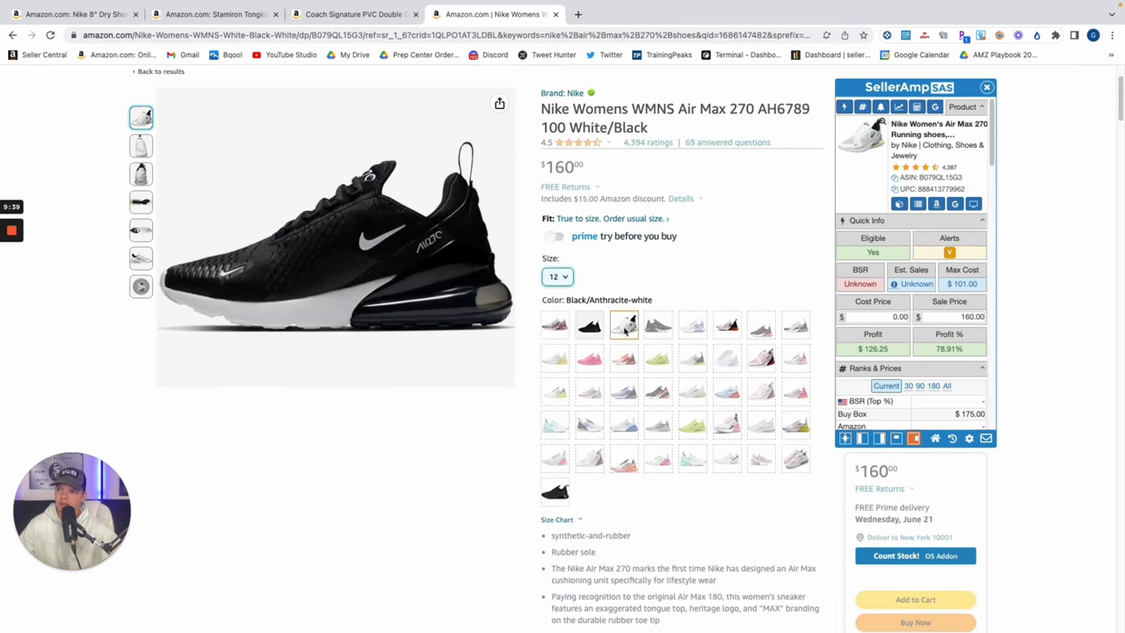
click(623, 324)
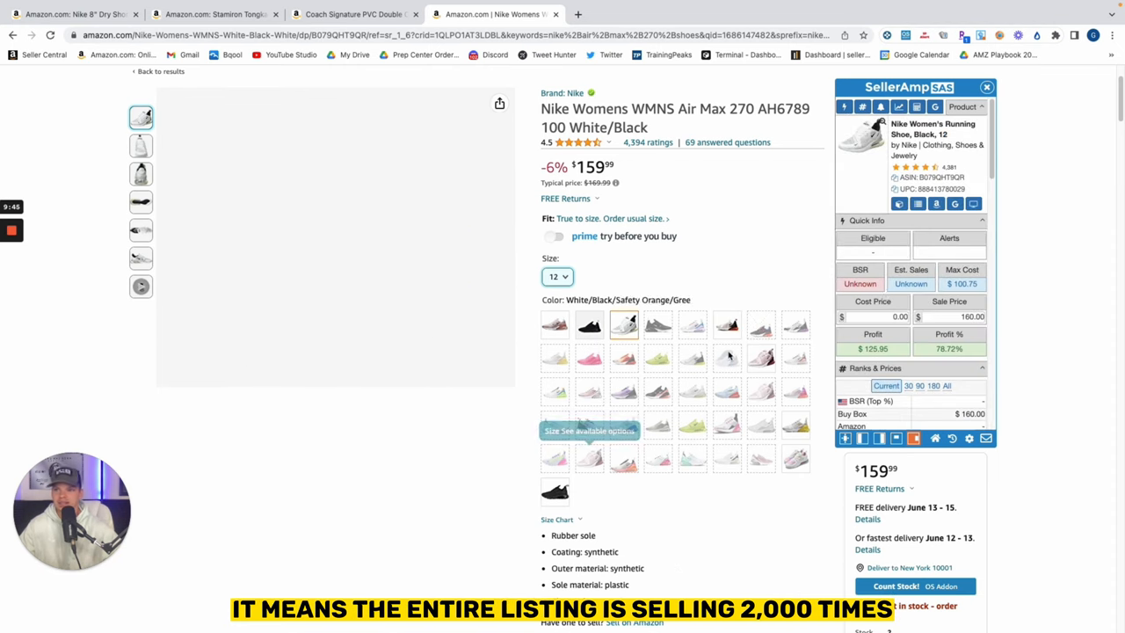
click(623, 325)
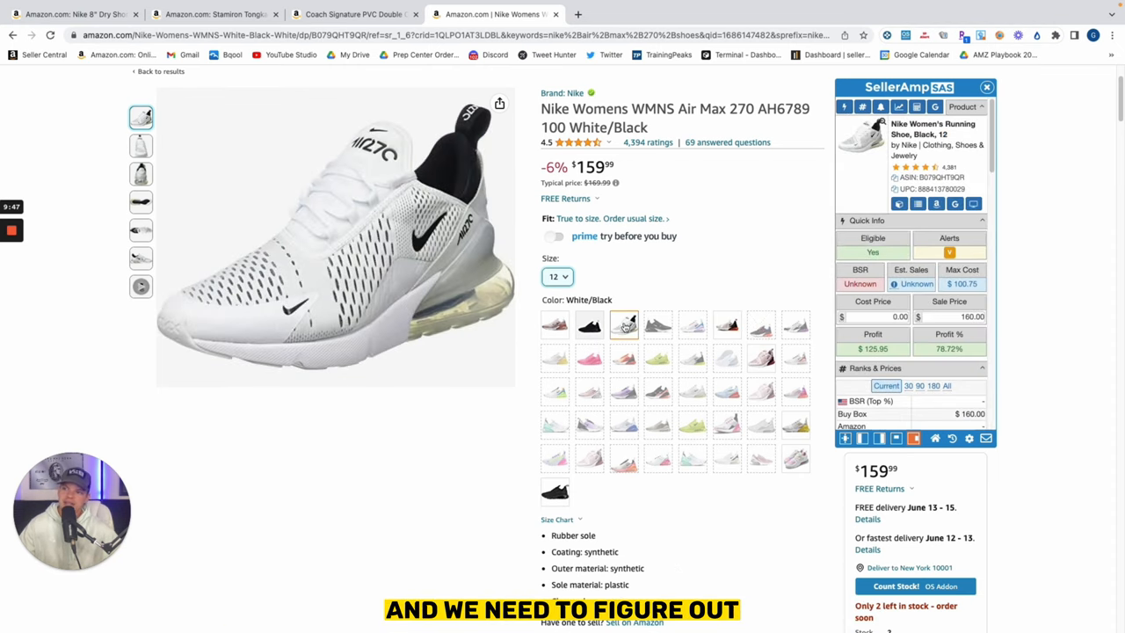
mouse_move(623, 325)
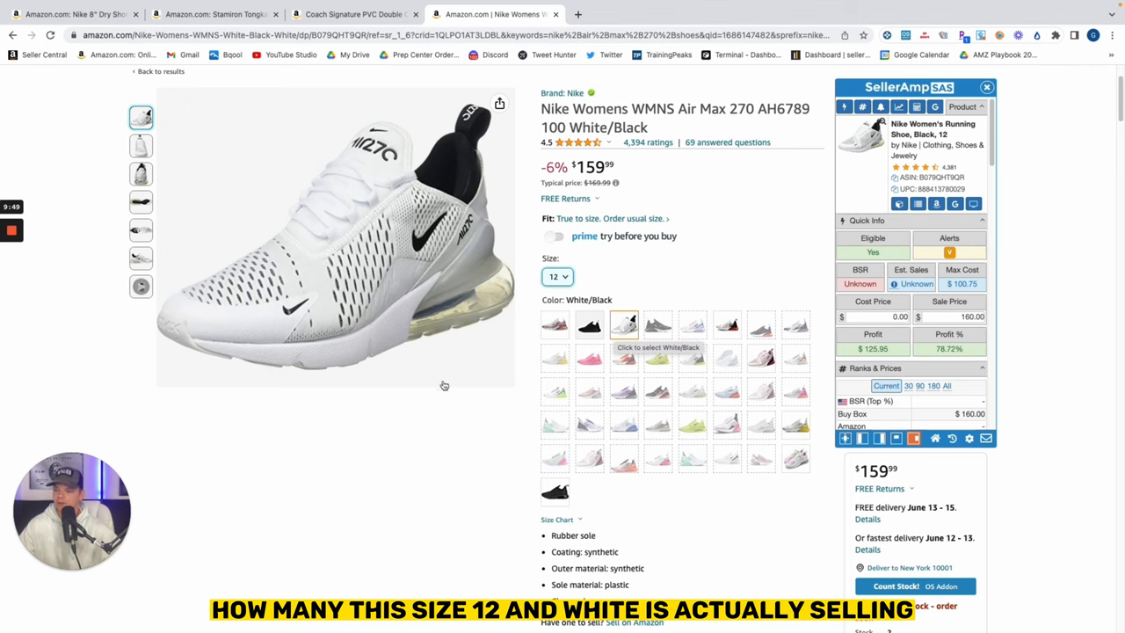
scroll(down, 3)
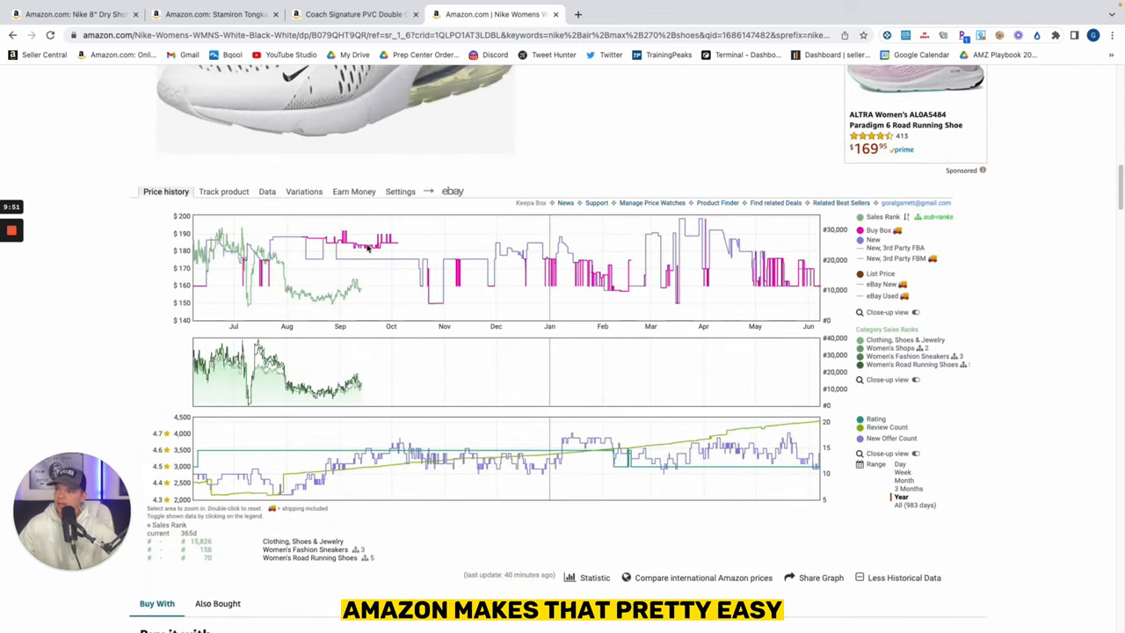
click(303, 191)
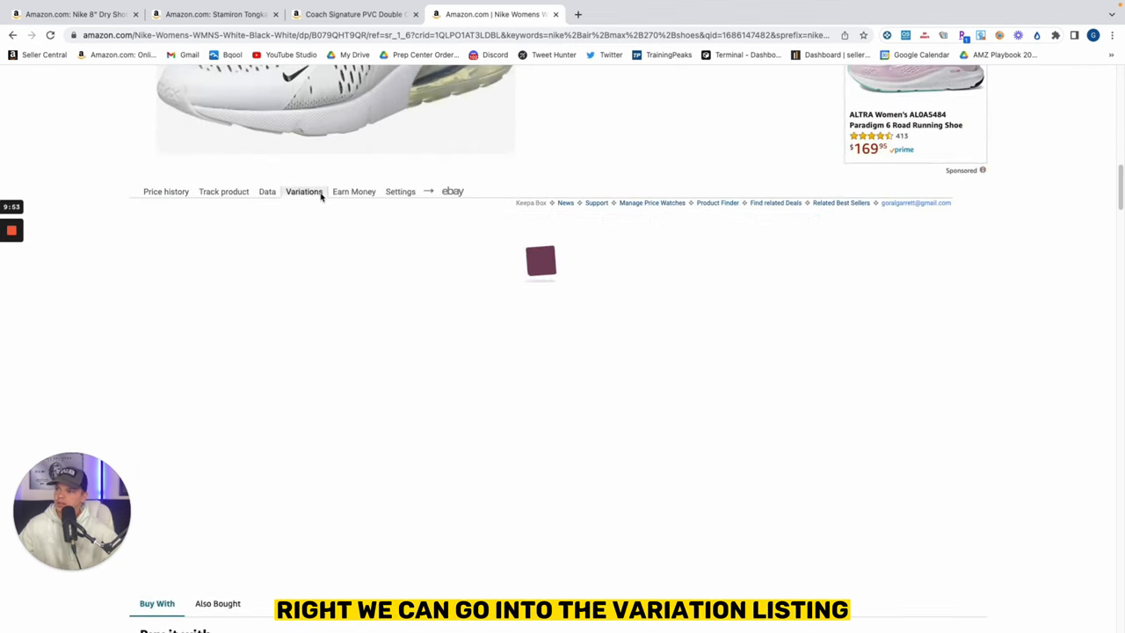
click(303, 191)
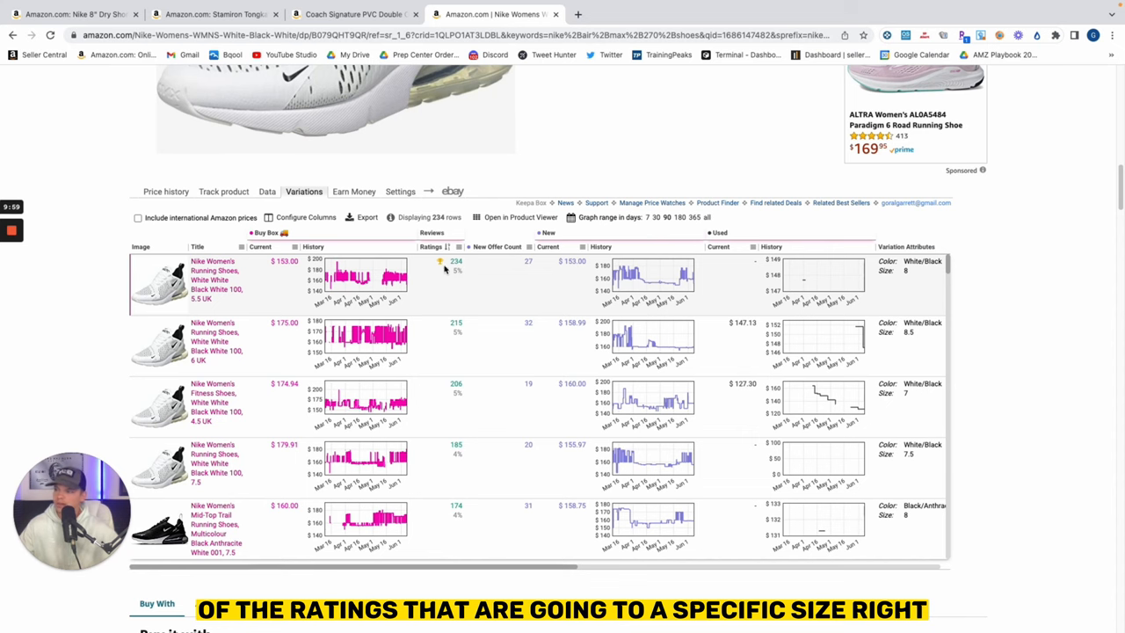
mouse_move(406, 409)
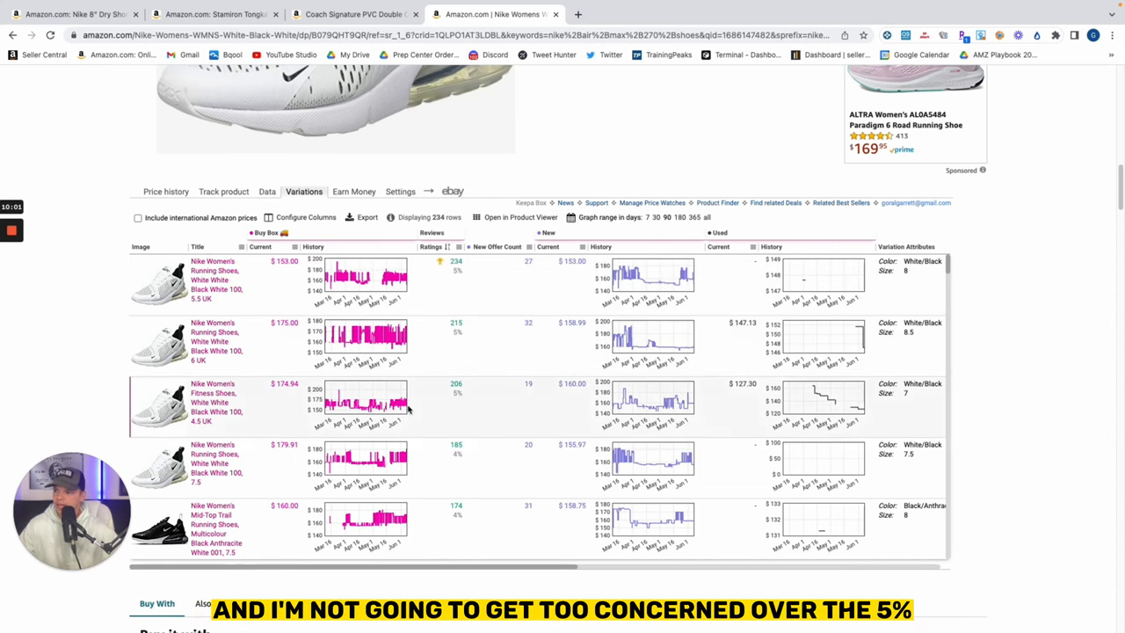
mouse_move(445, 431)
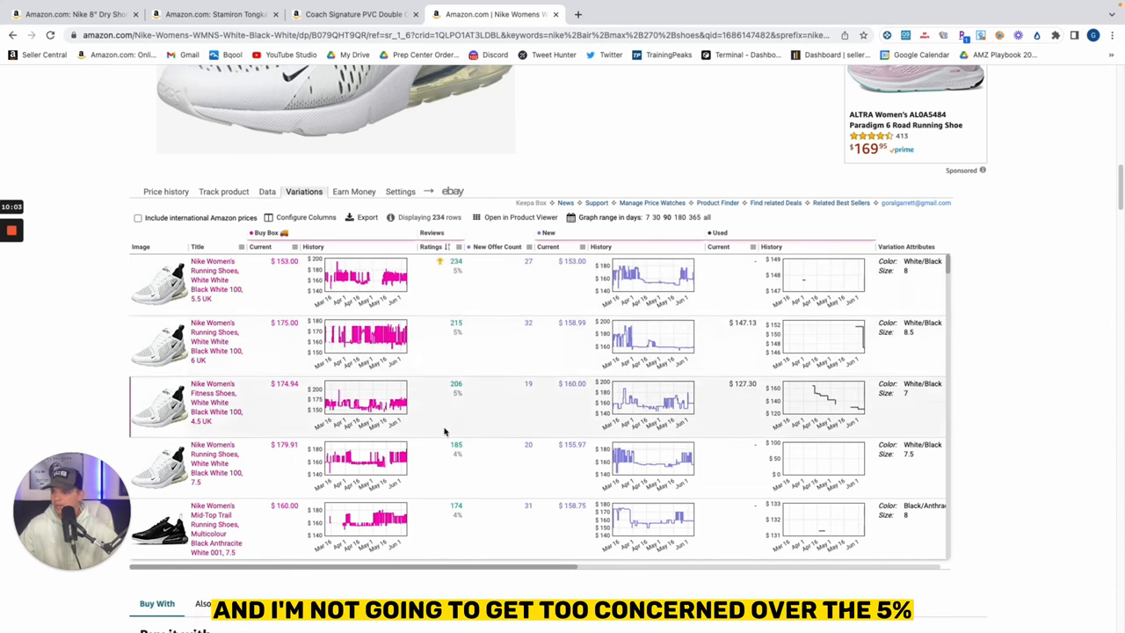
scroll(down, 3)
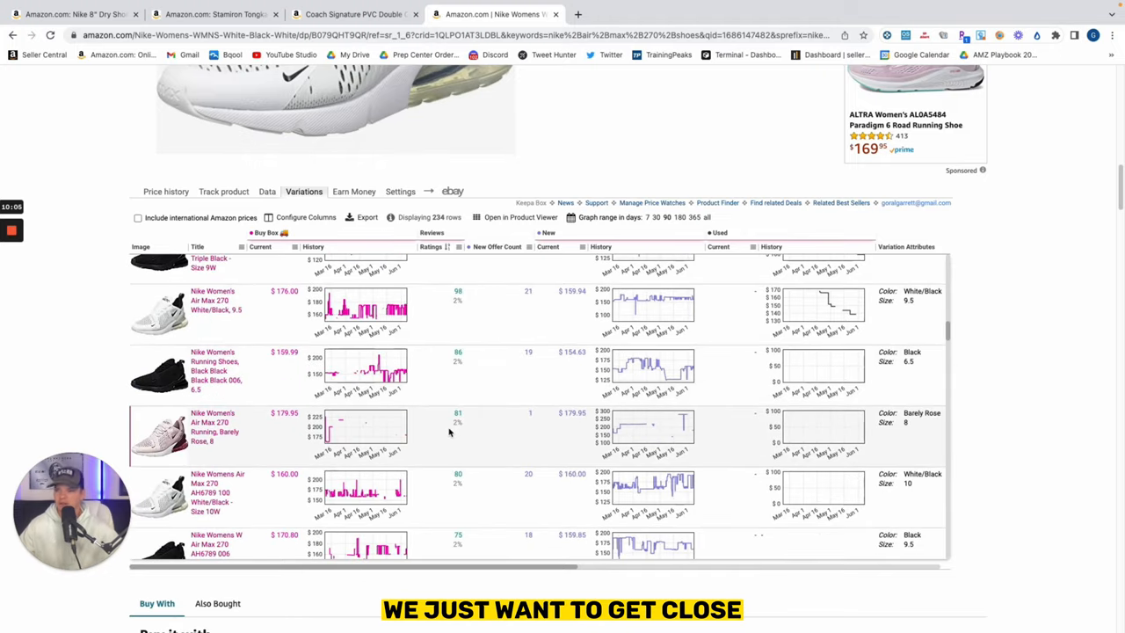
scroll(down, 3)
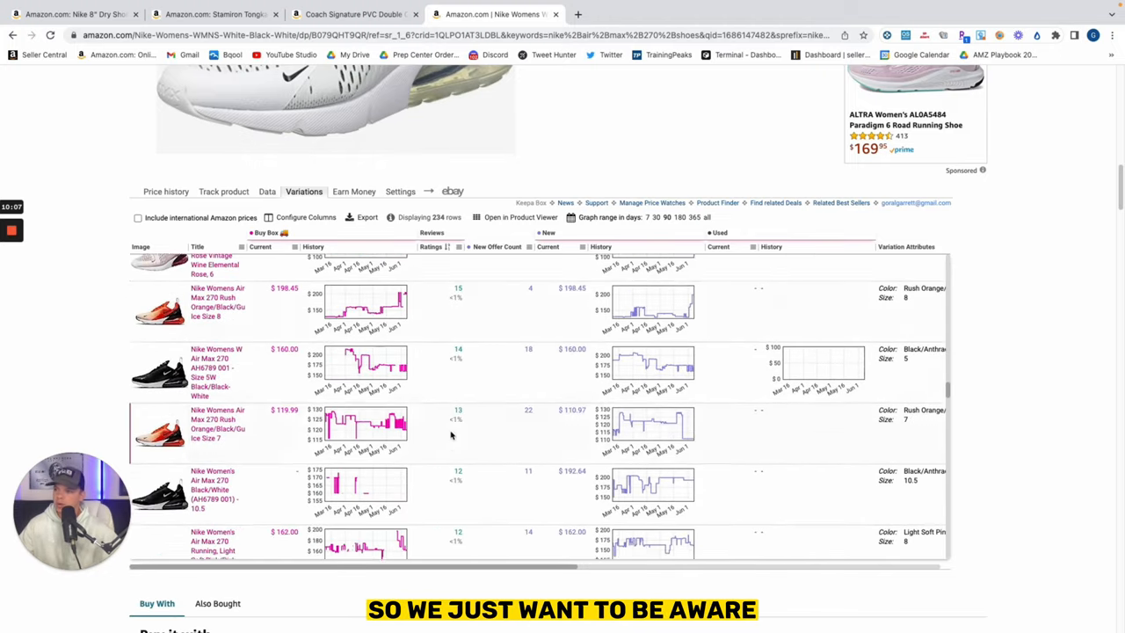
scroll(down, 3)
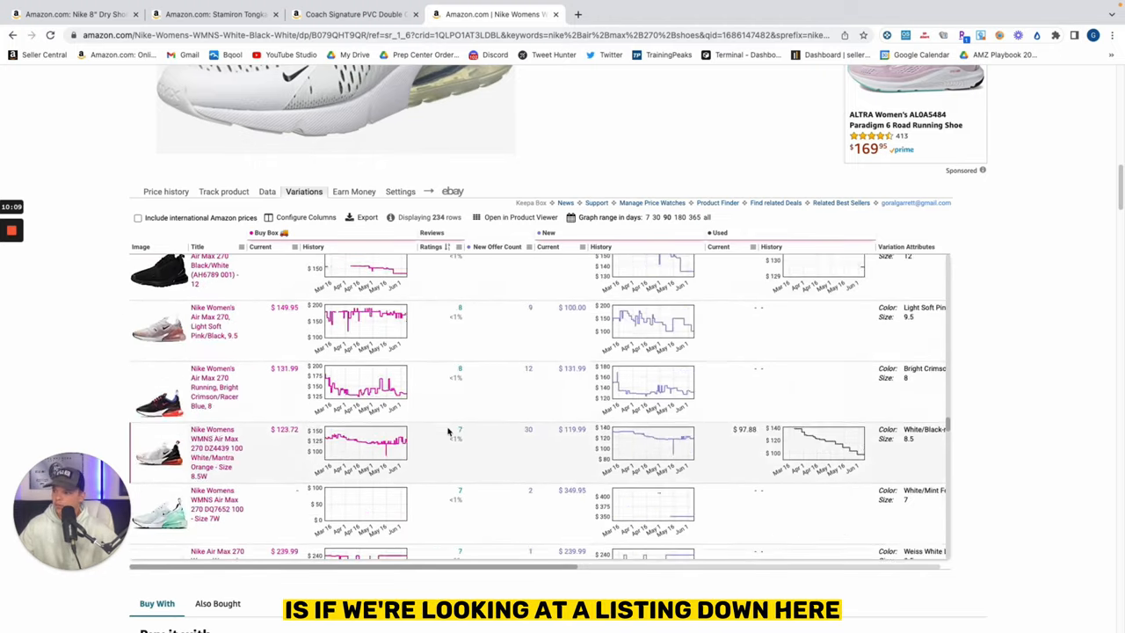
scroll(down, 3)
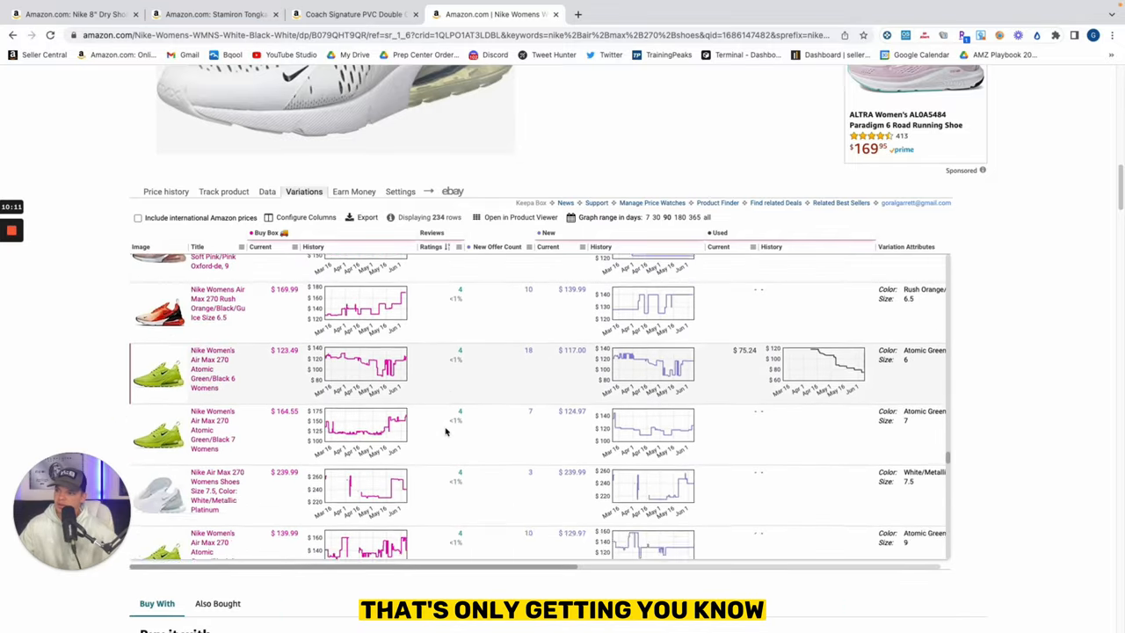
scroll(down, 3)
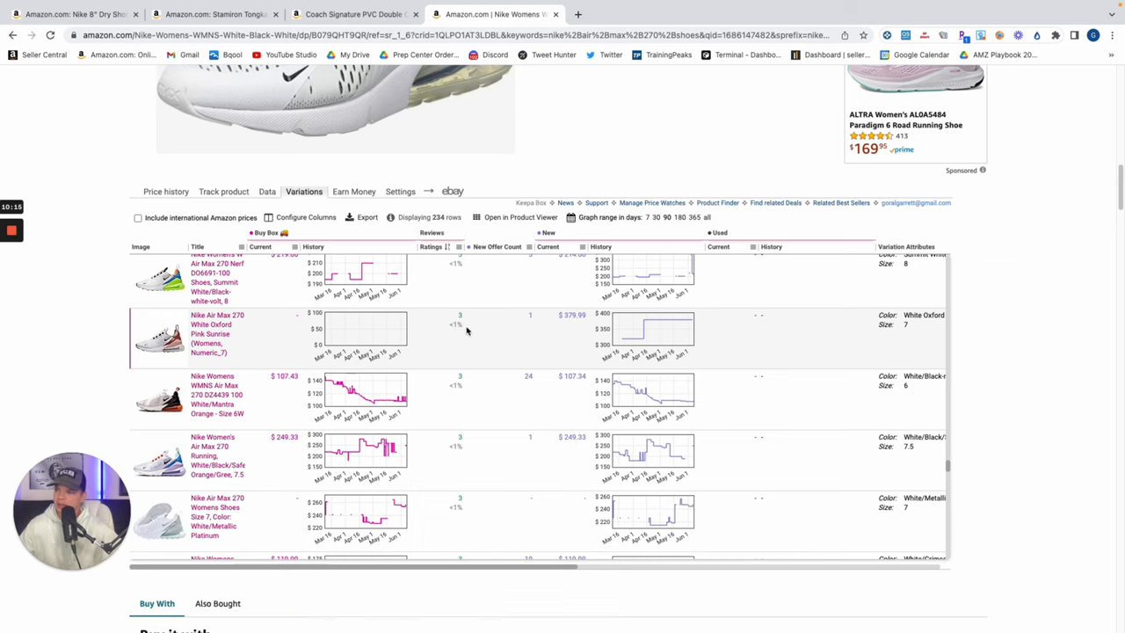
mouse_move(464, 341)
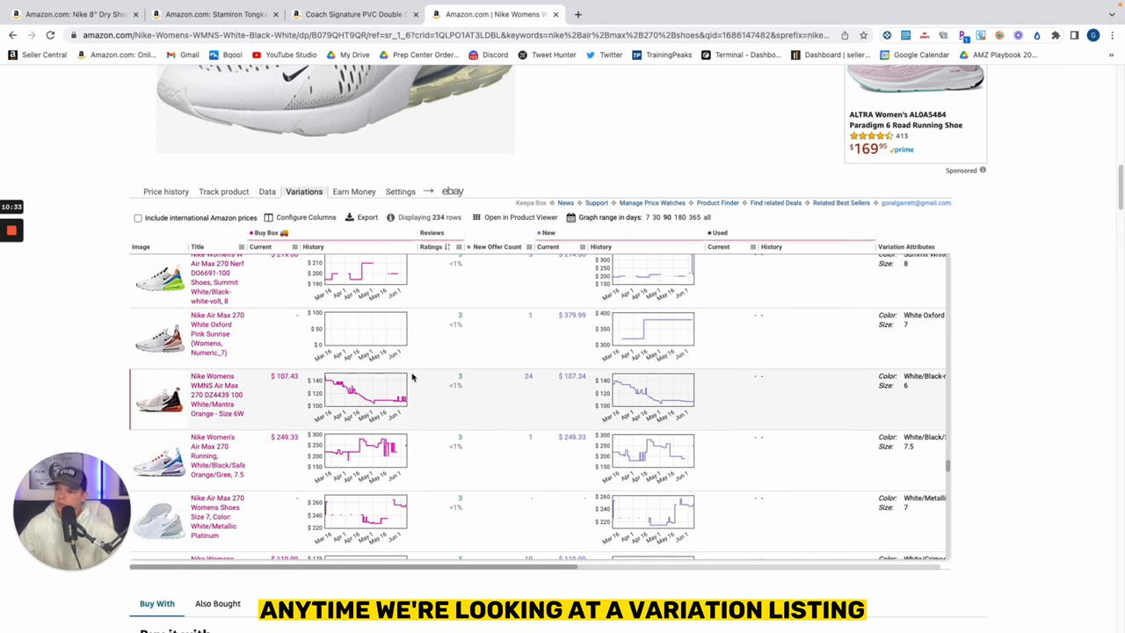
scroll(down, 3)
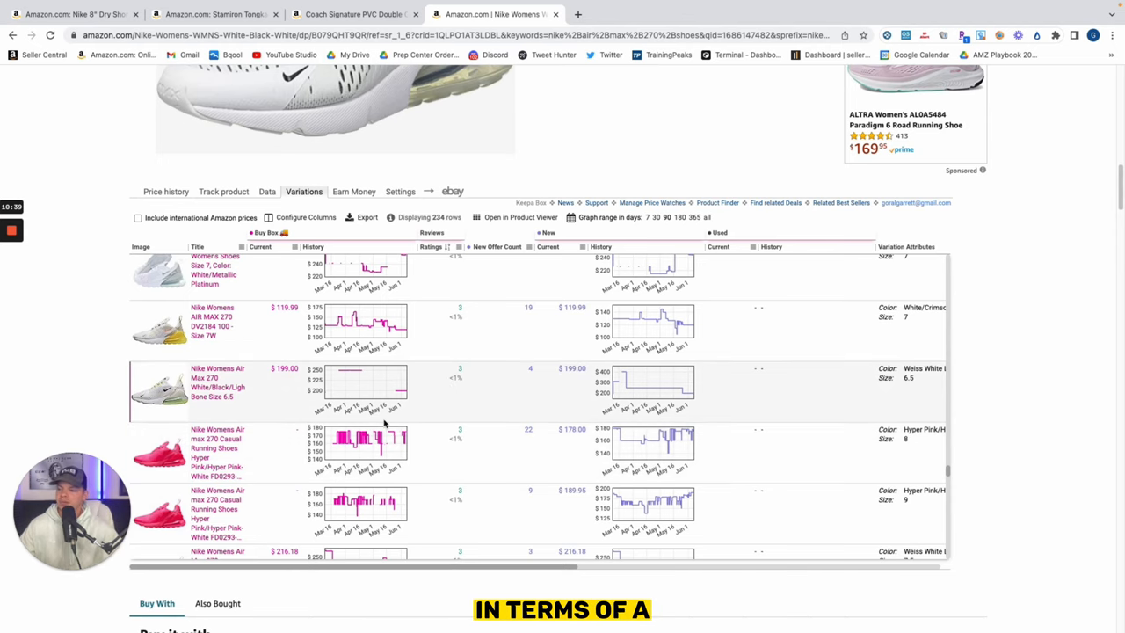
mouse_move(469, 387)
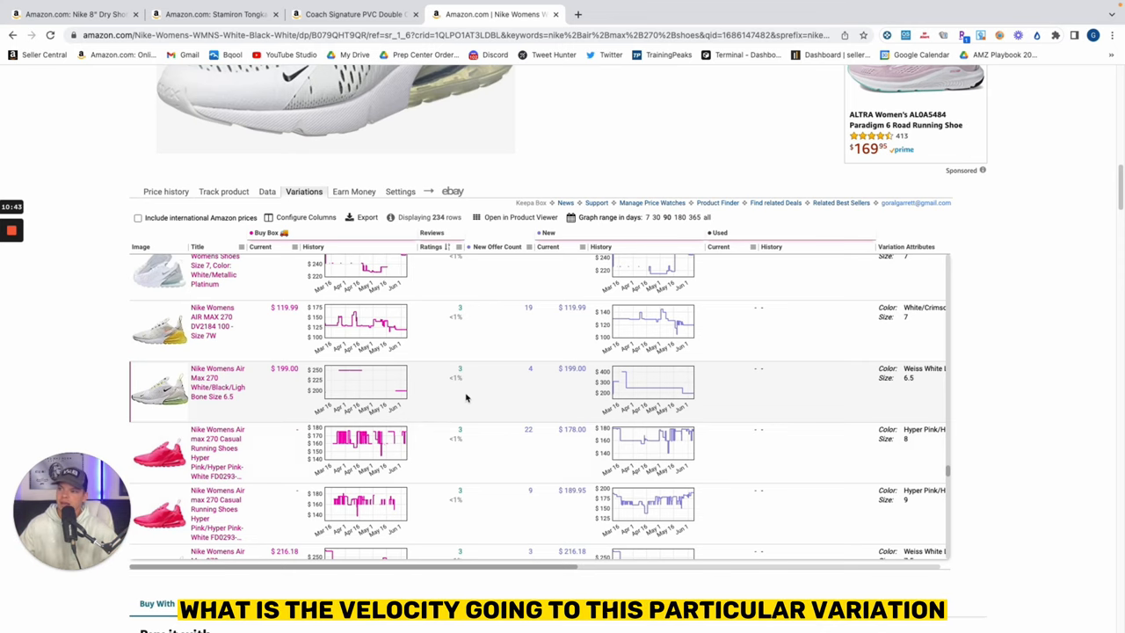
mouse_move(369, 385)
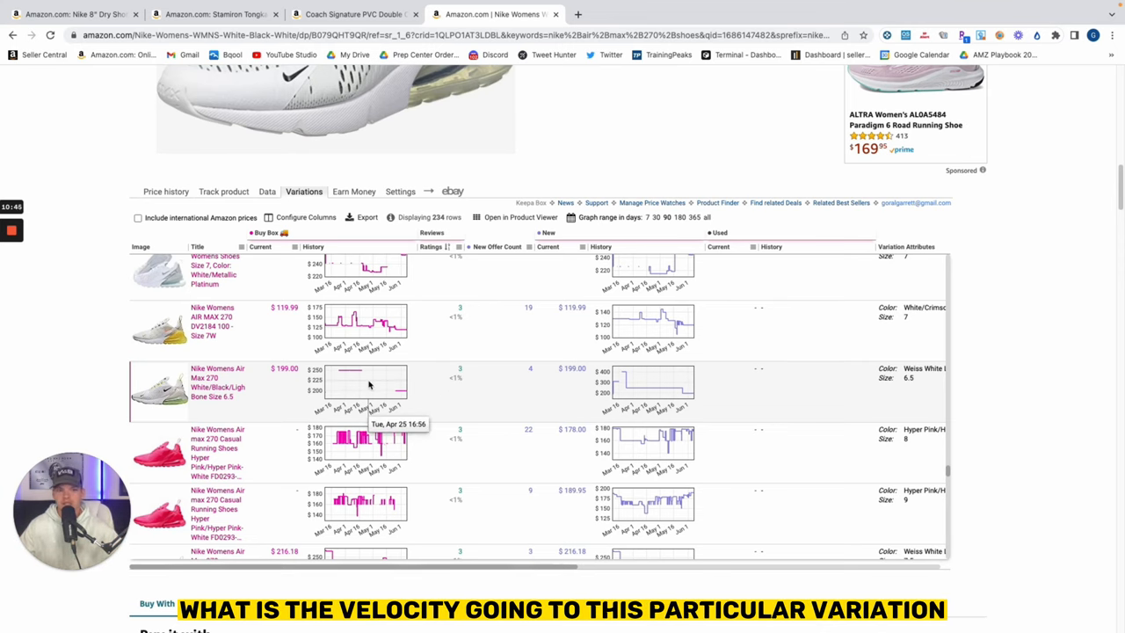
mouse_move(299, 389)
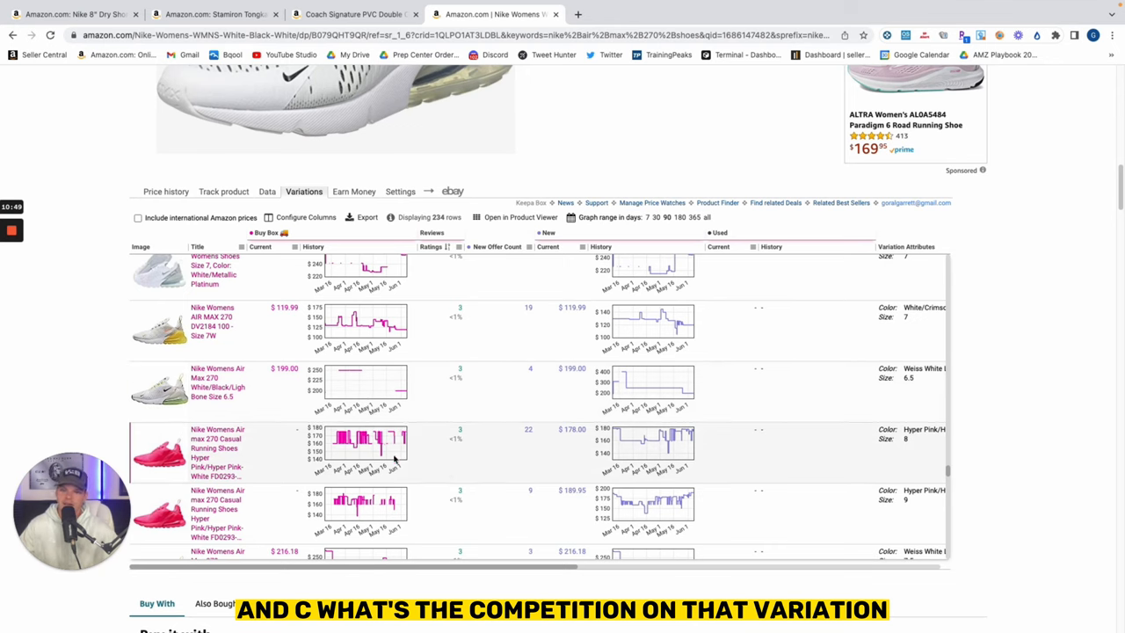
scroll(up, 3)
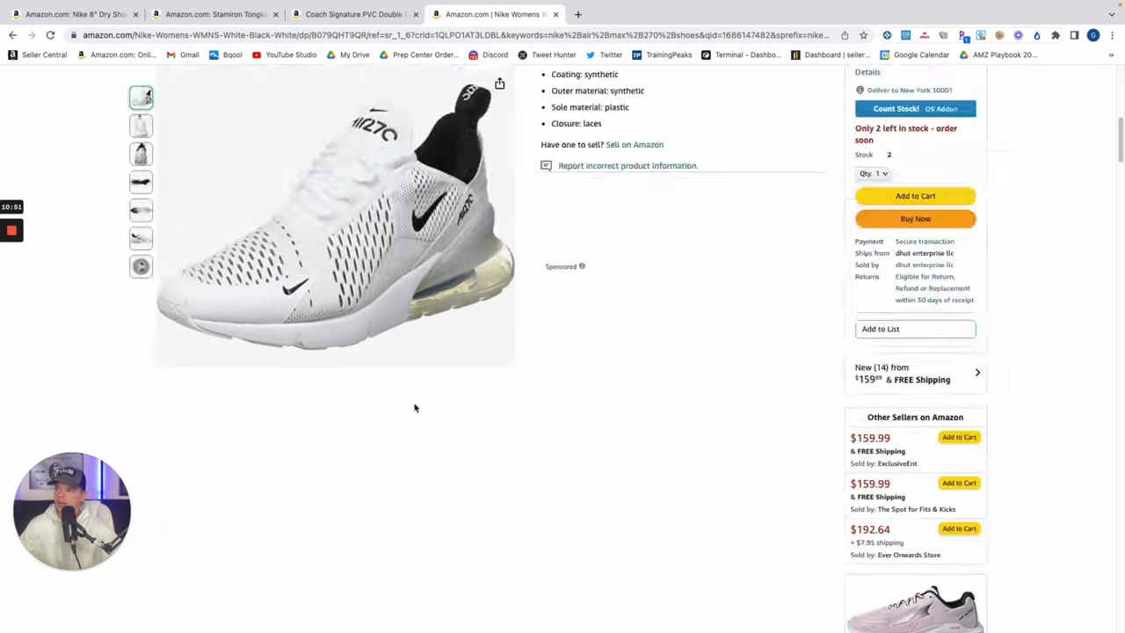
scroll(down, 3)
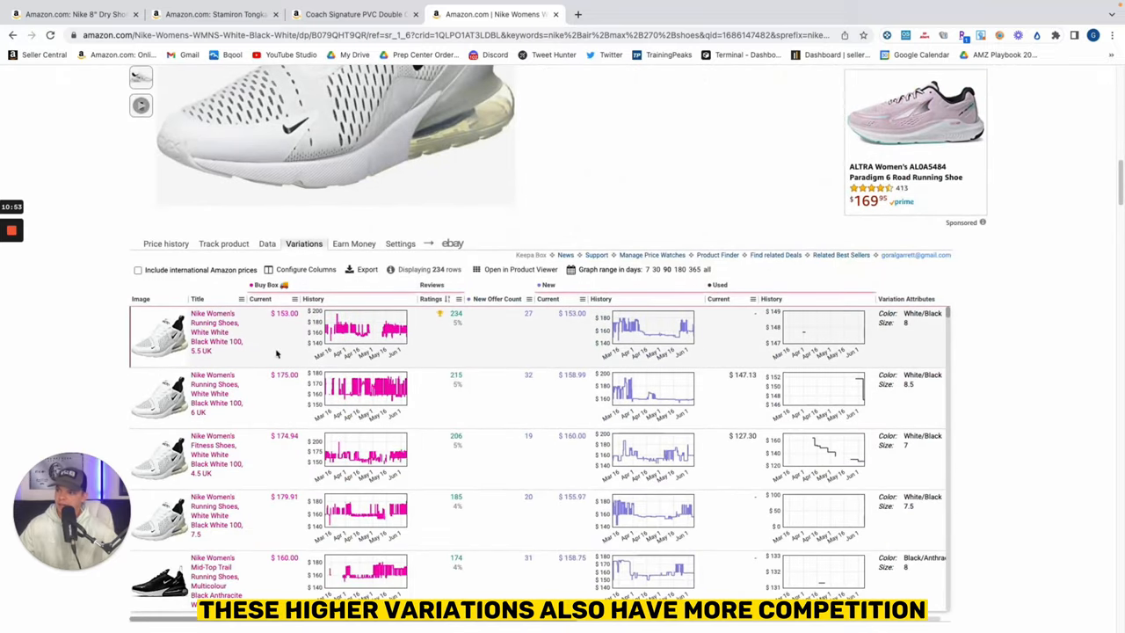
mouse_move(373, 336)
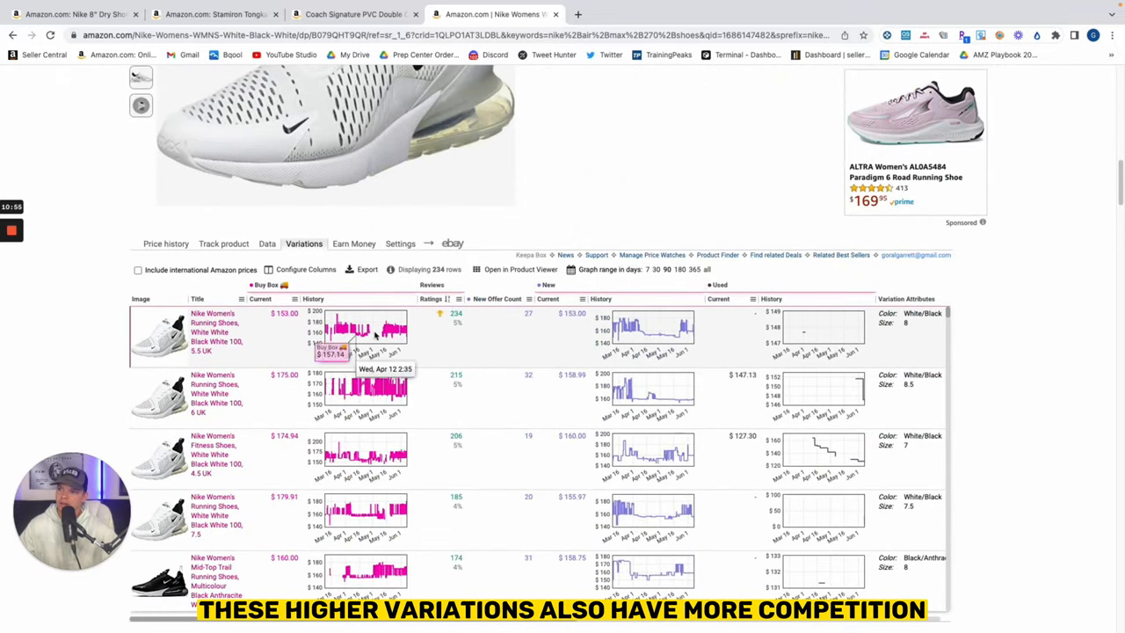
mouse_move(455, 329)
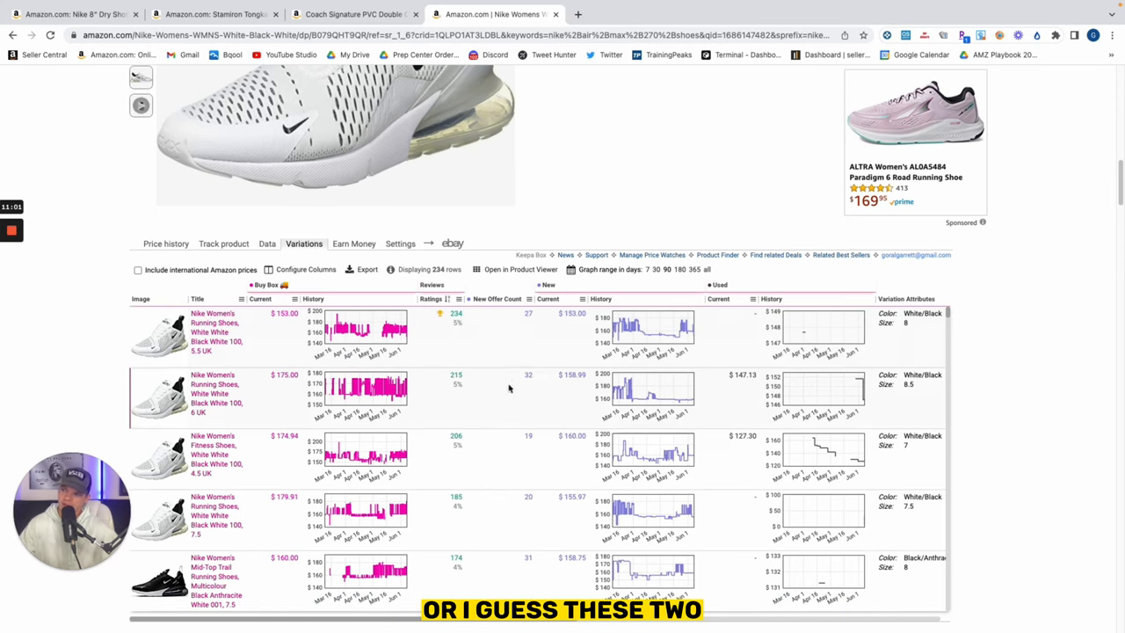
scroll(down, 3)
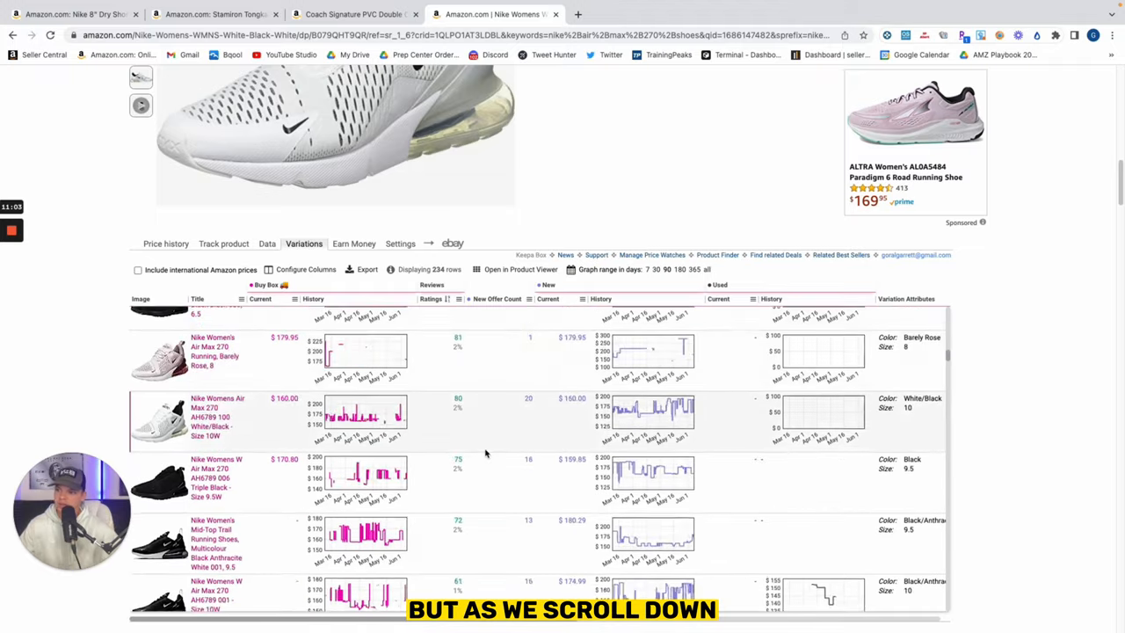
scroll(down, 3)
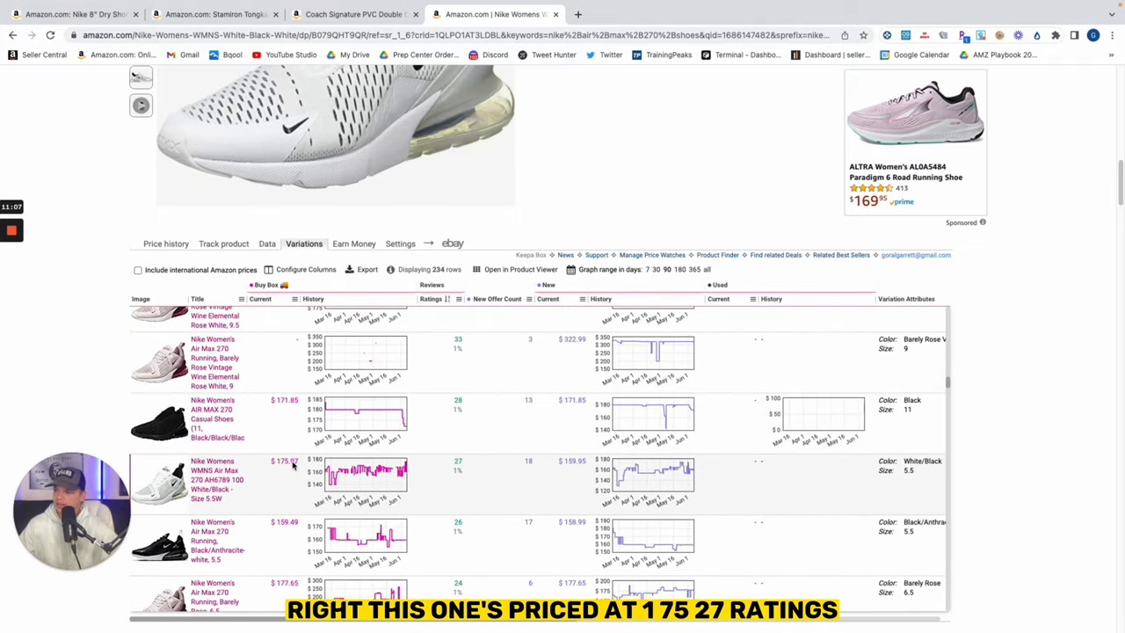
mouse_move(457, 468)
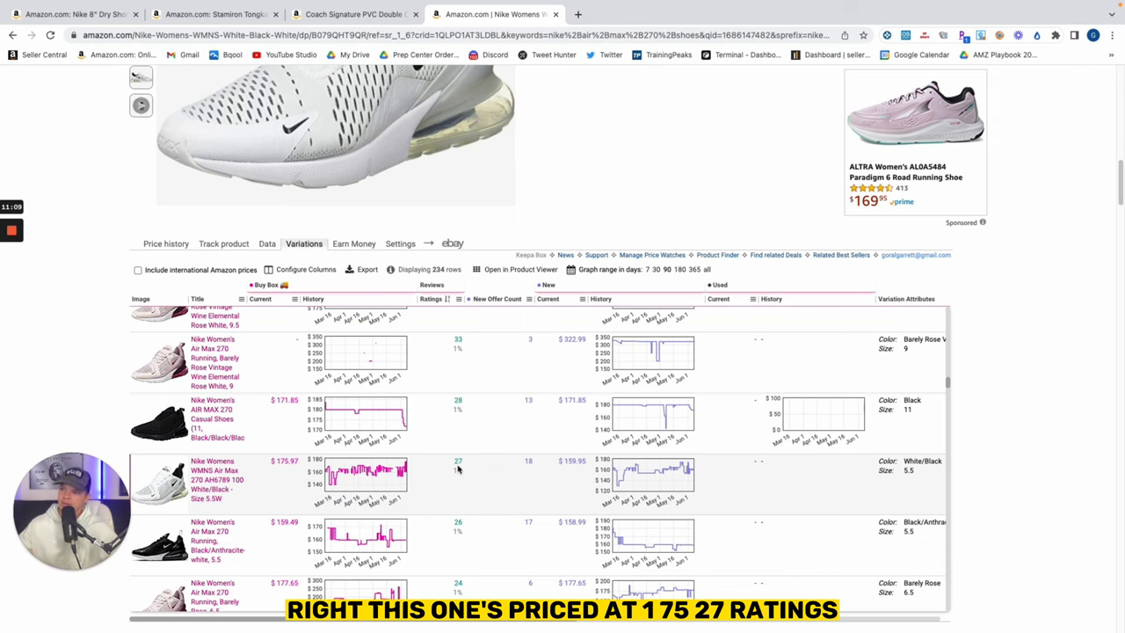
scroll(down, 3)
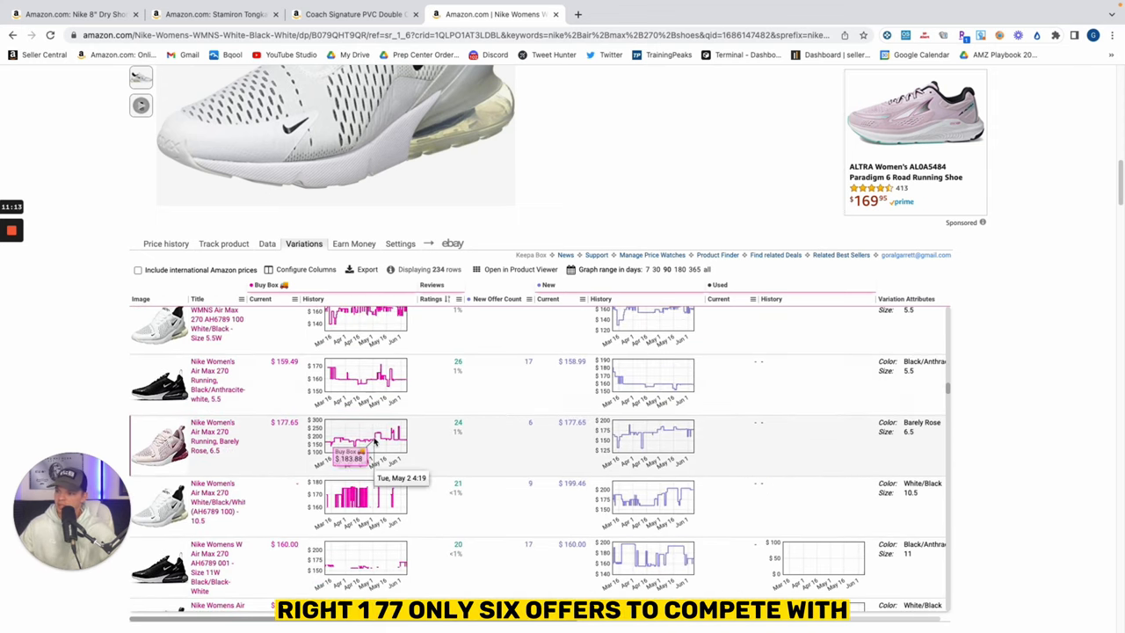
mouse_move(534, 437)
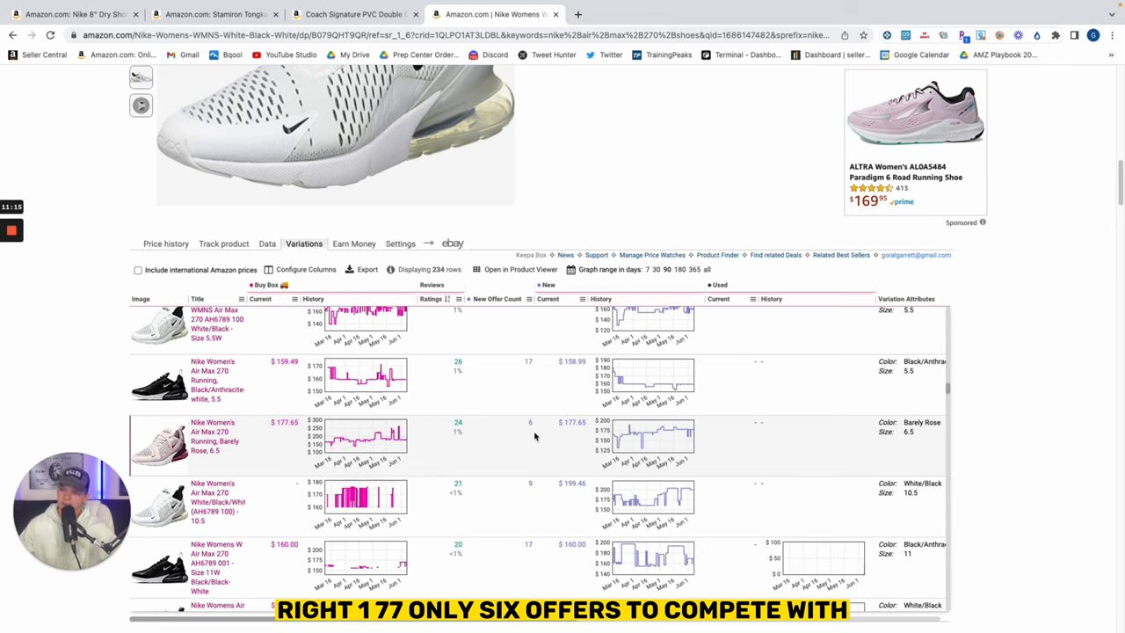
mouse_move(422, 436)
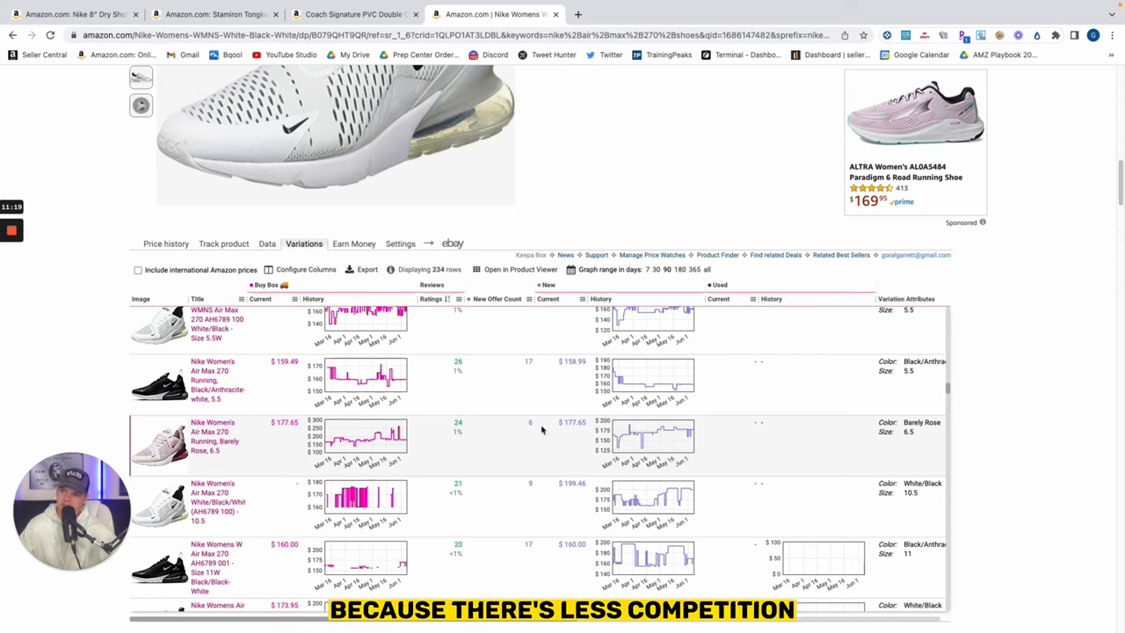
mouse_move(404, 448)
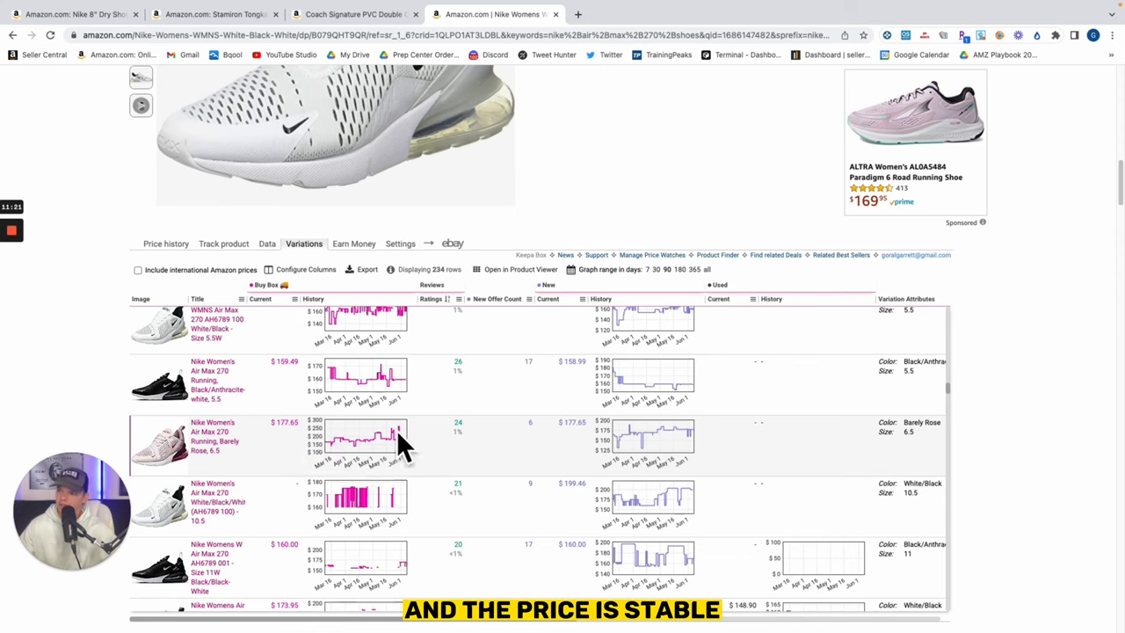
mouse_move(474, 430)
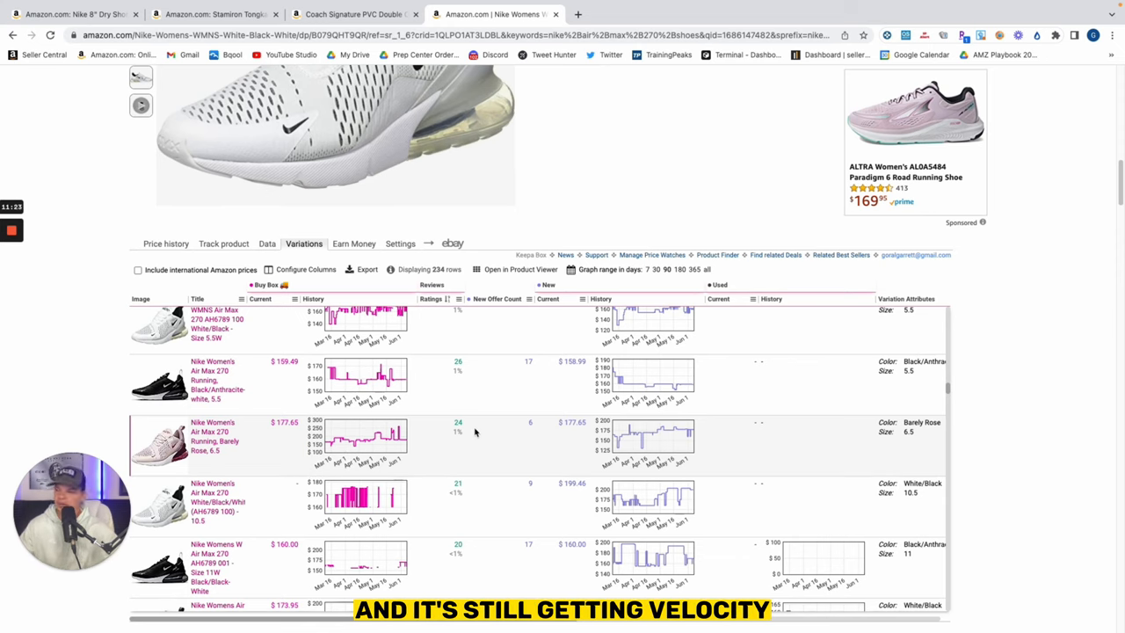
scroll(down, 3)
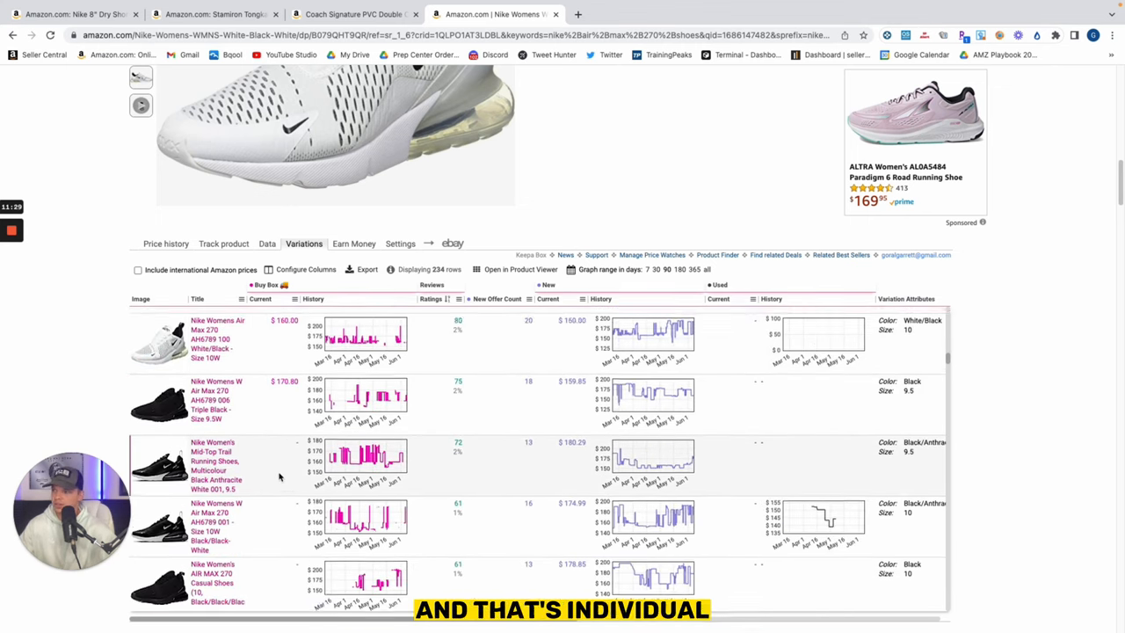
scroll(up, 3)
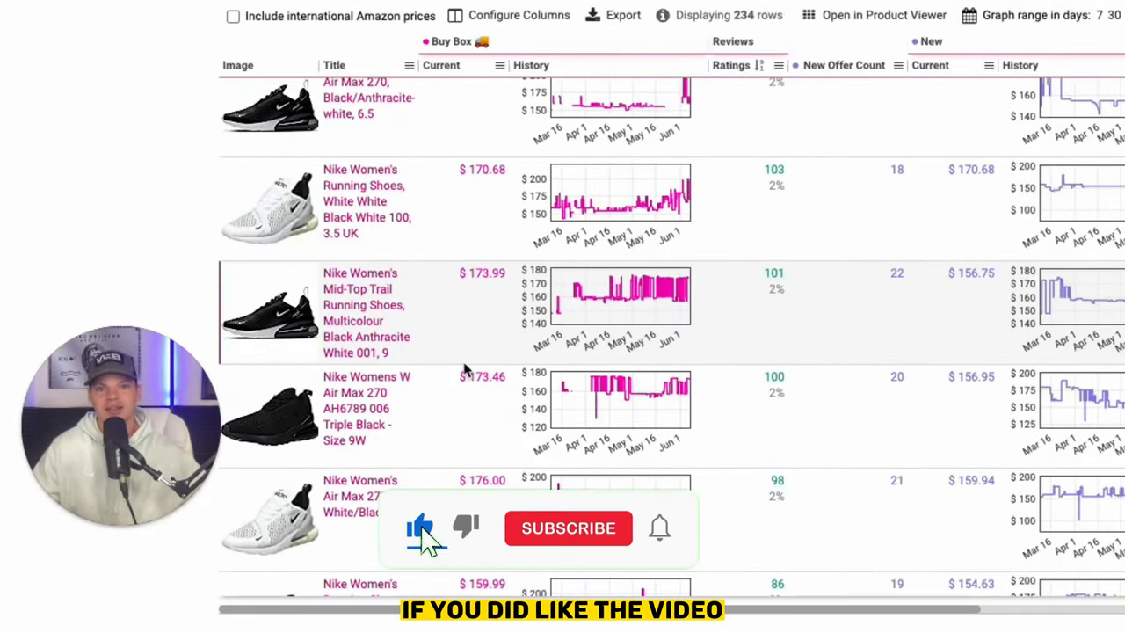
click(568, 527)
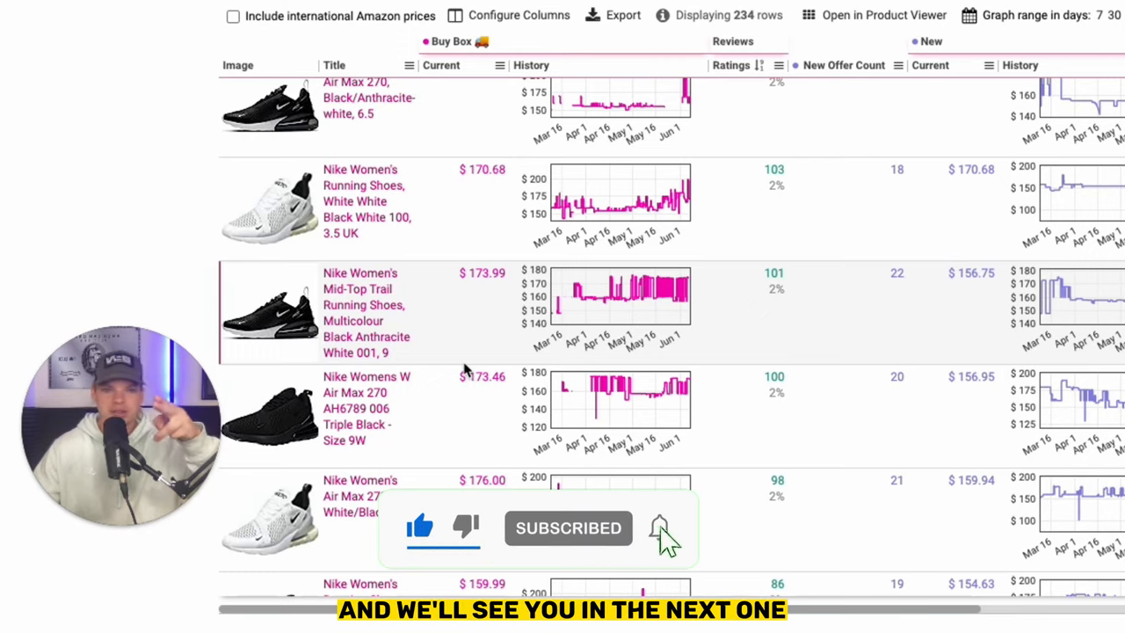